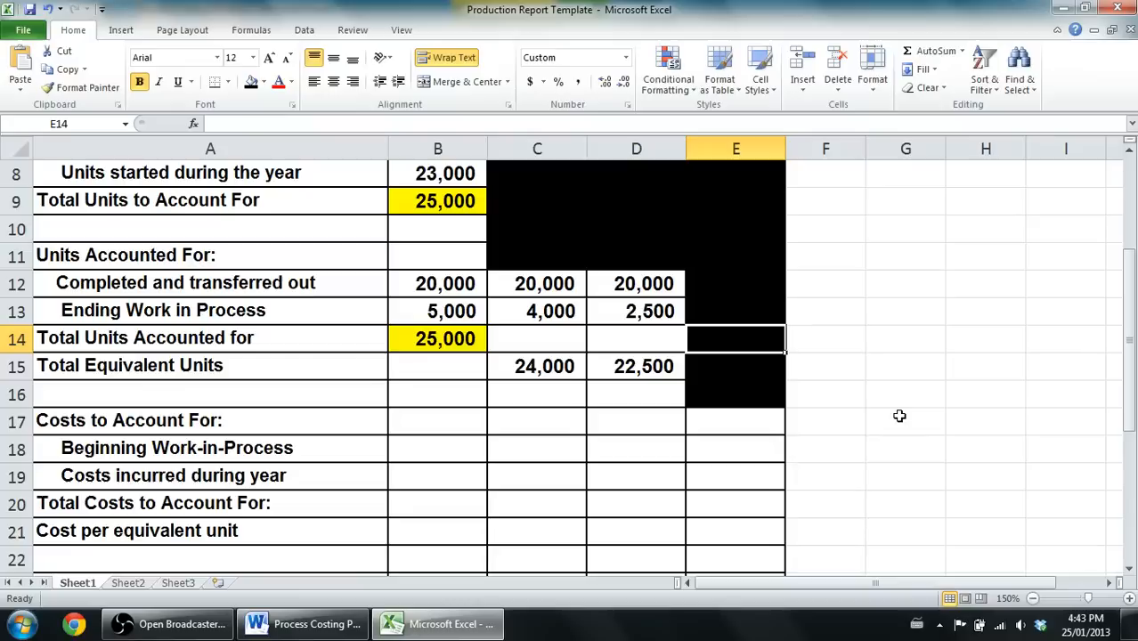
Review the finished units section, then switch to the process costing problem document.
{"action": "left_click", "coordinate": [538, 257]}
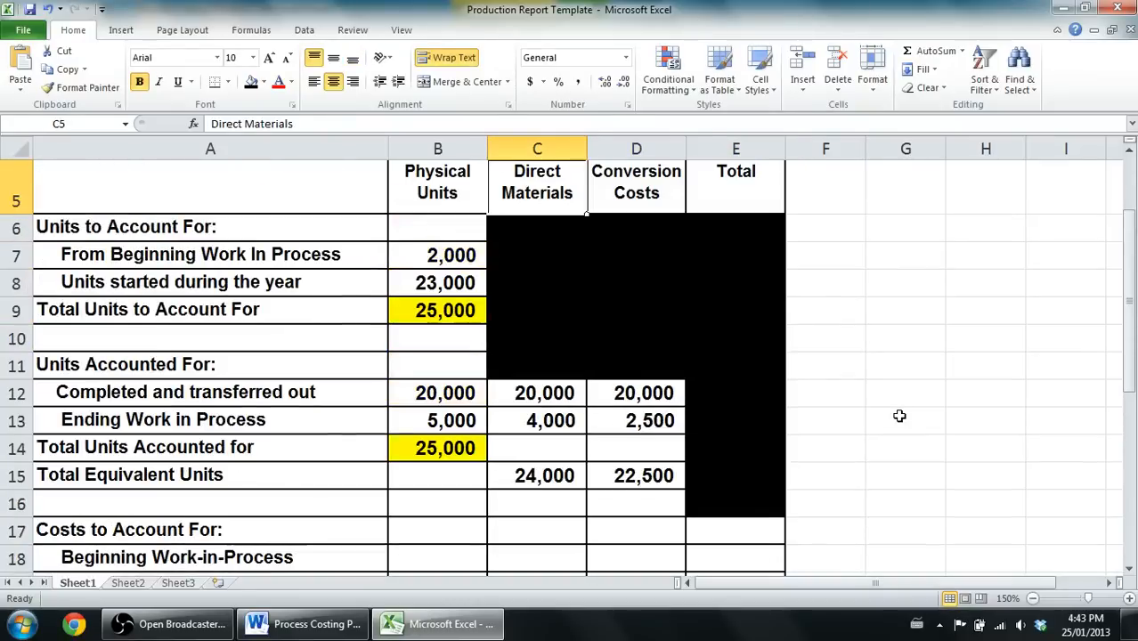
{"action": "mouse_move", "coordinate": [876, 404]}
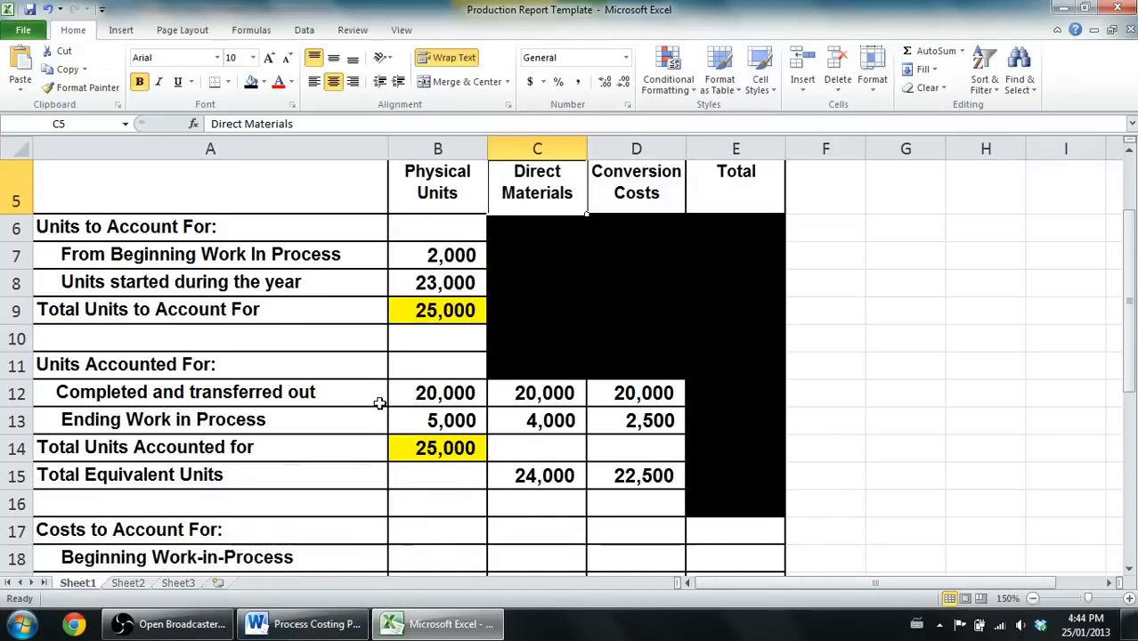
{"action": "left_click", "coordinate": [303, 624]}
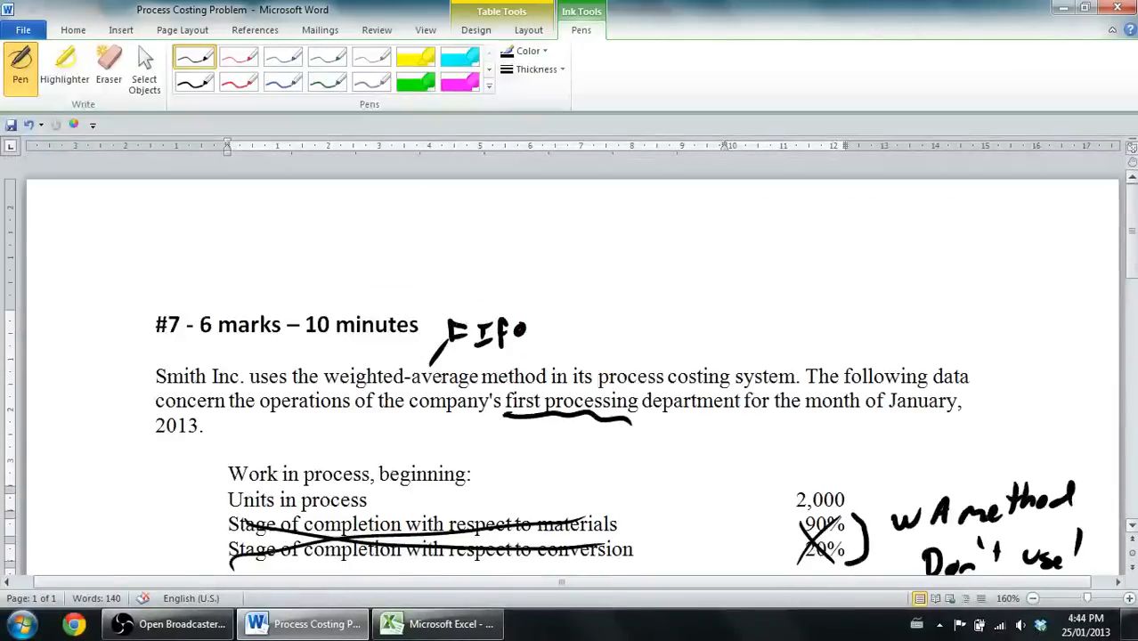
Read the beginning inventory costs ($11,000 materials, $19,000 labour, $16,000 overhead) and return to Excel.
{"action": "scroll", "scroll_direction": "down", "scroll_amount": 3}
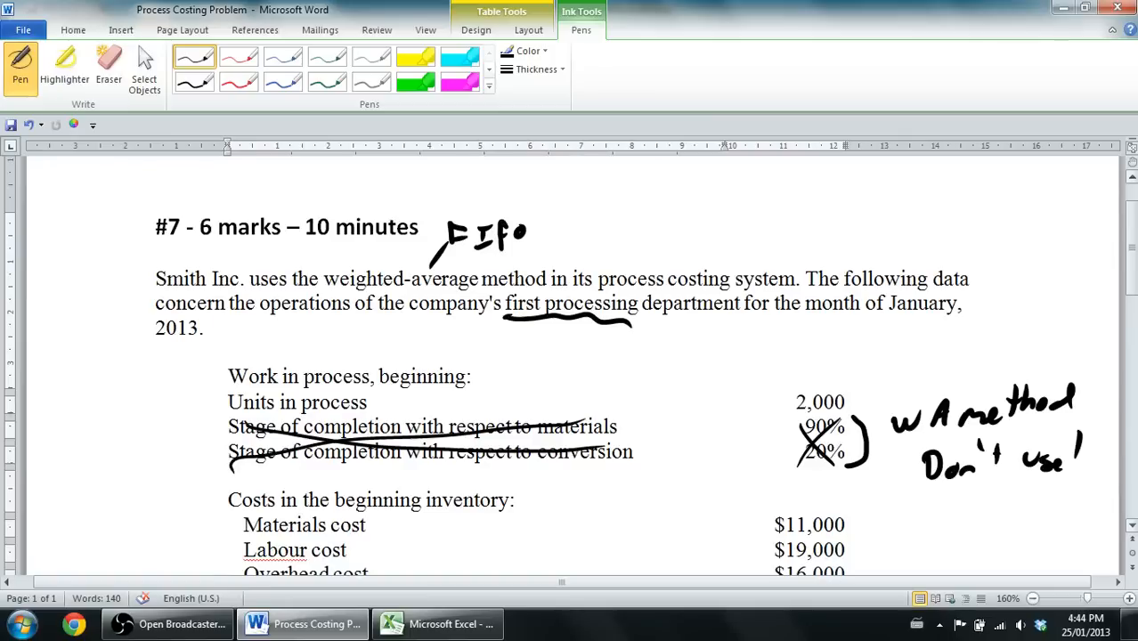
{"action": "scroll", "scroll_direction": "down", "scroll_amount": 3}
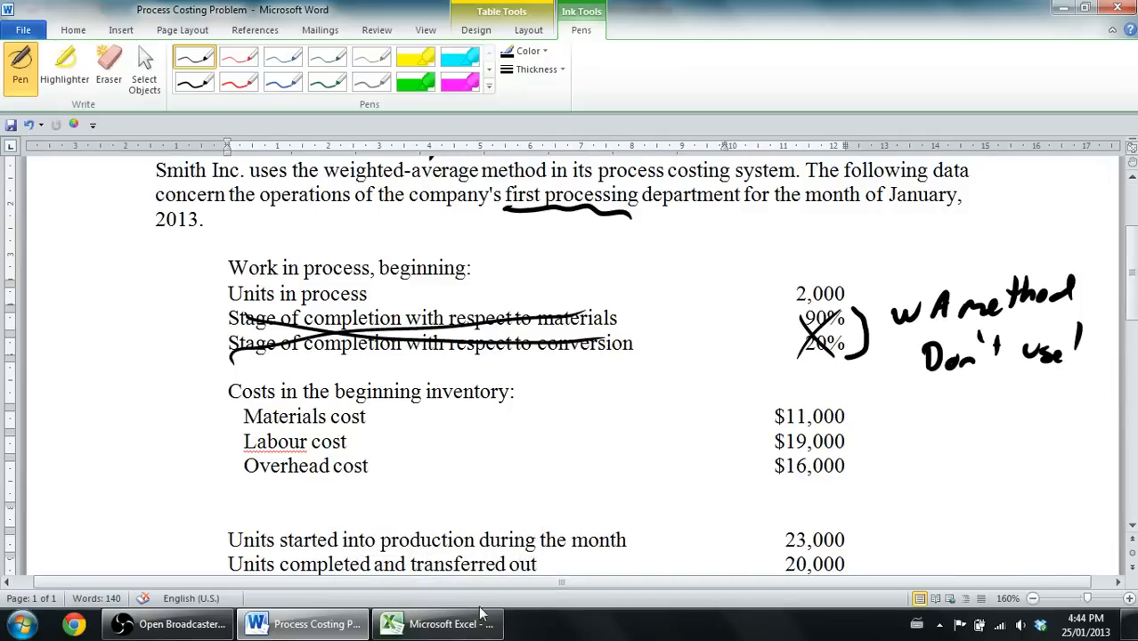
{"action": "left_click", "coordinate": [436, 623]}
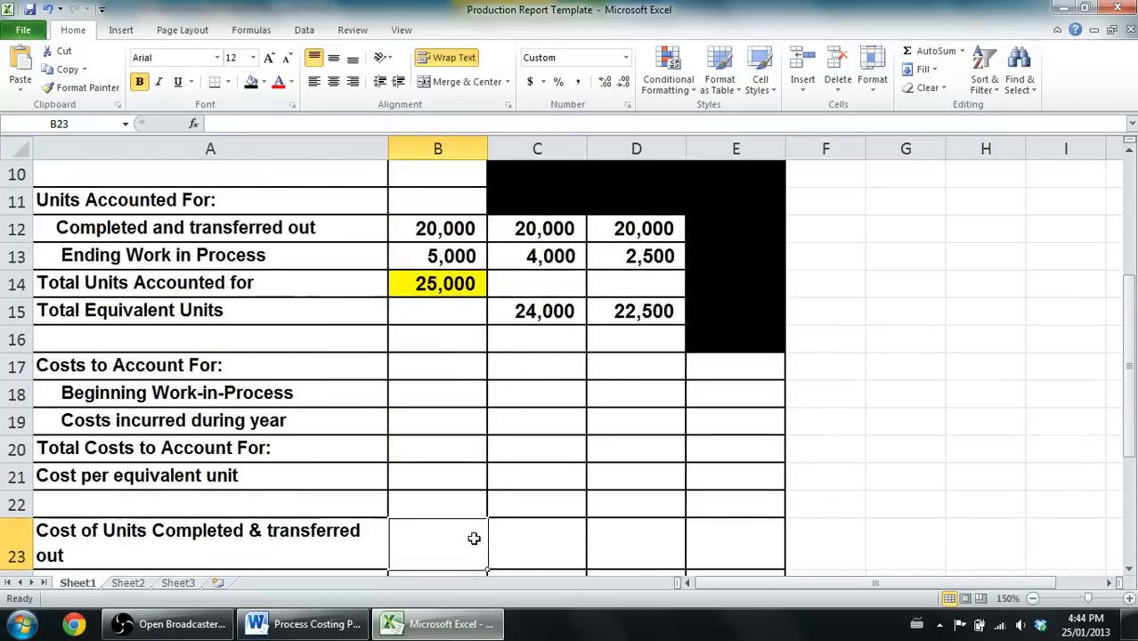
{"action": "left_click", "coordinate": [538, 393]}
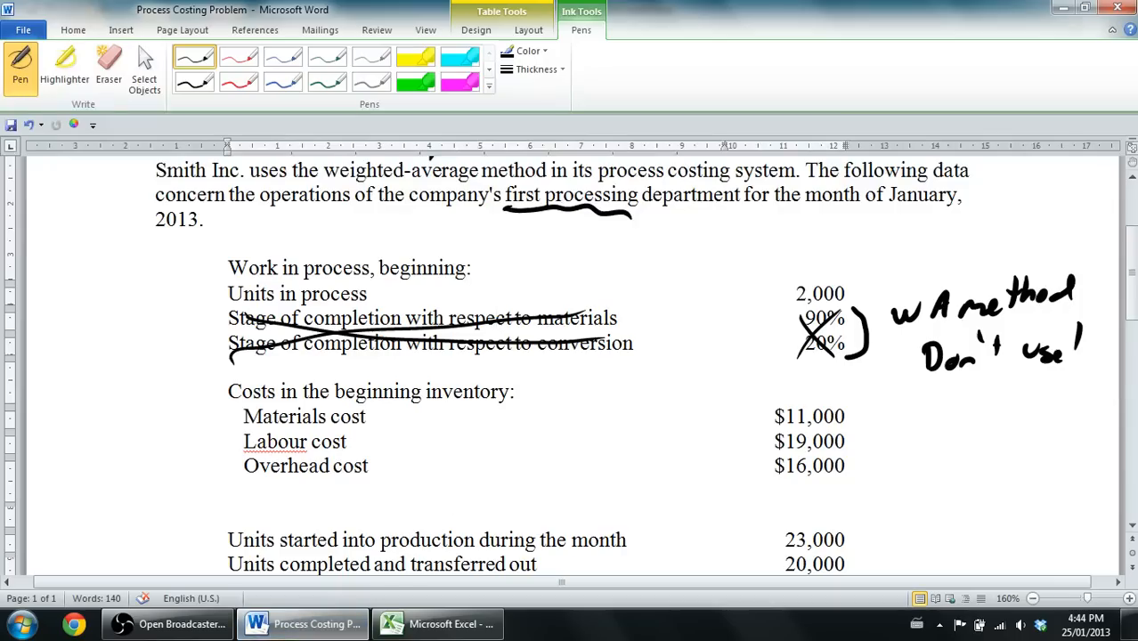
{"action": "mouse_move", "coordinate": [388, 442]}
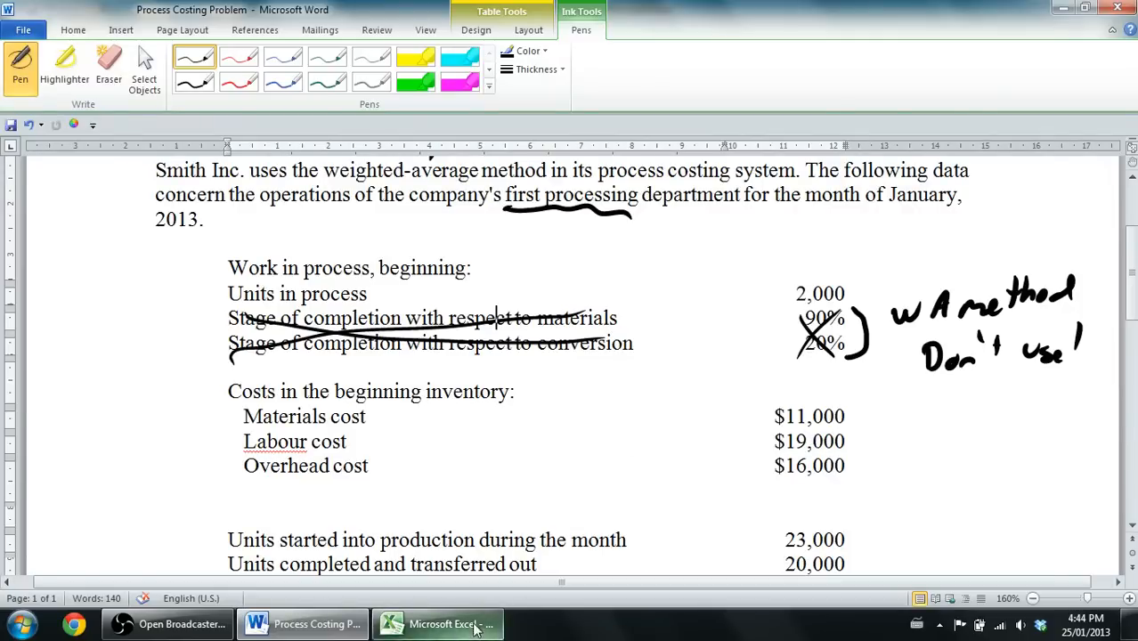
{"action": "left_click", "coordinate": [437, 623]}
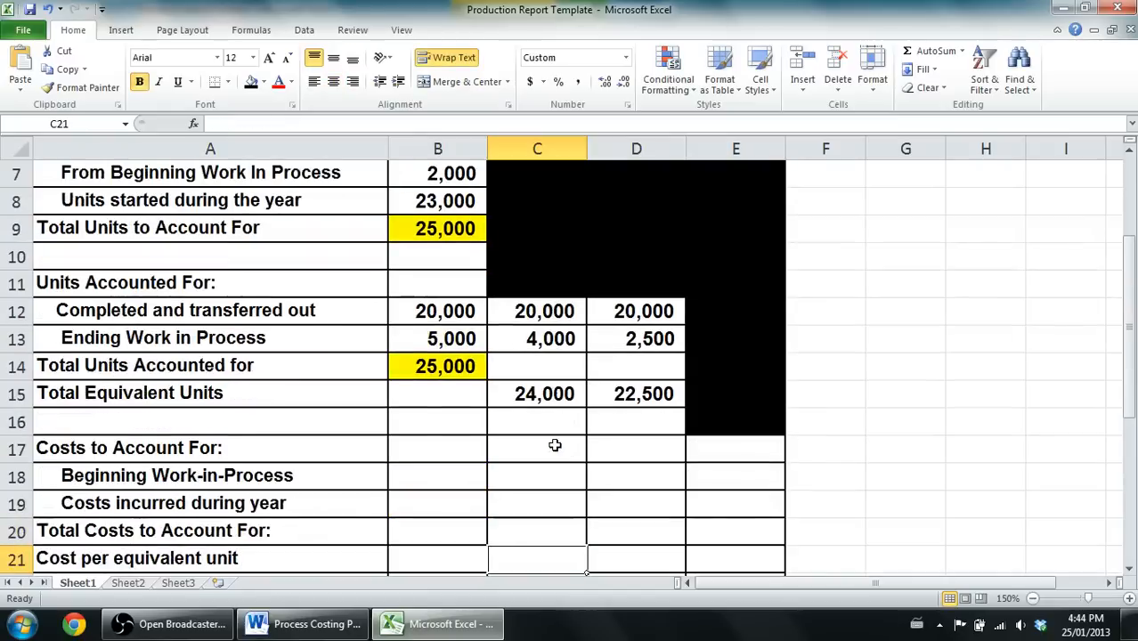
Enter 11000 as the beginning work-in-process materials cost in C18.
{"action": "left_click", "coordinate": [538, 477]}
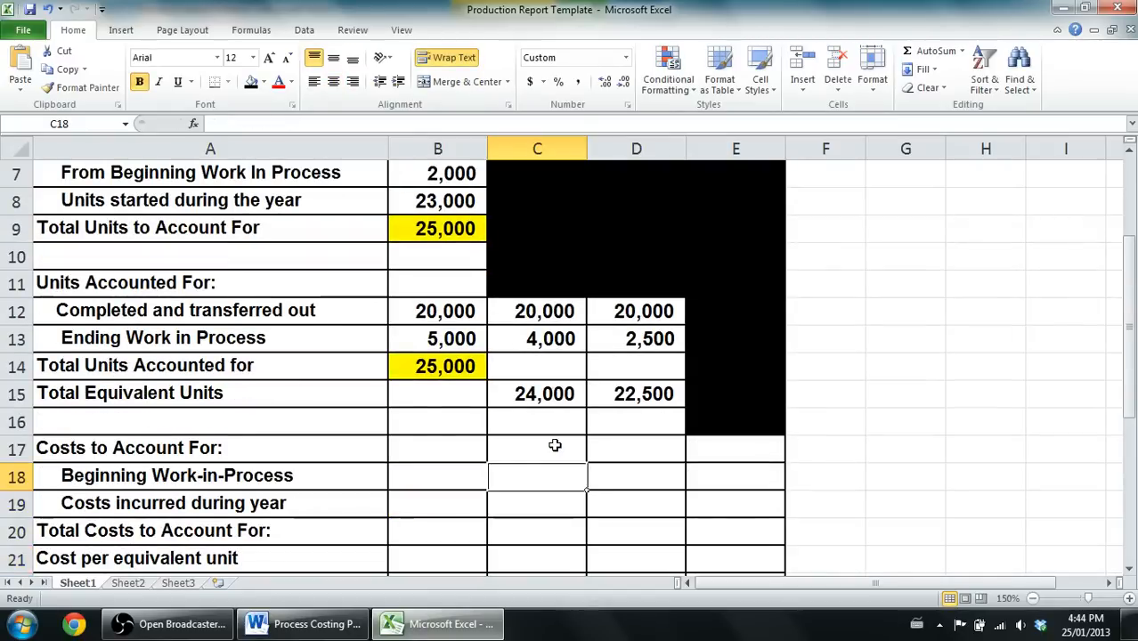
{"action": "type", "text": "110000"}
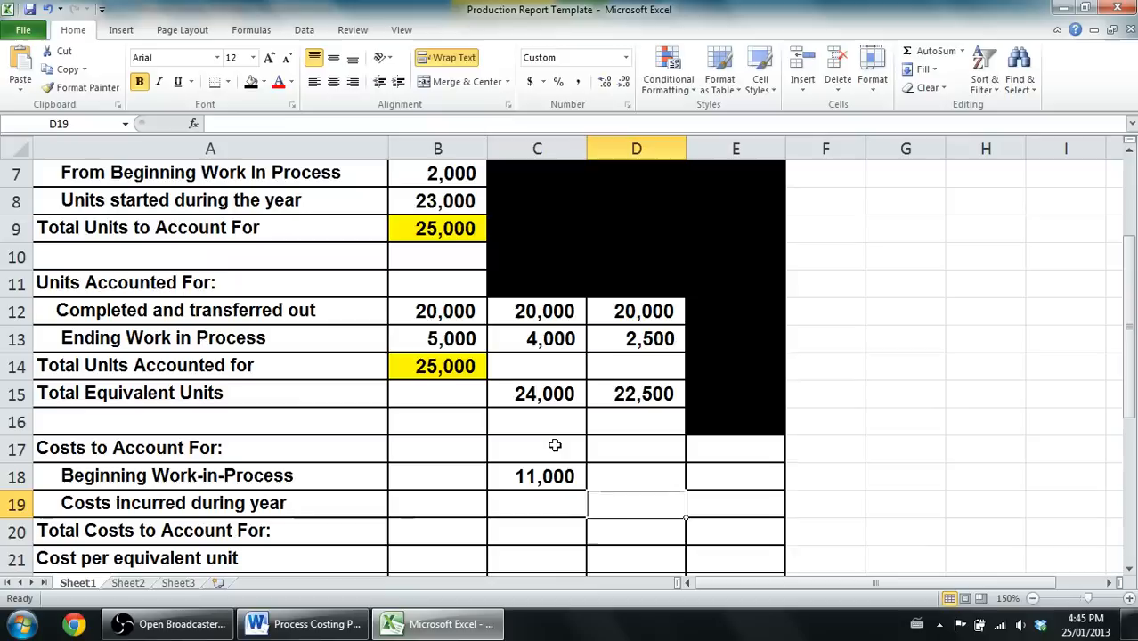
{"action": "left_click", "coordinate": [636, 476]}
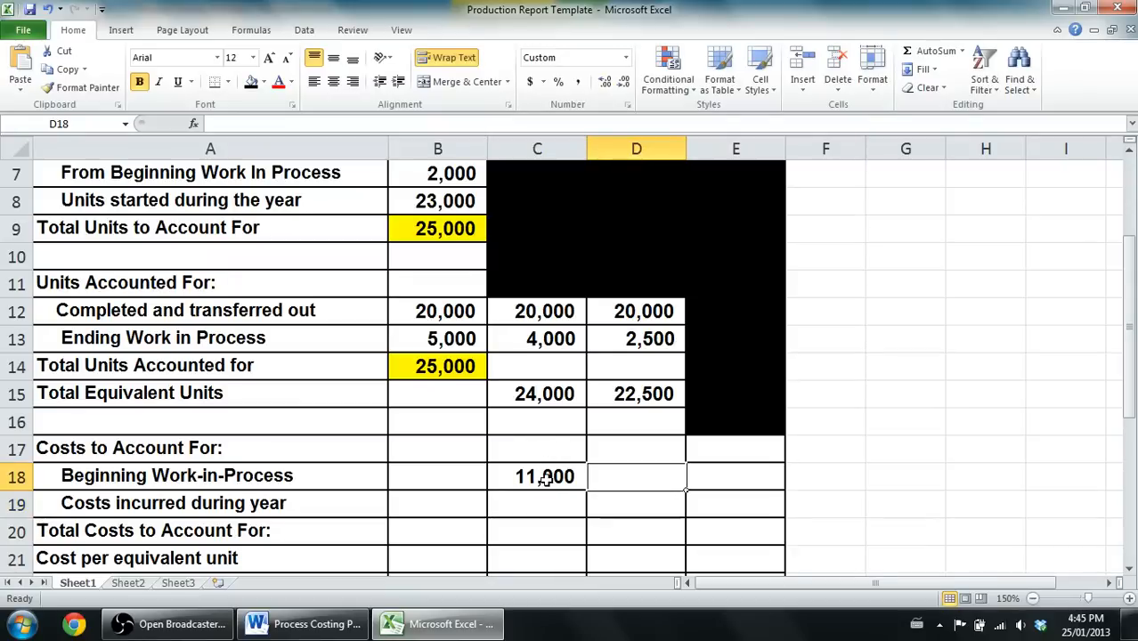
Apply Accounting currency format to the cost cells C18:E21.
{"action": "left_click_drag", "start_coordinate": [546, 477], "coordinate": [636, 560]}
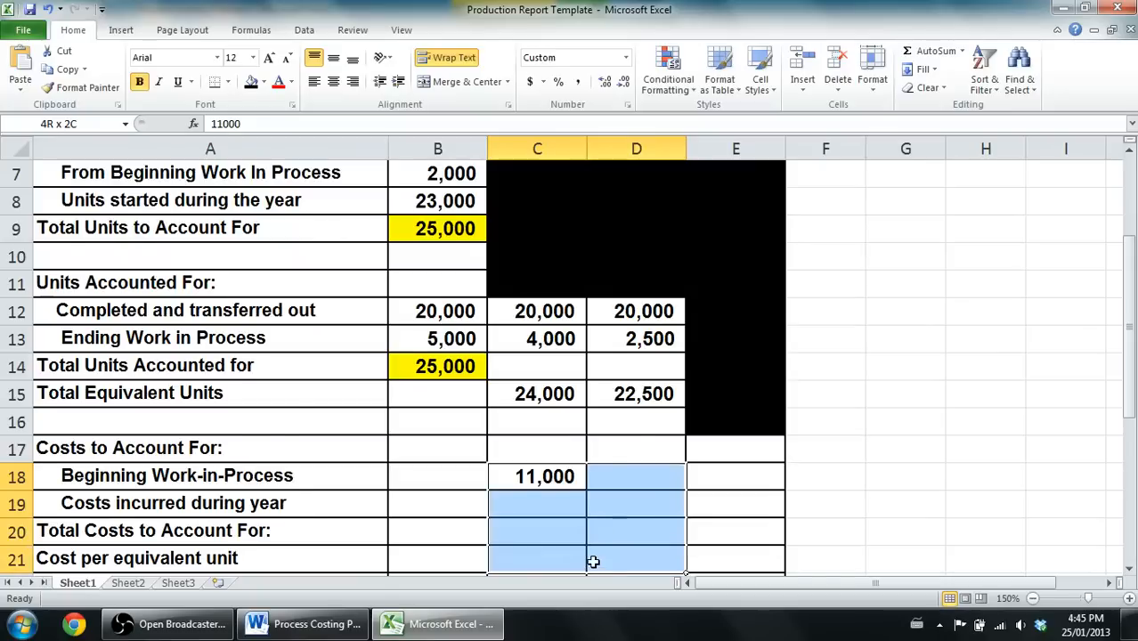
{"action": "scroll", "scroll_direction": "down", "scroll_amount": 3}
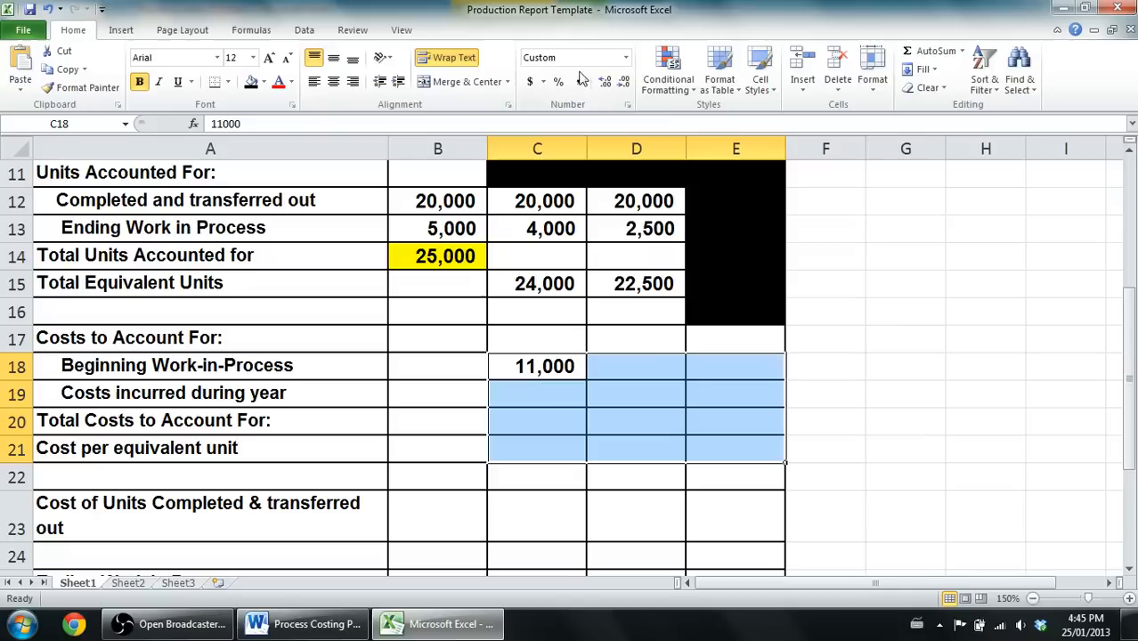
{"action": "left_click", "coordinate": [574, 57]}
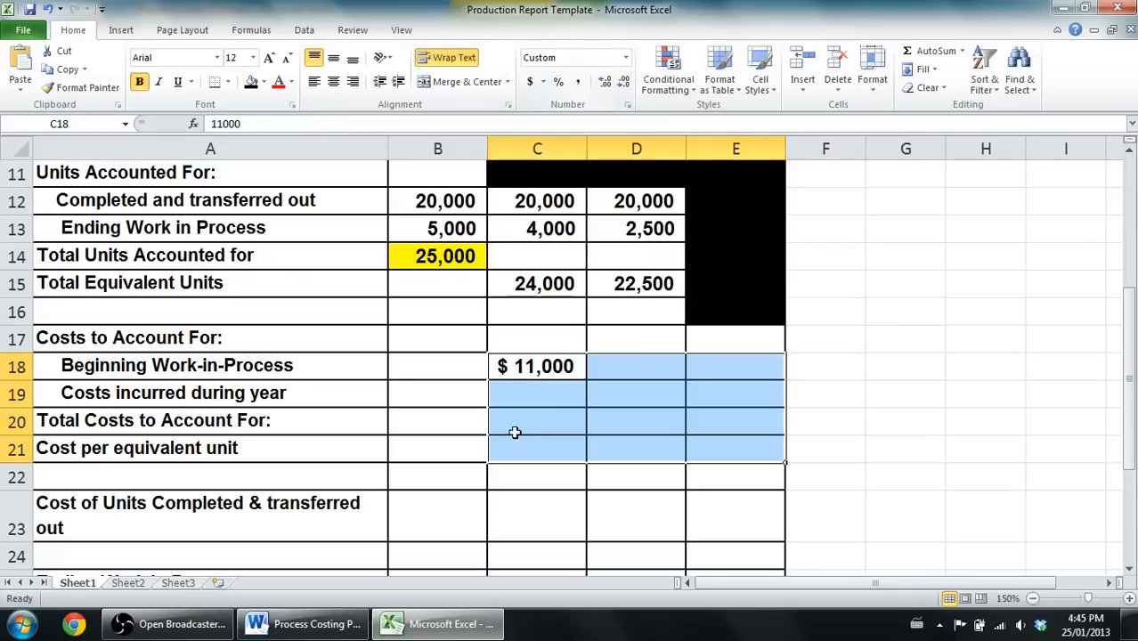
{"action": "left_click", "coordinate": [538, 393]}
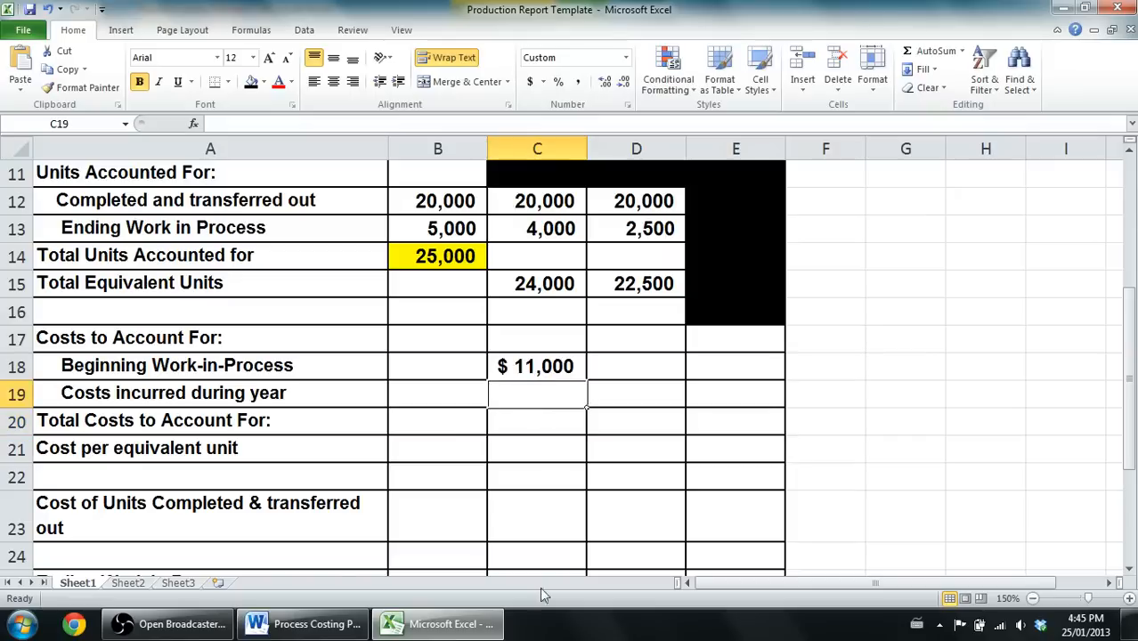
{"action": "left_click", "coordinate": [303, 623]}
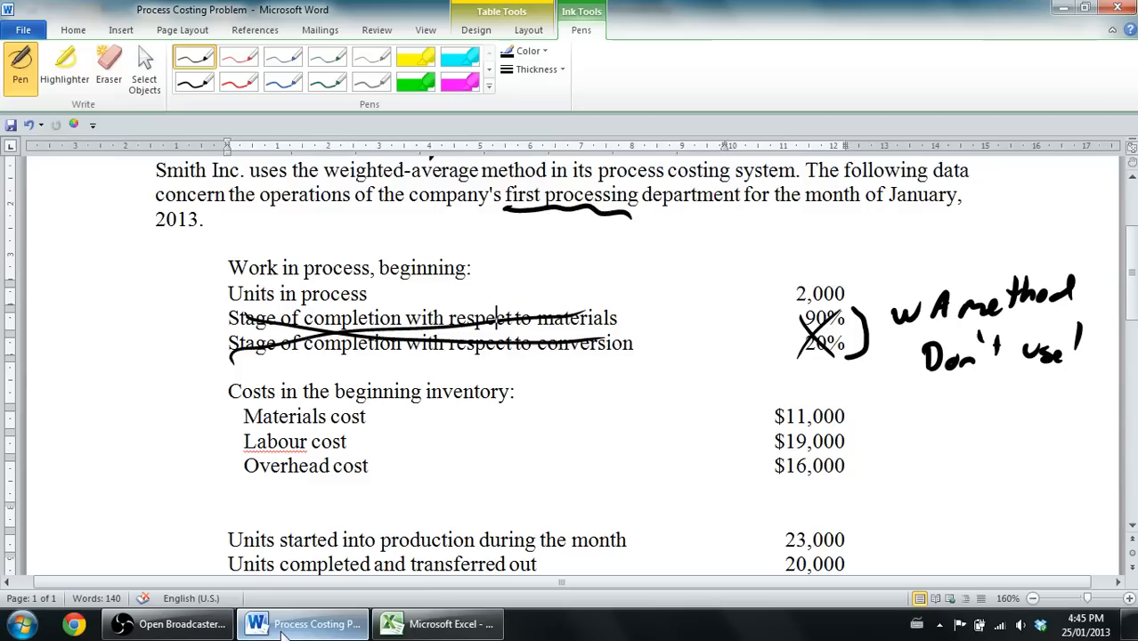
{"action": "mouse_move", "coordinate": [477, 531]}
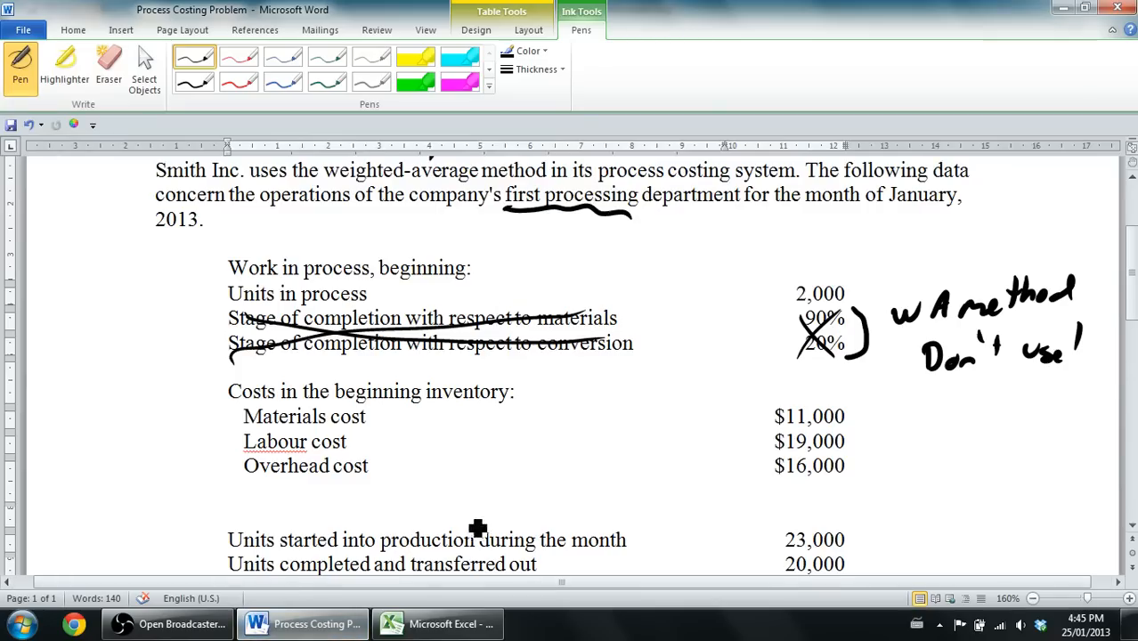
{"action": "left_click", "coordinate": [437, 624]}
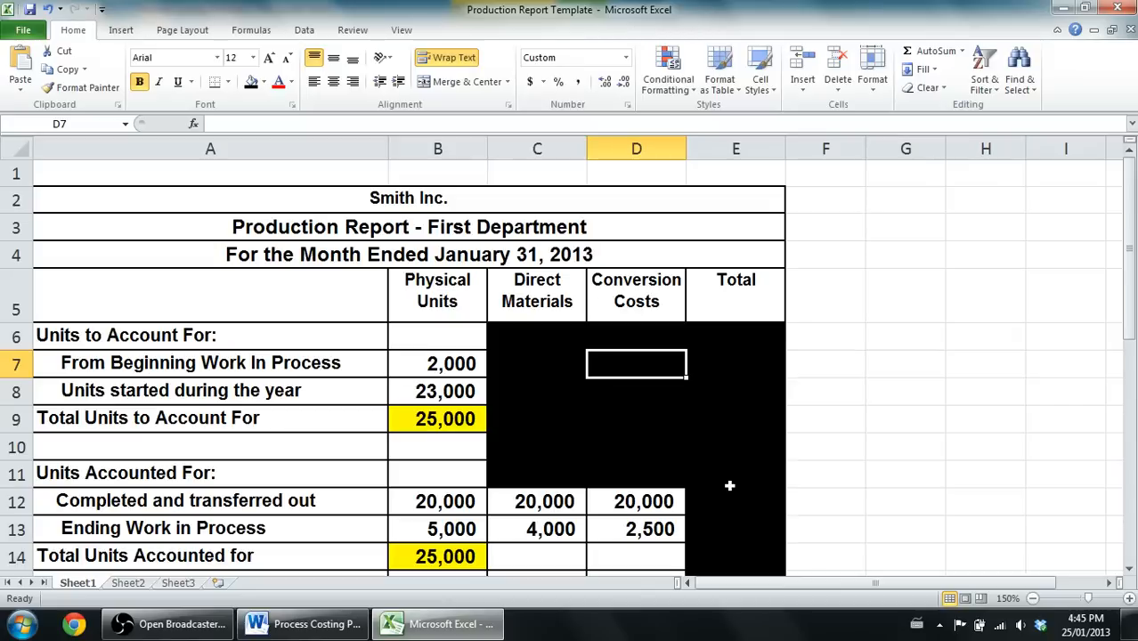
Enter =19000+16000 in D18 for $35,000 beginning conversion cost, then return to the problem statement.
{"action": "scroll", "scroll_direction": "down", "scroll_amount": 3}
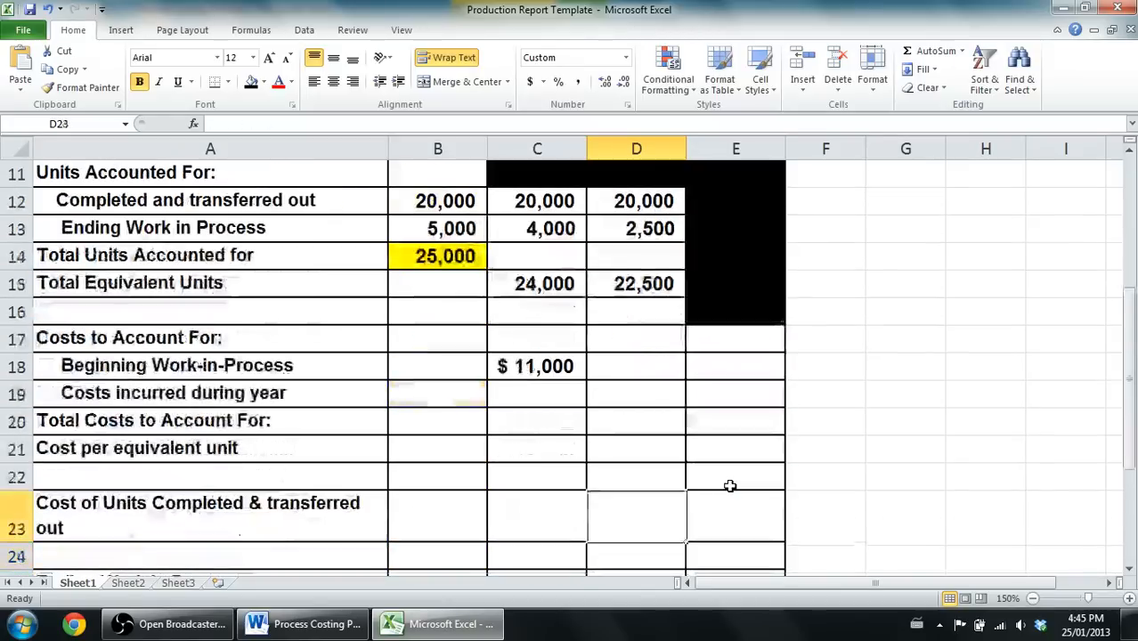
{"action": "left_click", "coordinate": [636, 367]}
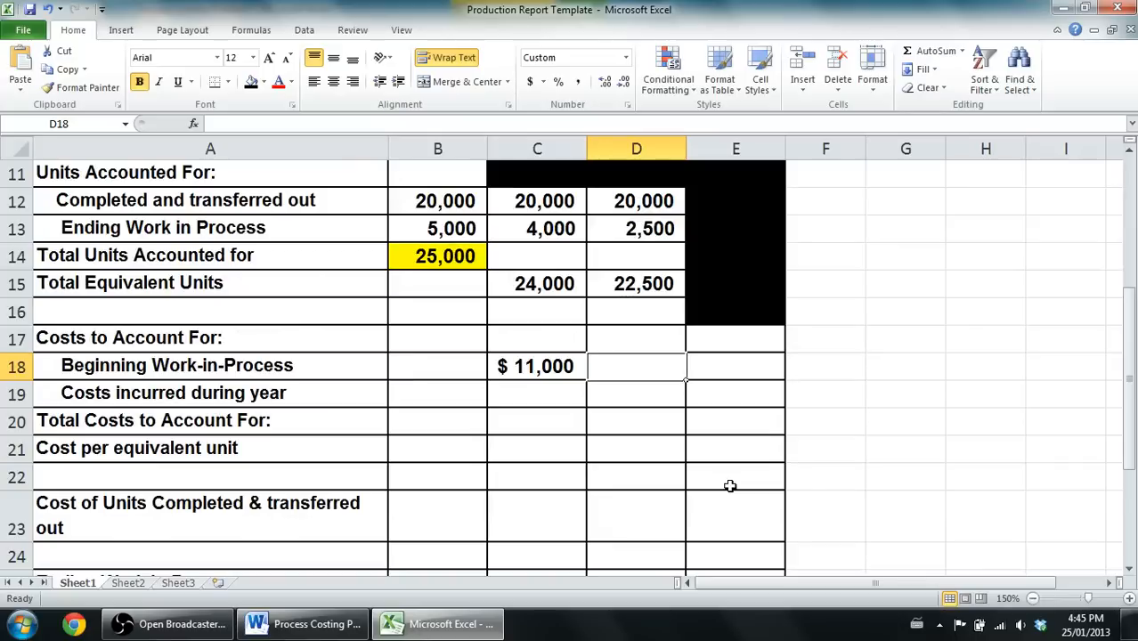
{"action": "type", "text": "=19000+"}
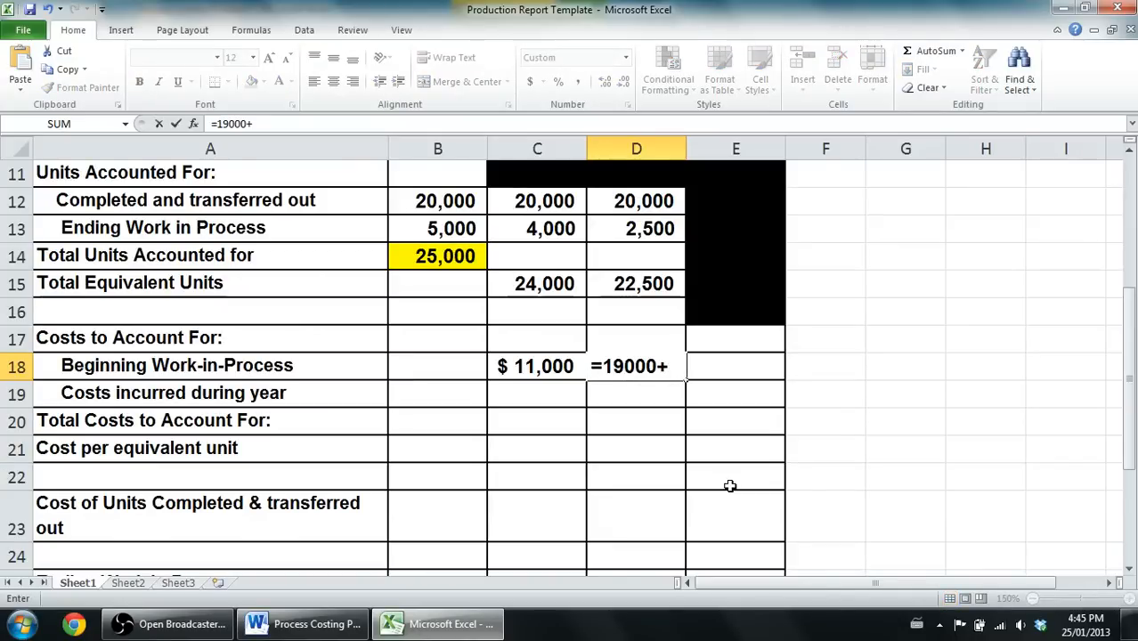
{"action": "key", "text": "enter"}
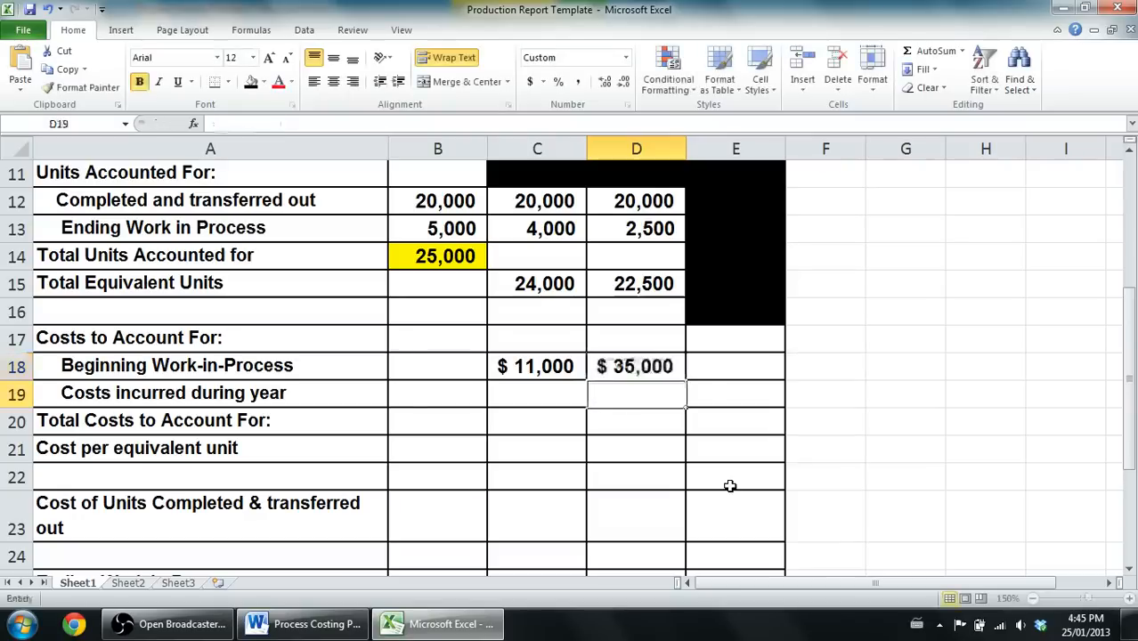
{"action": "left_click", "coordinate": [538, 394]}
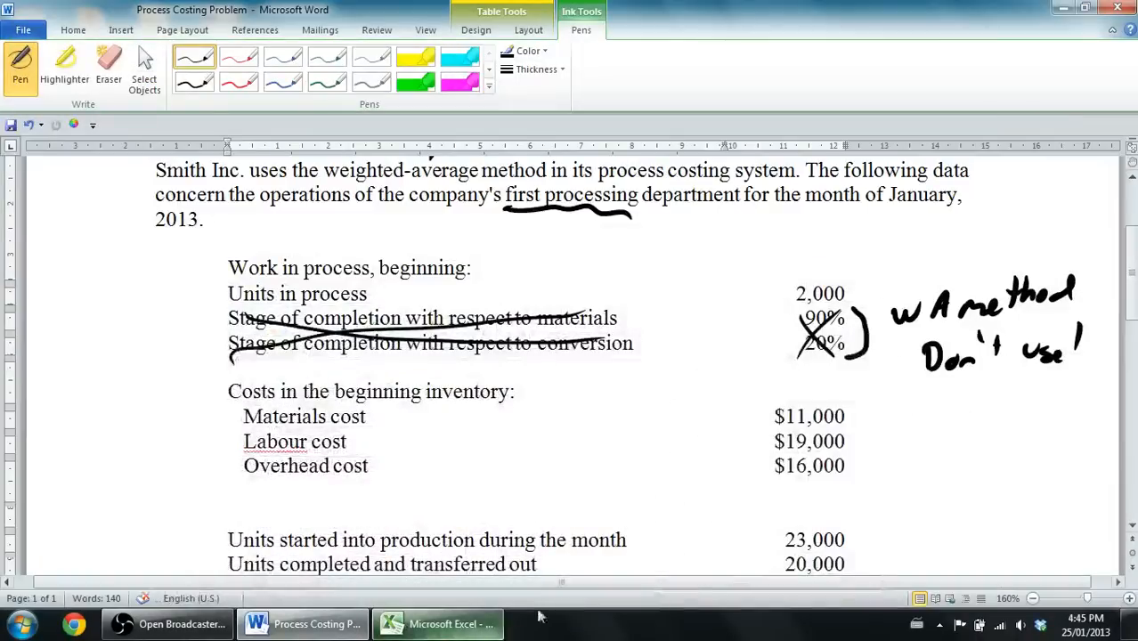
Find the costs added to production during the month and return to the production report.
{"action": "scroll", "scroll_direction": "down", "scroll_amount": 3}
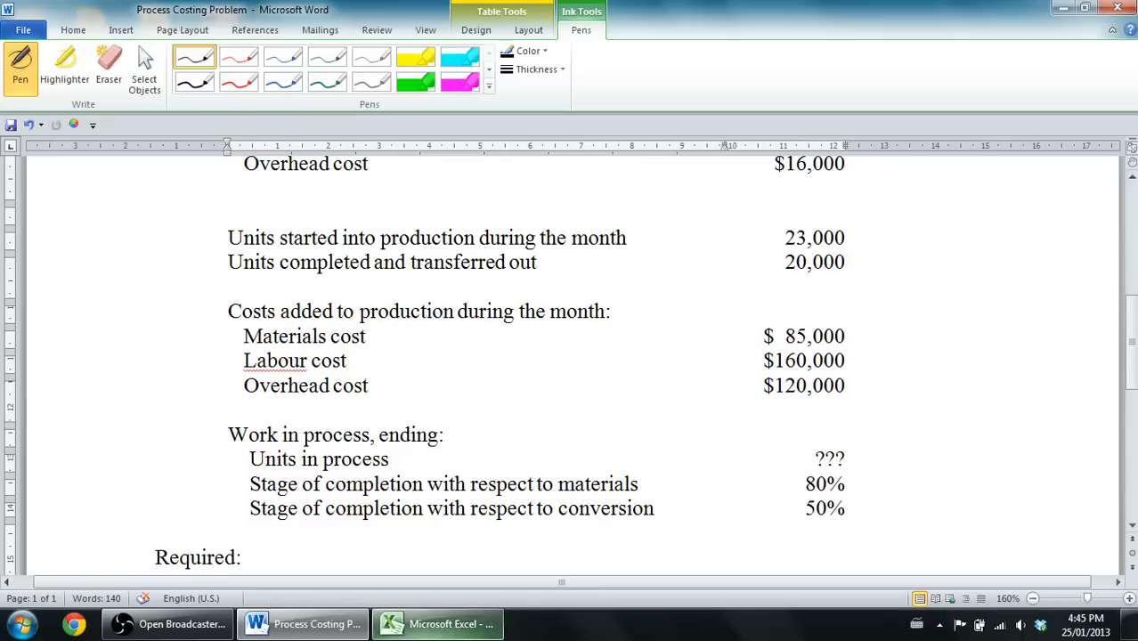
{"action": "left_click", "coordinate": [437, 623]}
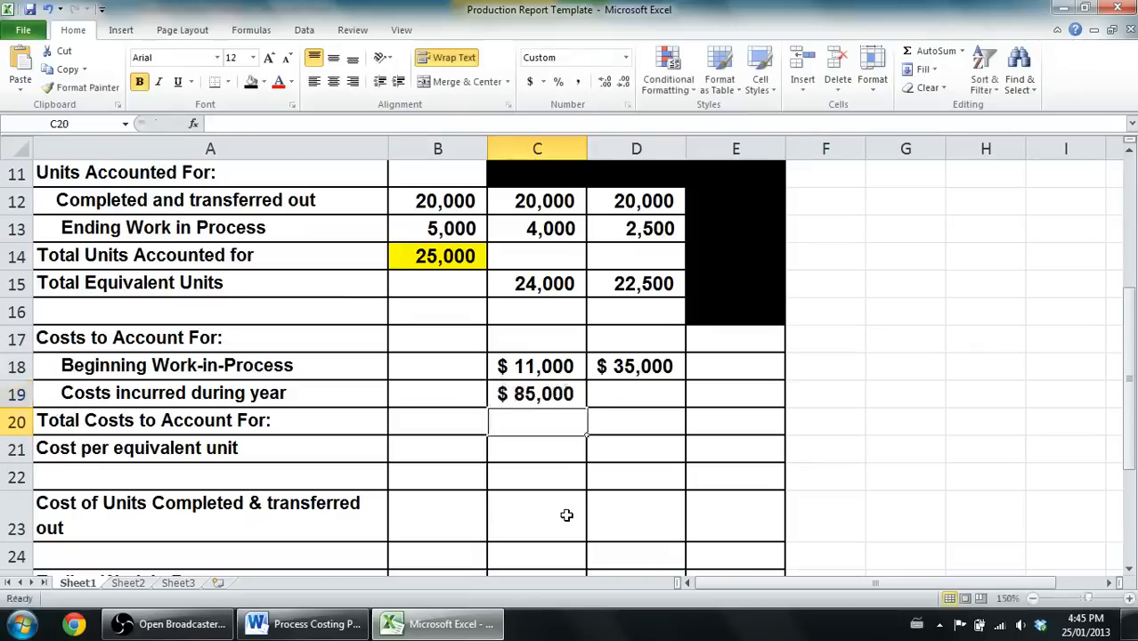
Sum beginning work-in-process and costs incurred into the Total Costs to Account For row ($96,000 materials).
{"action": "left_click", "coordinate": [636, 393]}
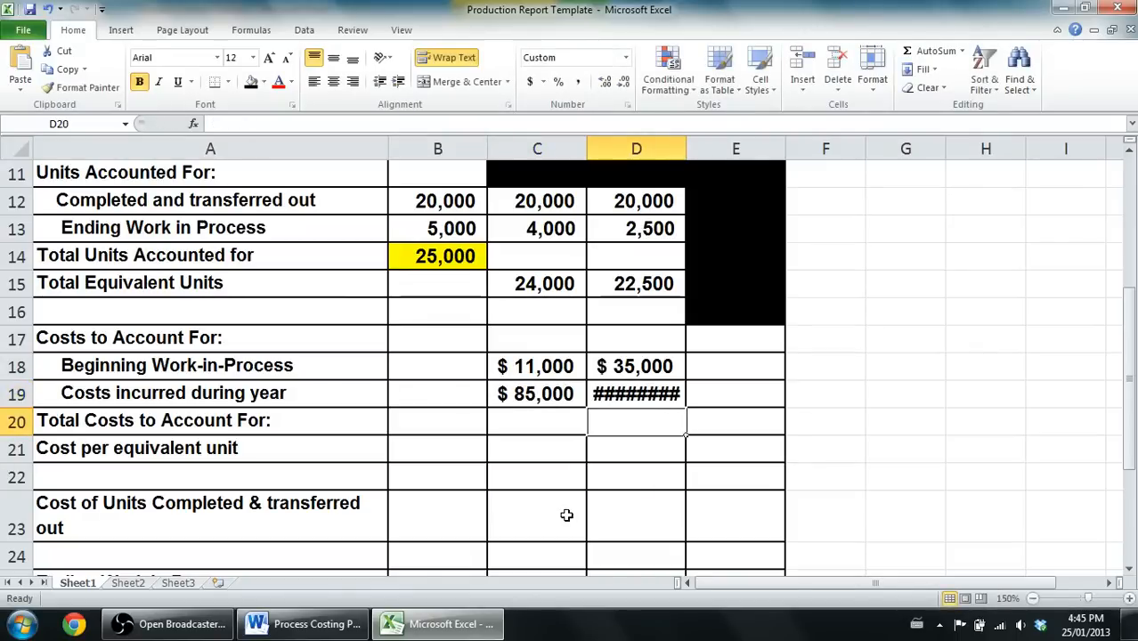
{"action": "left_click", "coordinate": [636, 394]}
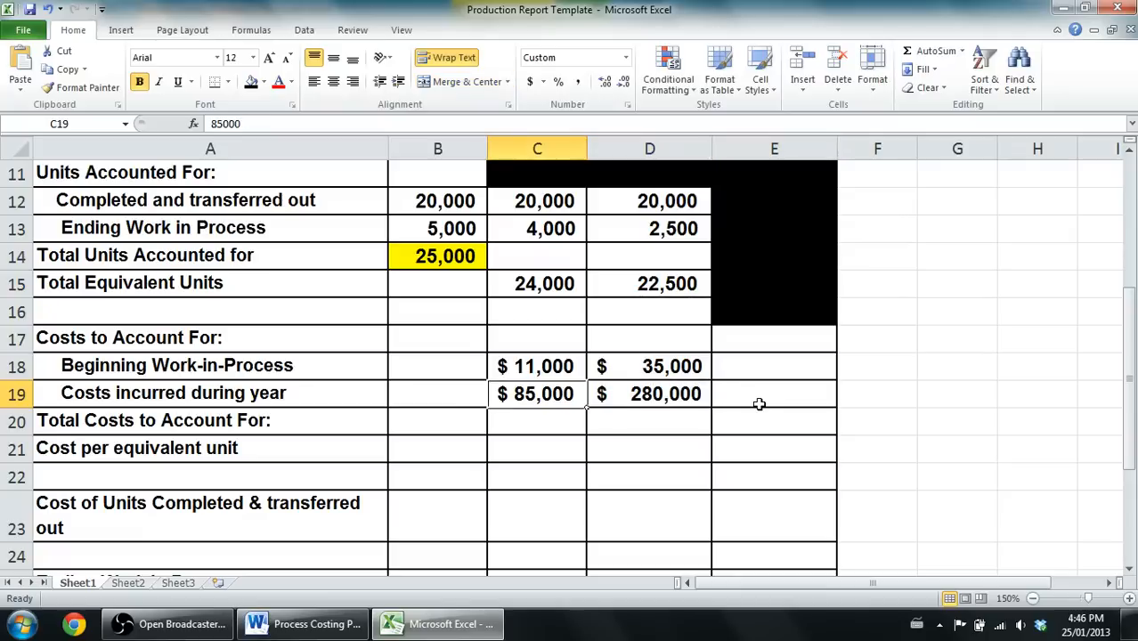
{"action": "left_click", "coordinate": [538, 421]}
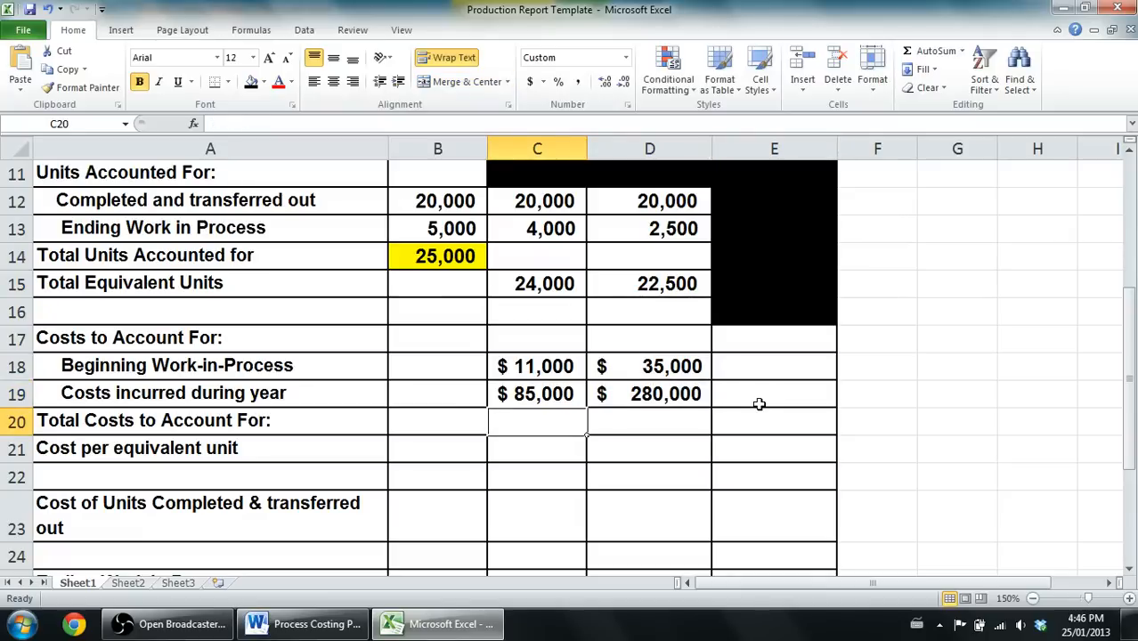
{"action": "type", "text": "="}
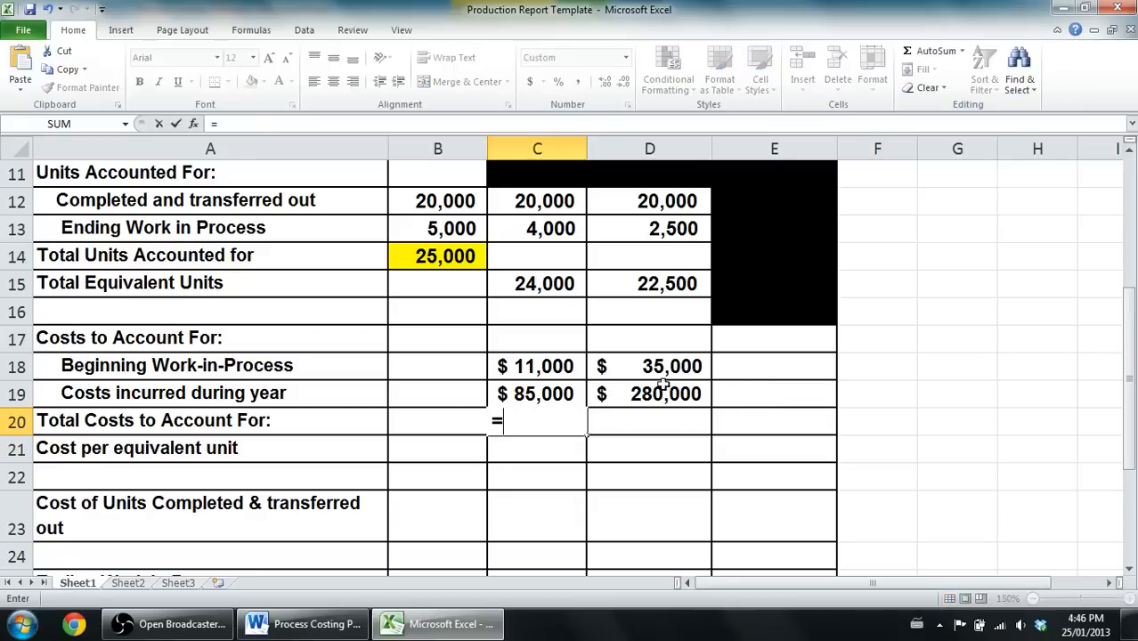
{"action": "left_click", "coordinate": [538, 367]}
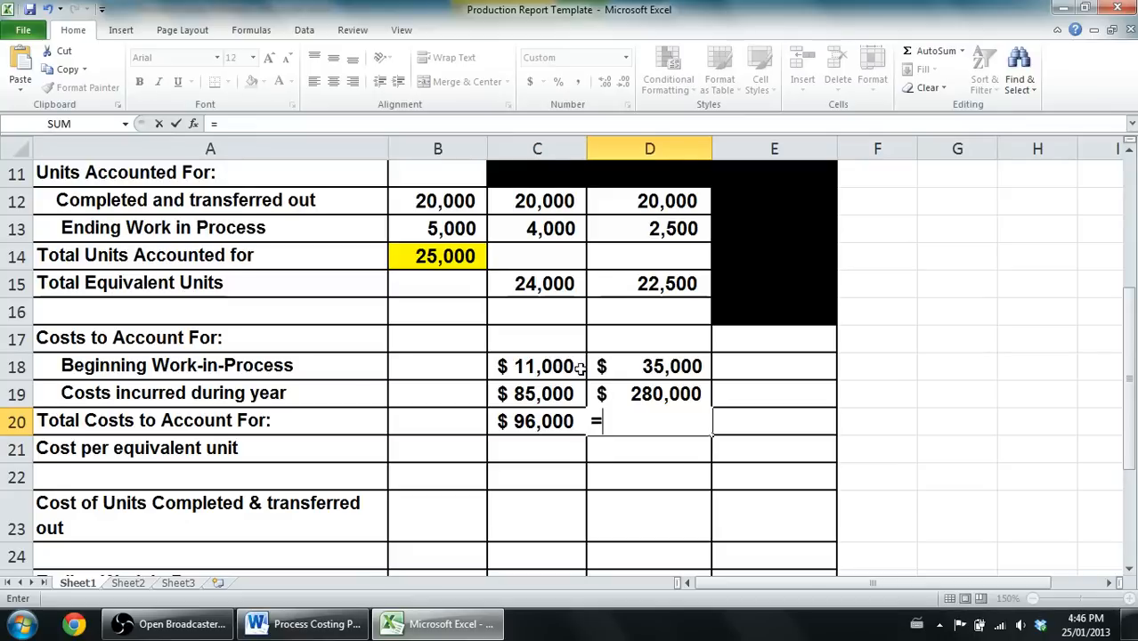
{"action": "left_click", "coordinate": [648, 367]}
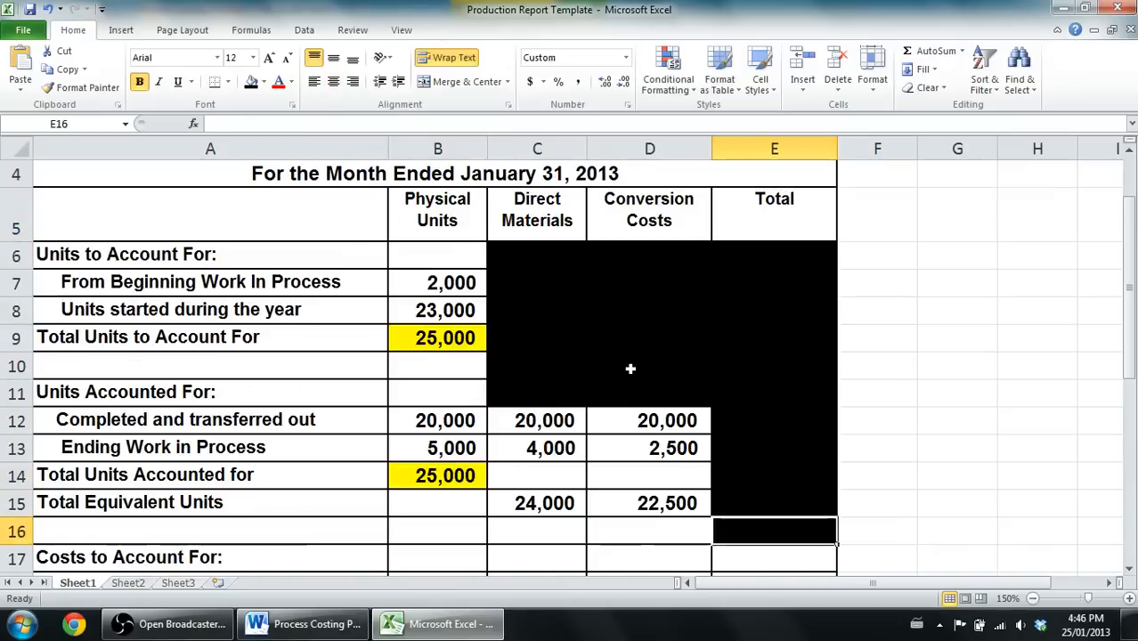
Total each cost row in column E: $46,000 beginning, $365,000 incurred, $411,000 to account for.
{"action": "scroll", "scroll_direction": "down", "scroll_amount": 3}
{"action": "type", "text": "=C18+D18"}
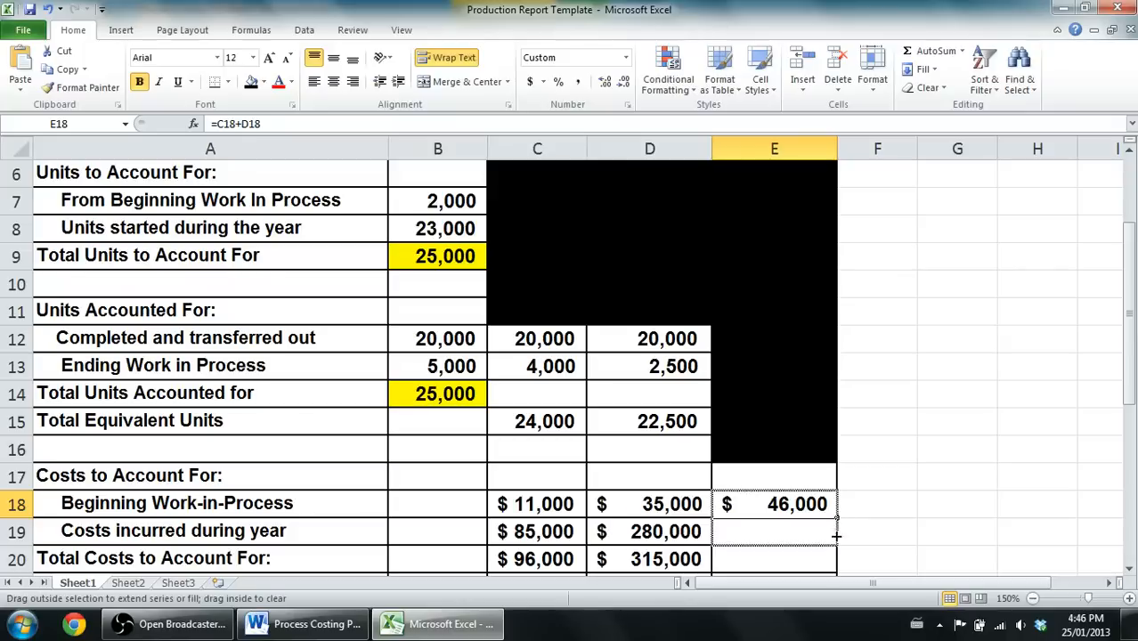
{"action": "scroll", "scroll_direction": "down", "scroll_amount": 3}
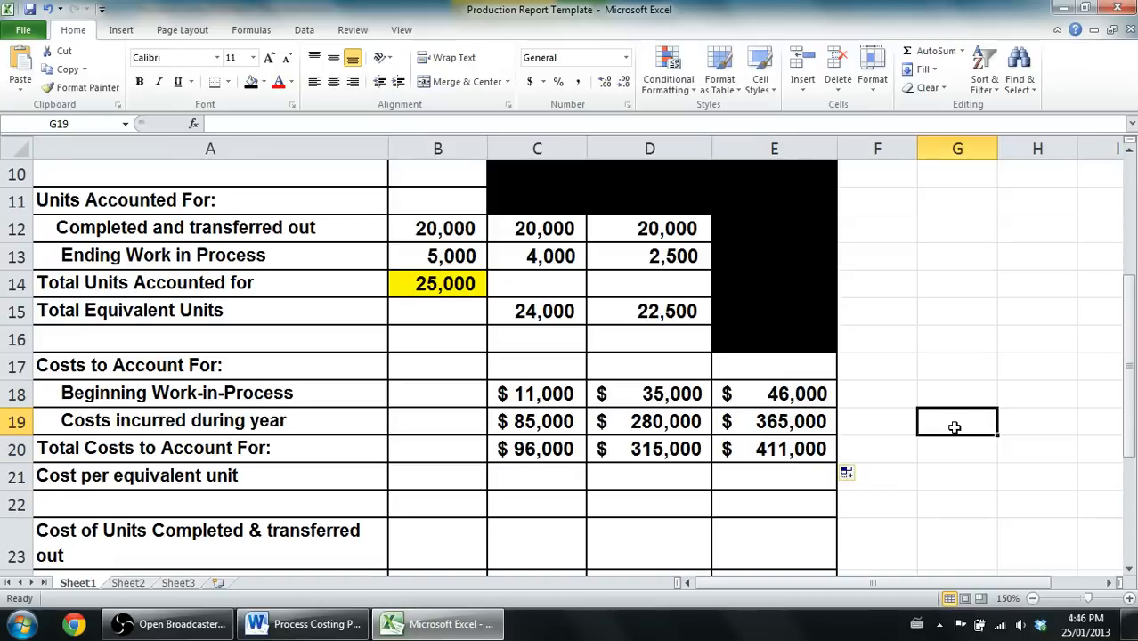
{"action": "left_click", "coordinate": [876, 421]}
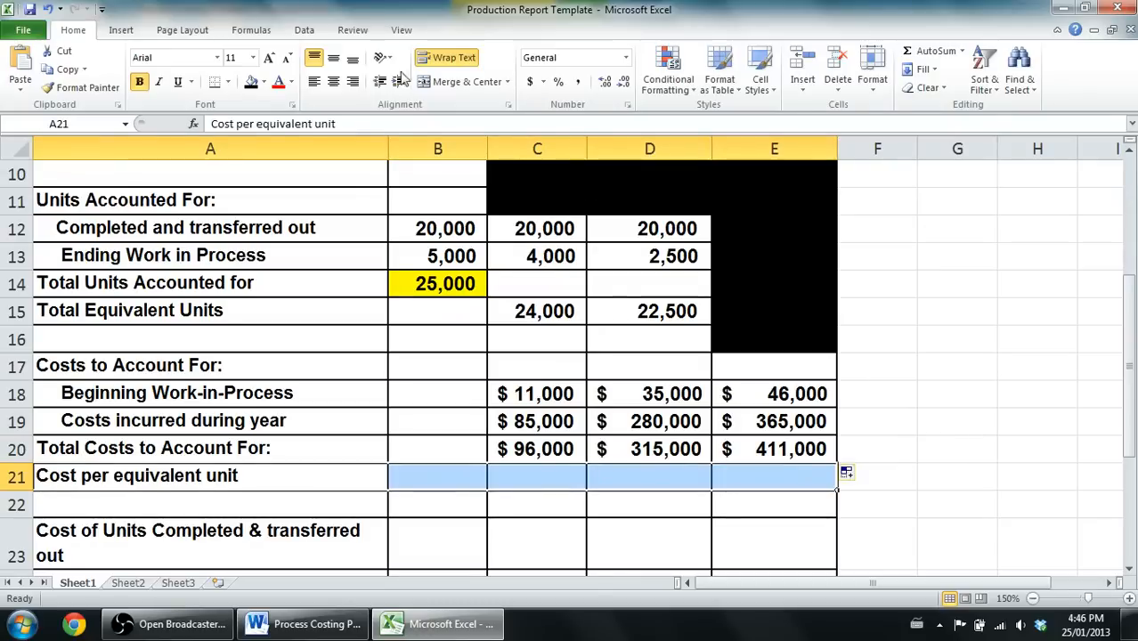
Fill the Cost per equivalent unit row A21:E21 with yellow.
{"action": "left_click", "coordinate": [264, 82]}
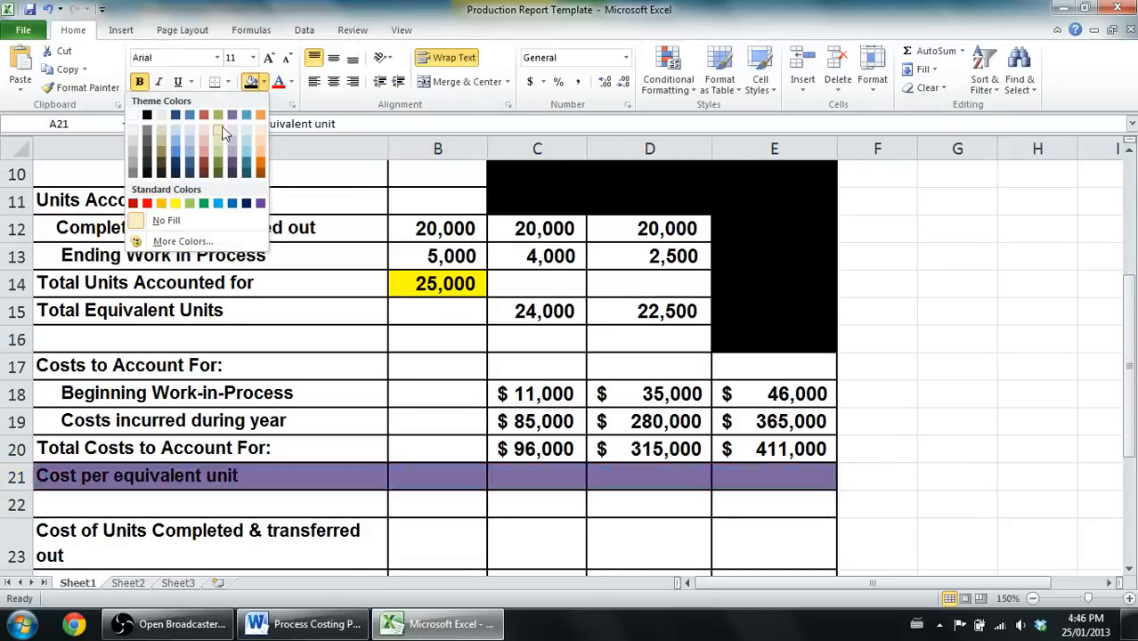
{"action": "left_click", "coordinate": [160, 203]}
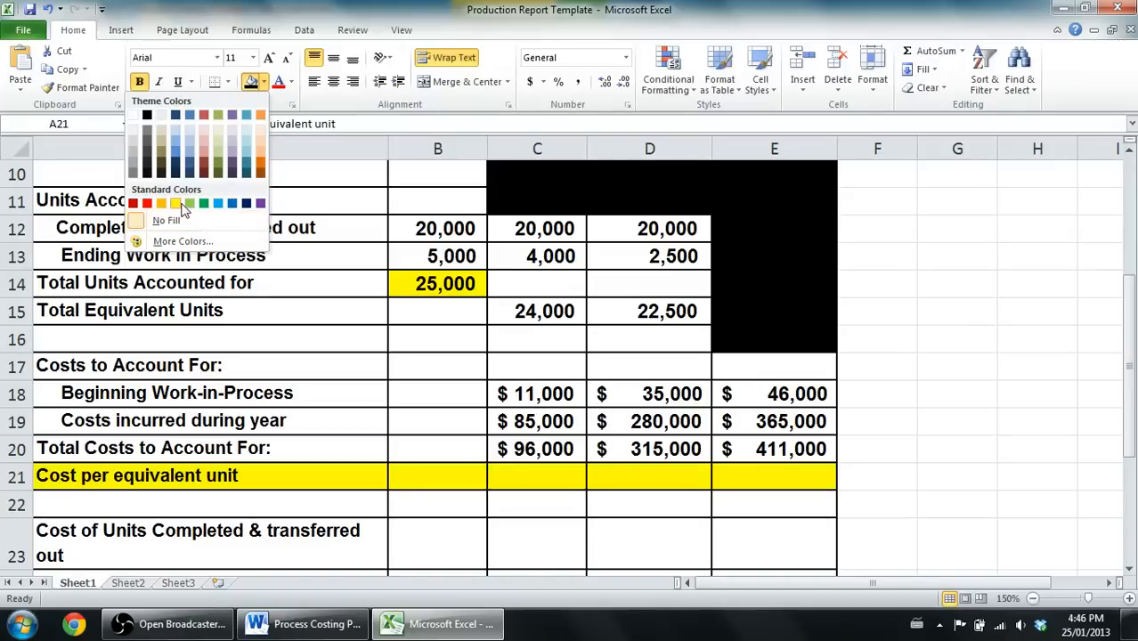
{"action": "left_click", "coordinate": [649, 449]}
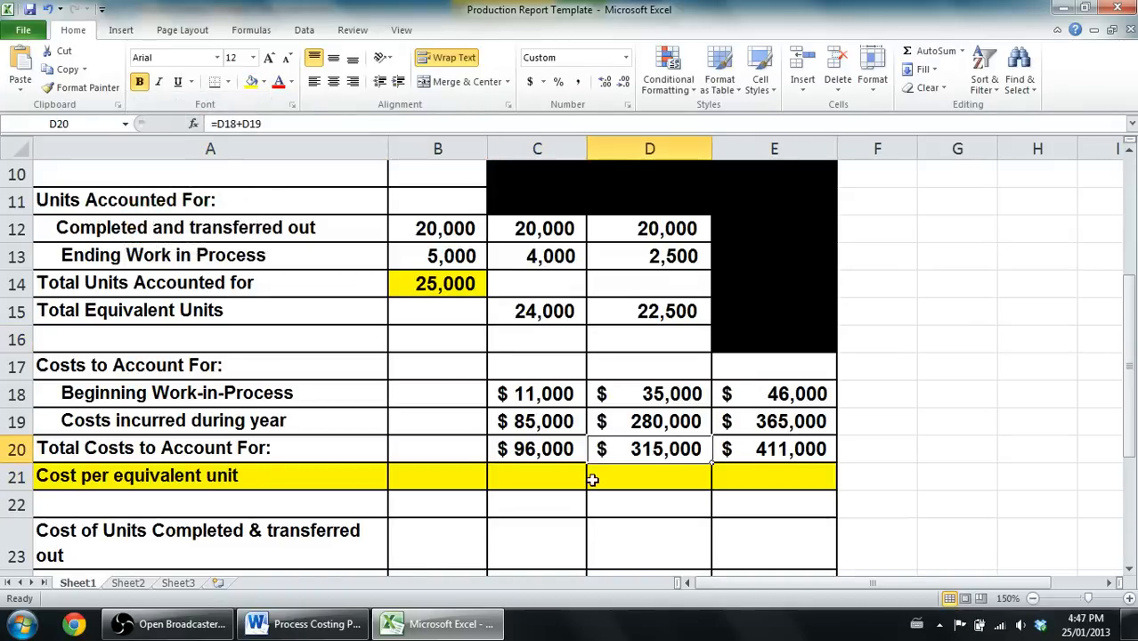
{"action": "left_click", "coordinate": [538, 475]}
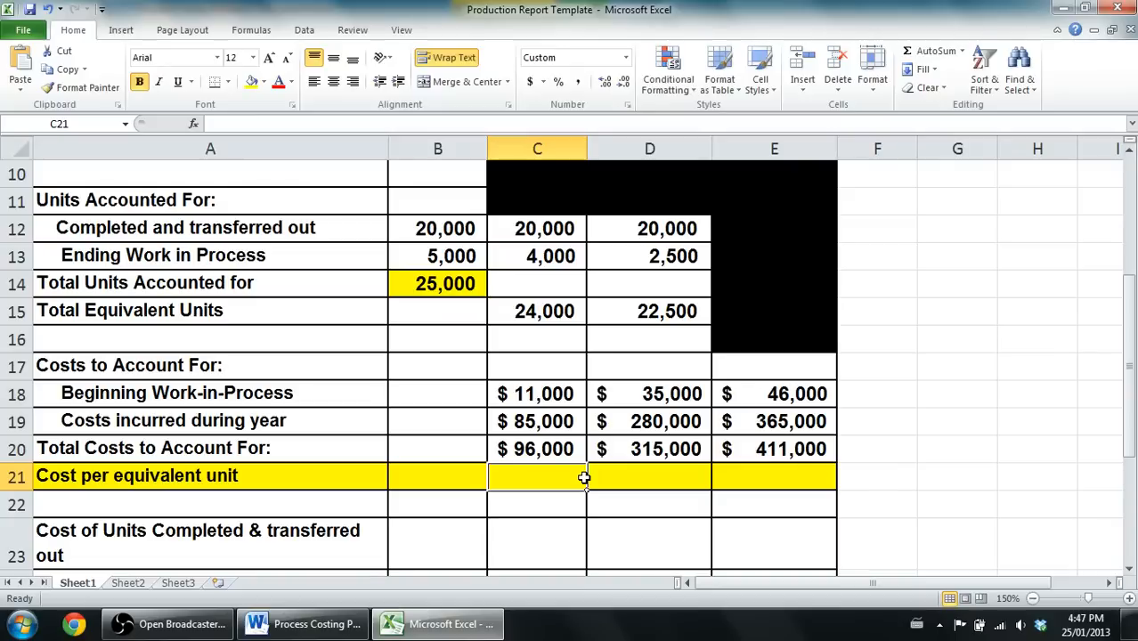
Check the total materials costs formula and the materials equivalent units total.
{"action": "left_click", "coordinate": [538, 449]}
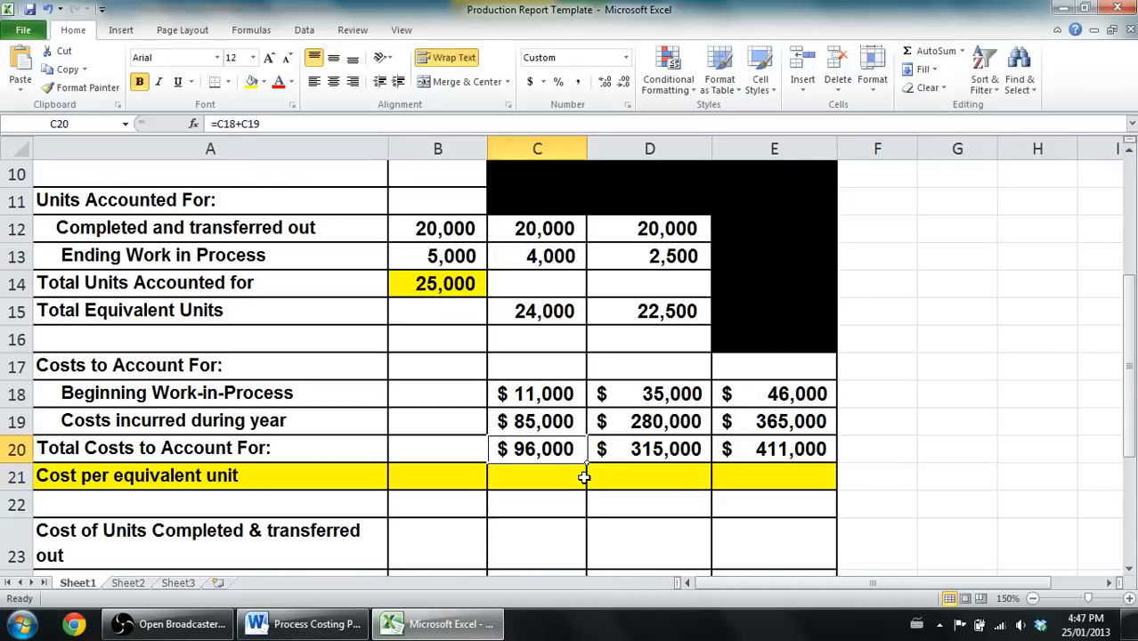
{"action": "left_click", "coordinate": [438, 449]}
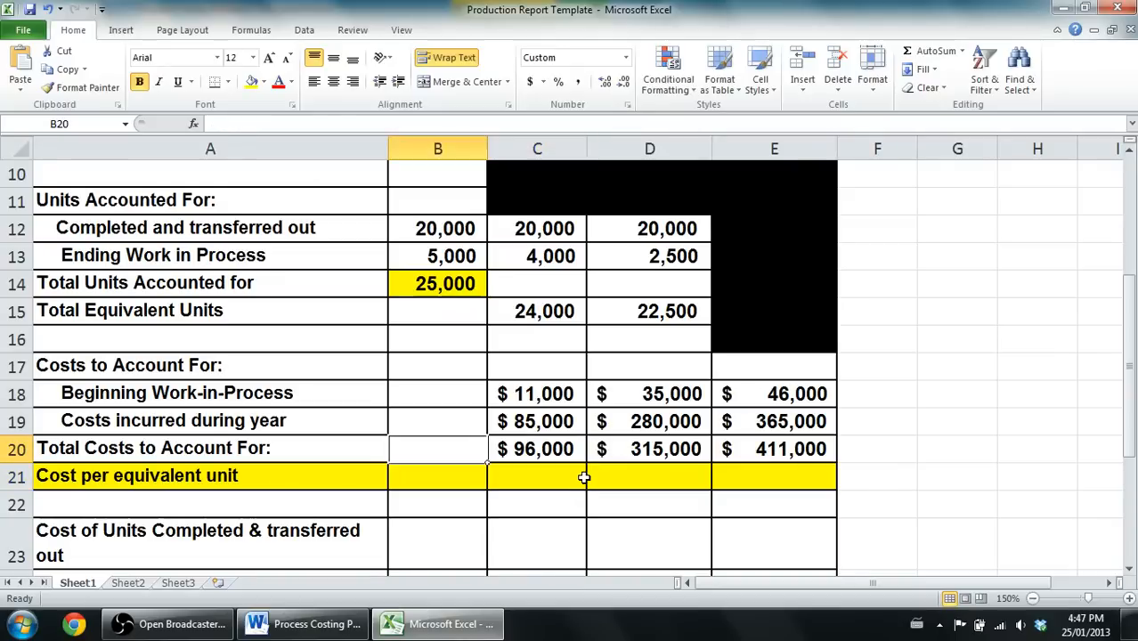
{"action": "left_click", "coordinate": [538, 449]}
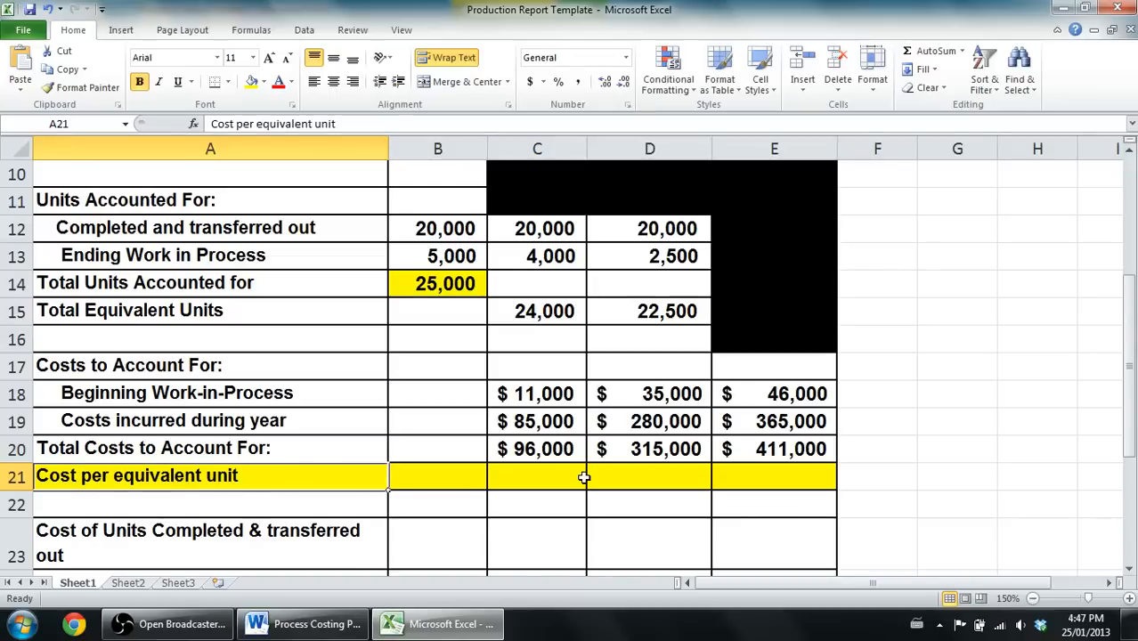
{"action": "left_click", "coordinate": [538, 475]}
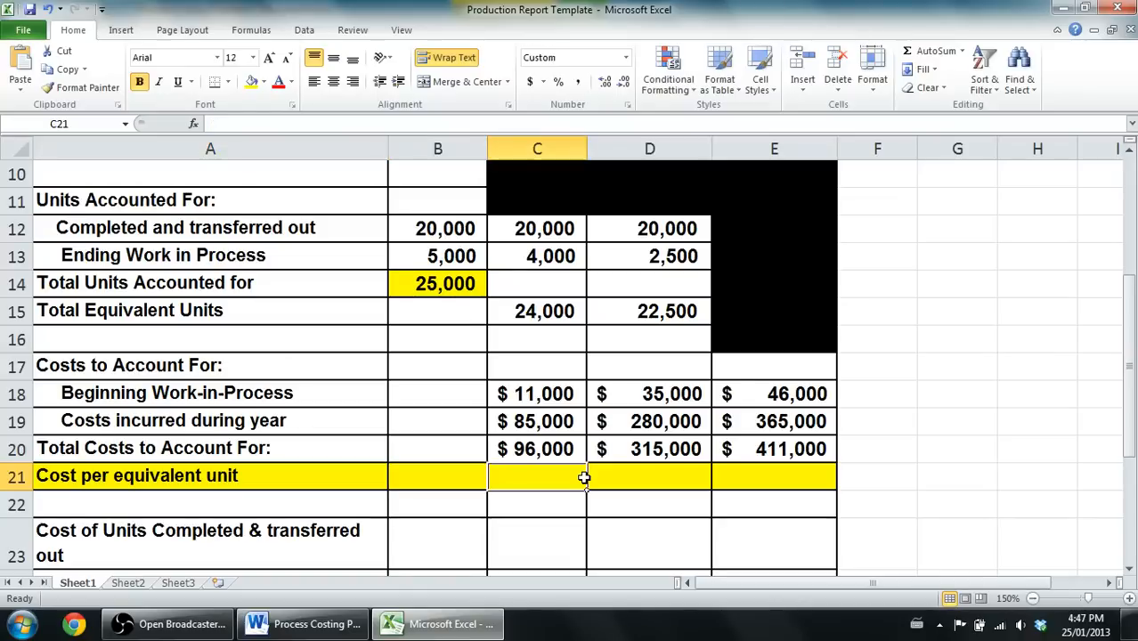
{"action": "left_click", "coordinate": [538, 420]}
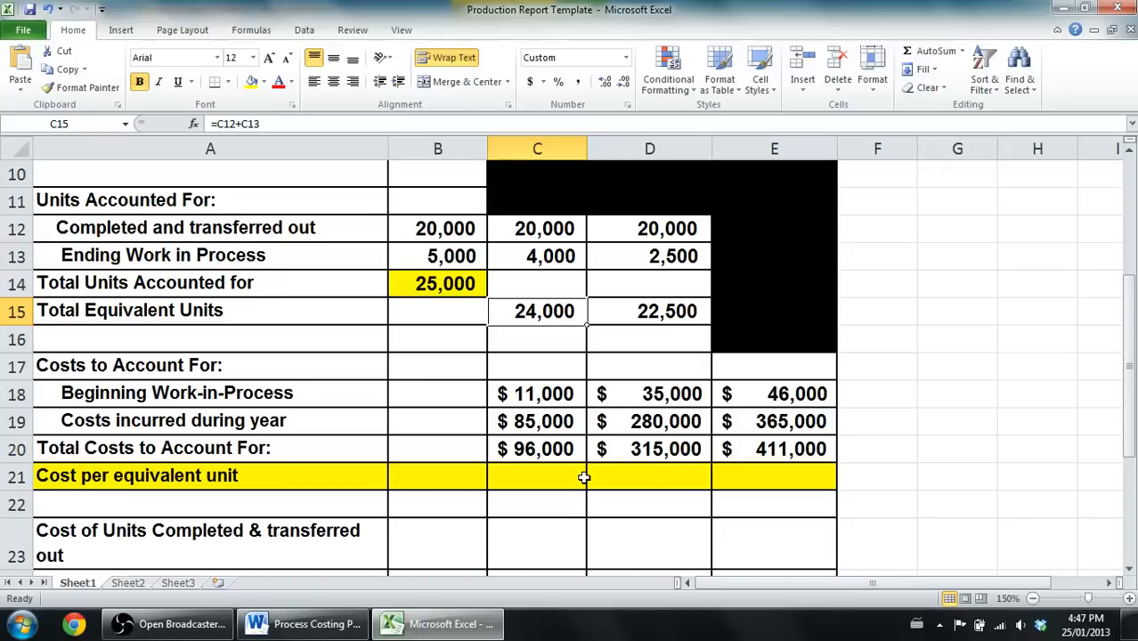
Enter =C20/C15 in C21 for a materials cost per equivalent unit of $4.000.
{"action": "left_click", "coordinate": [538, 475]}
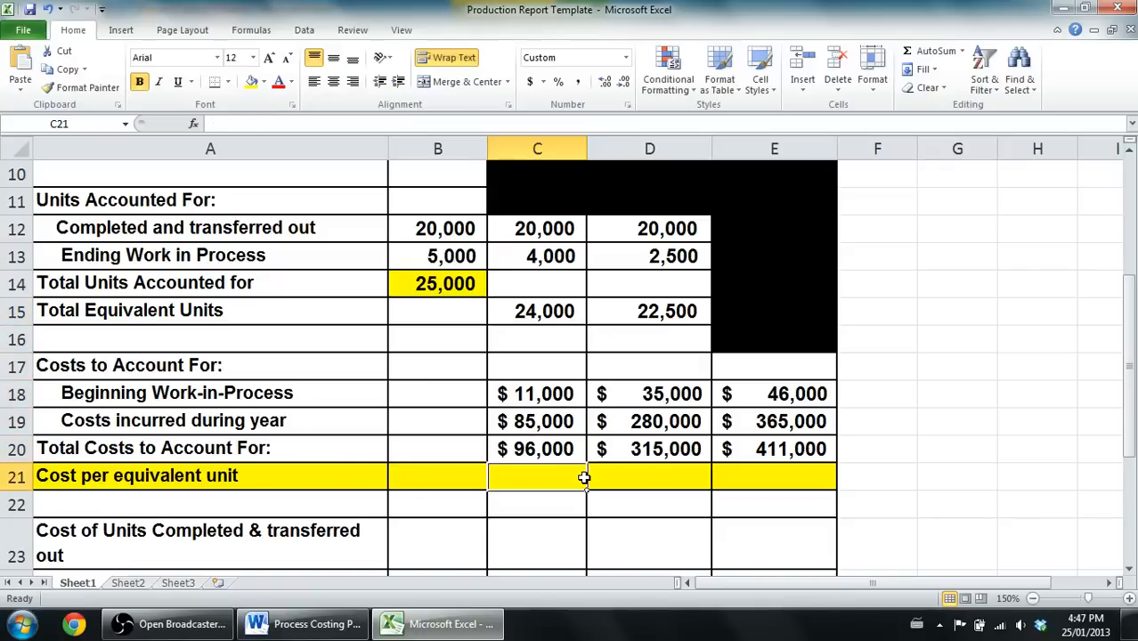
{"action": "type", "text": "="}
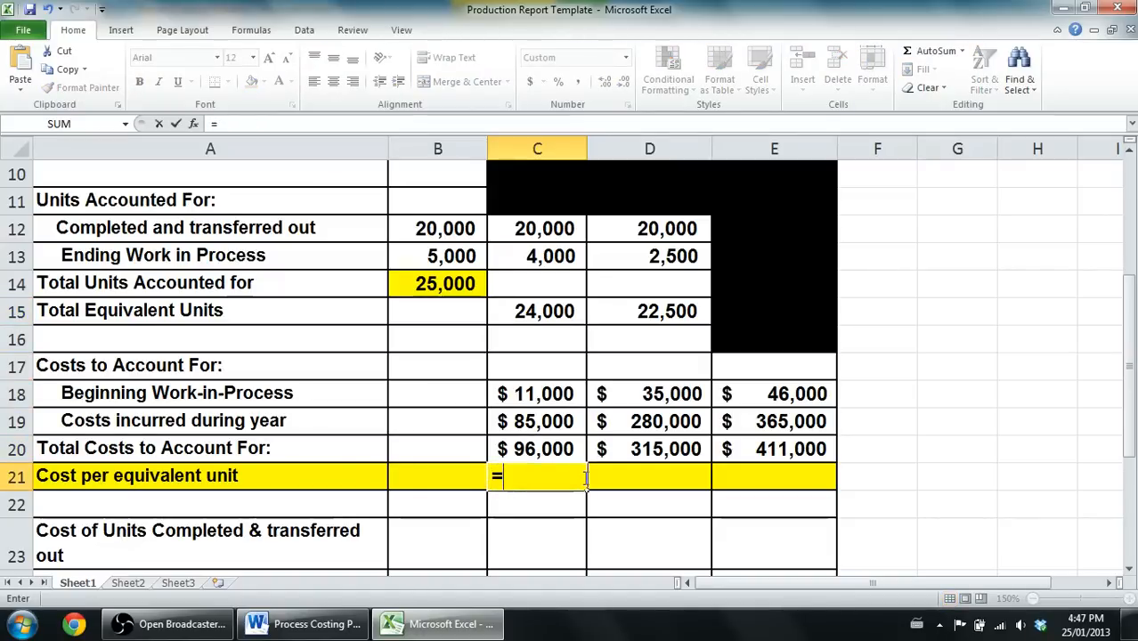
{"action": "left_click", "coordinate": [537, 449]}
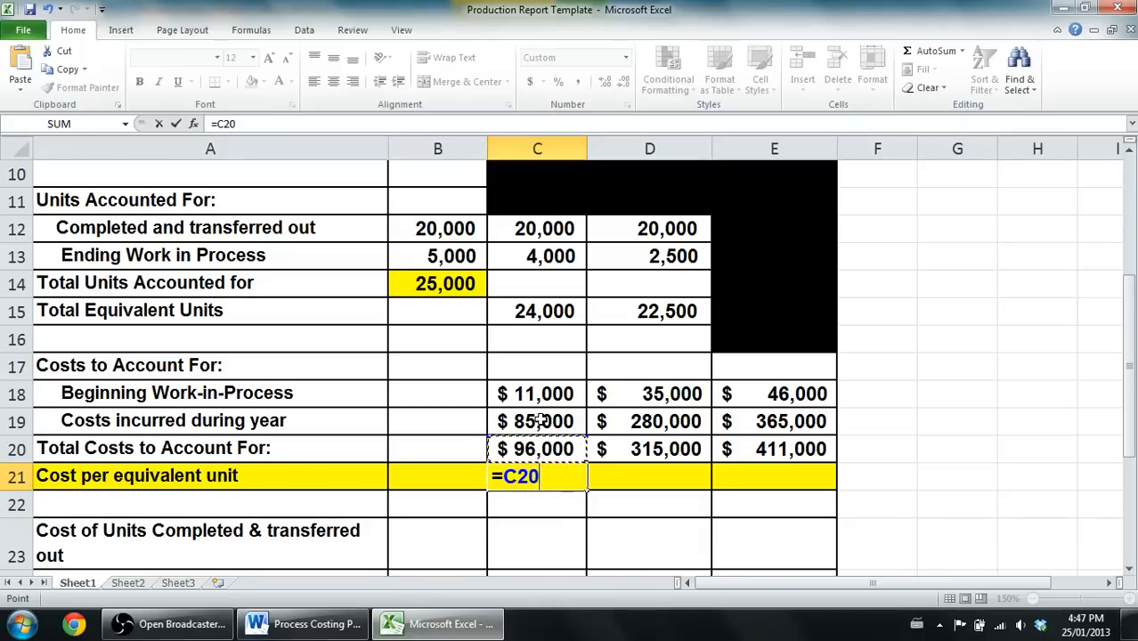
{"action": "left_click", "coordinate": [538, 310]}
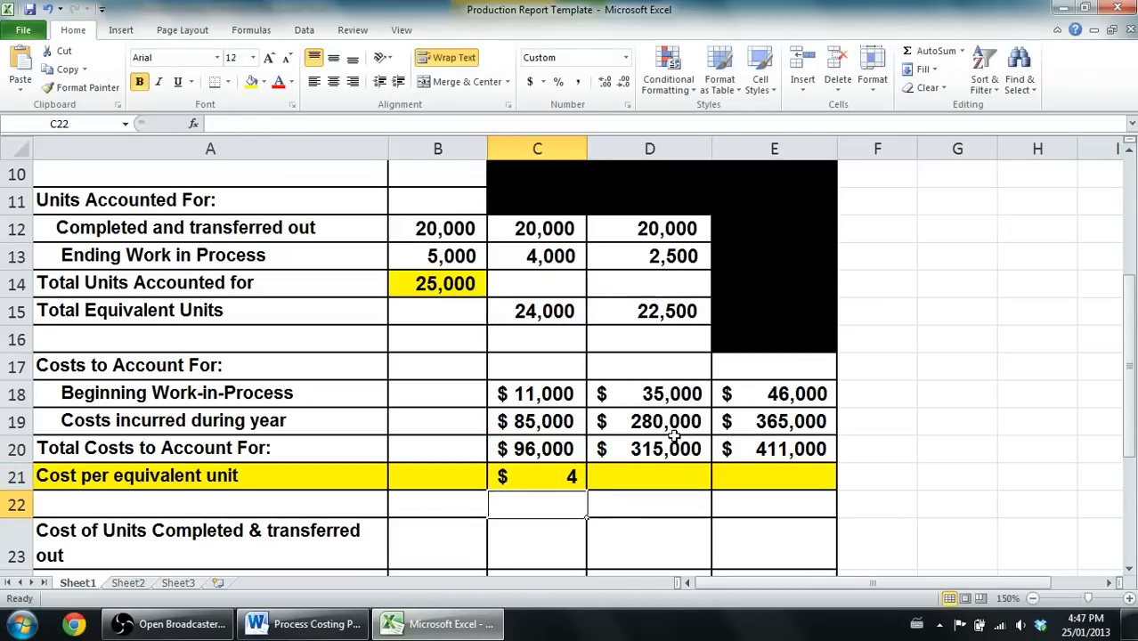
{"action": "left_click", "coordinate": [538, 475]}
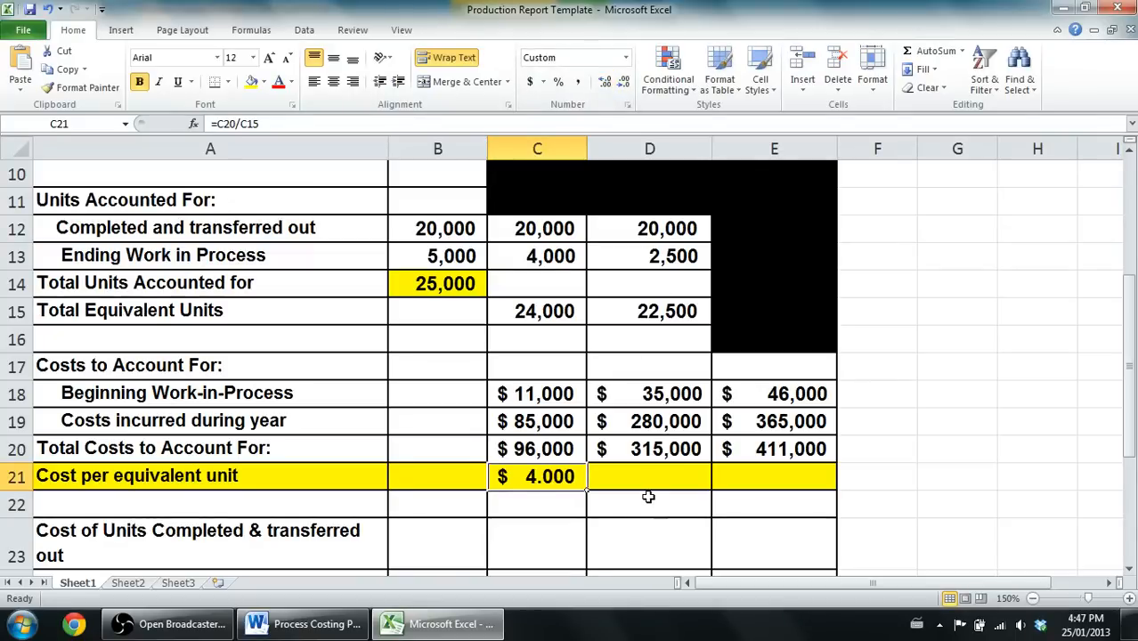
Enter =D20/D15 in D21 for a conversion cost per equivalent unit of $14.000 with three decimals.
{"action": "left_click", "coordinate": [649, 478]}
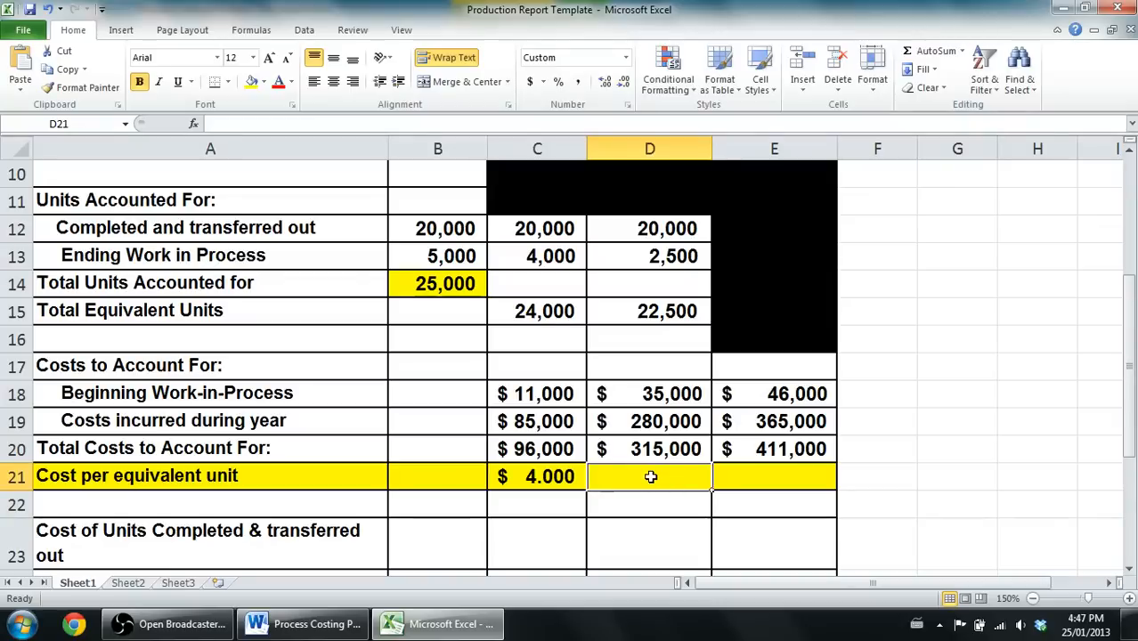
{"action": "type", "text": "="}
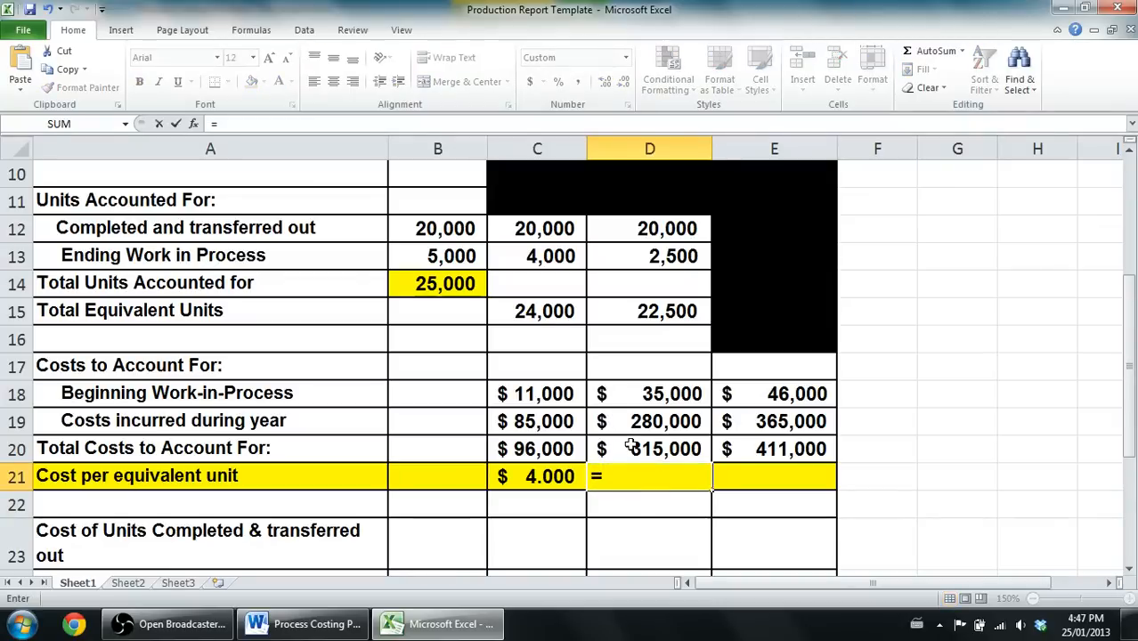
{"action": "left_click", "coordinate": [648, 449]}
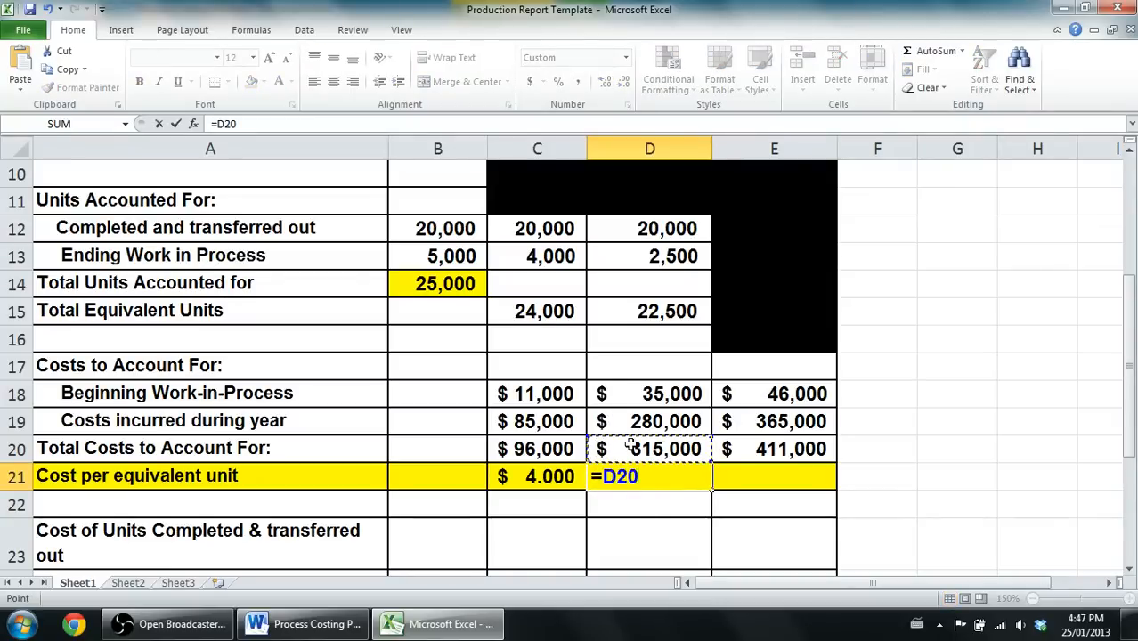
{"action": "type", "text": "/"}
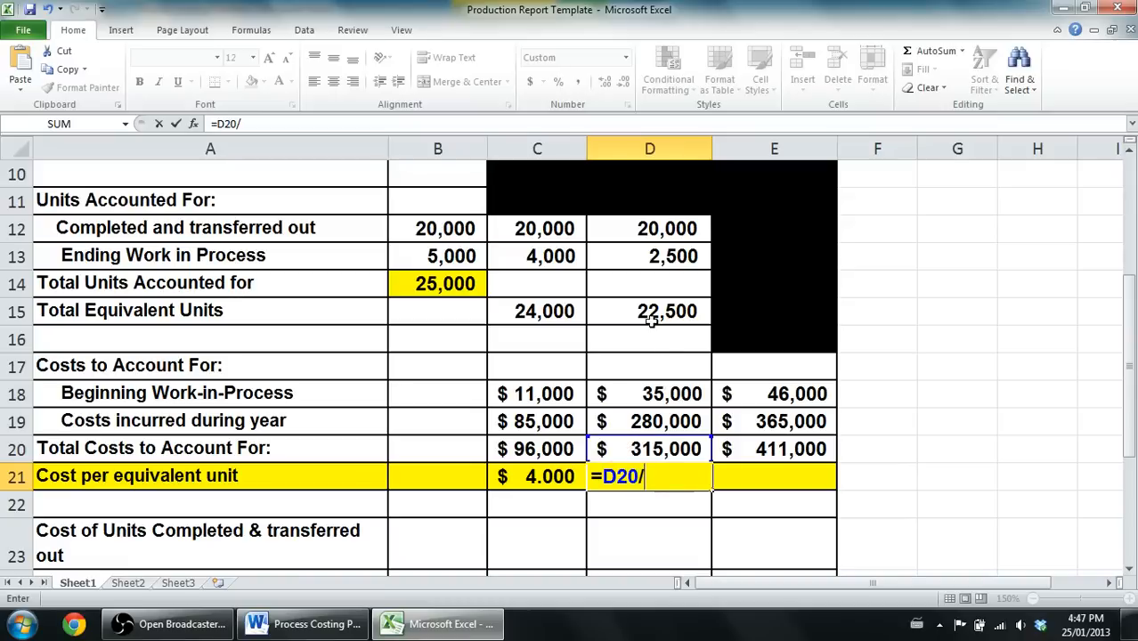
{"action": "left_click", "coordinate": [666, 310]}
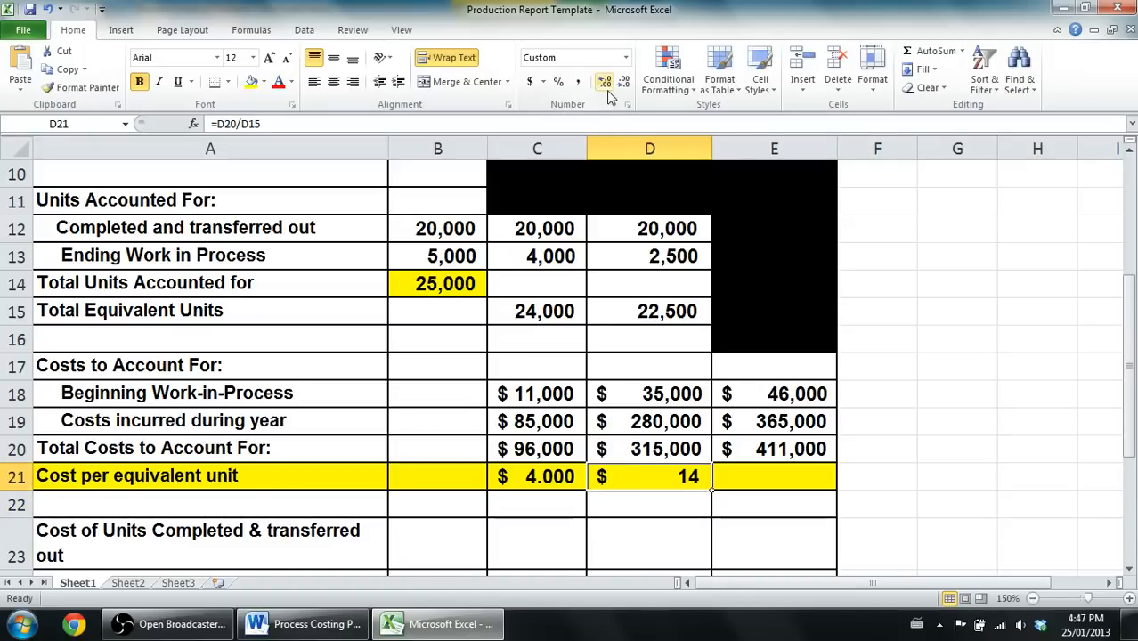
{"action": "left_click", "coordinate": [604, 82]}
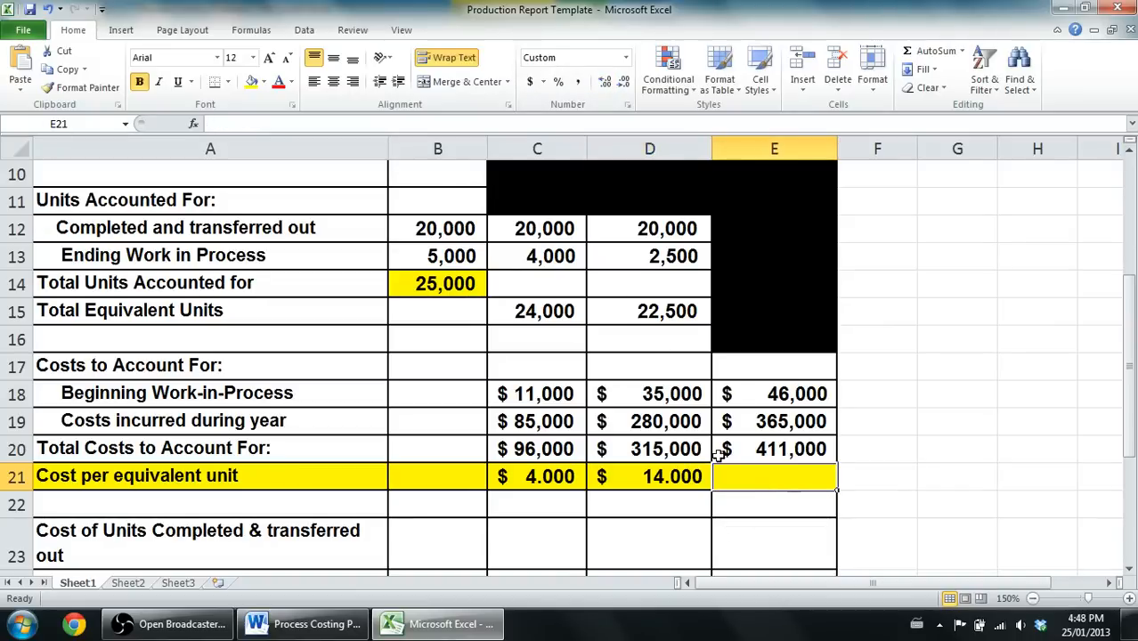
Enter =C21+D21 in E21 so total cost per equivalent unit shows 18.
{"action": "left_click", "coordinate": [773, 449]}
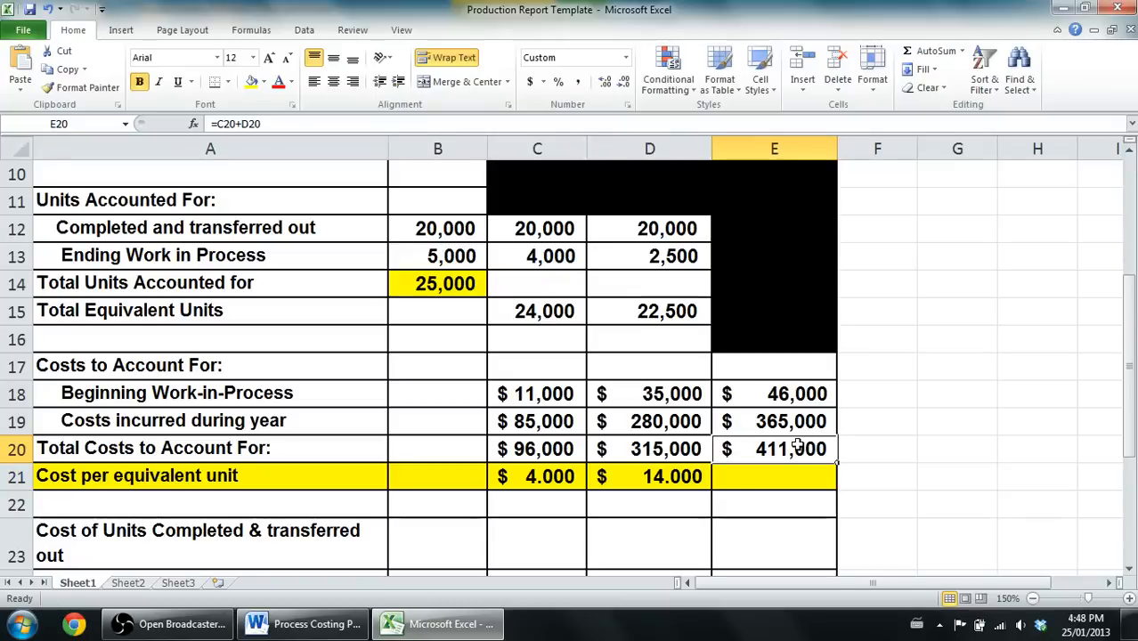
{"action": "left_click", "coordinate": [773, 283]}
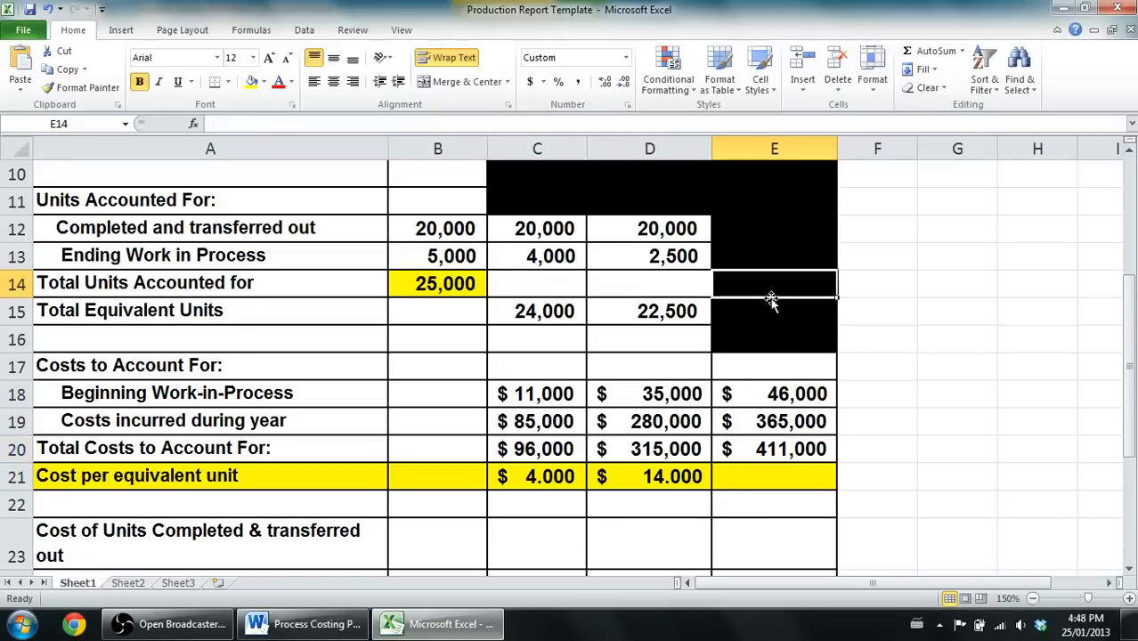
{"action": "left_click", "coordinate": [774, 310]}
{"action": "type", "text": "=C21+"}
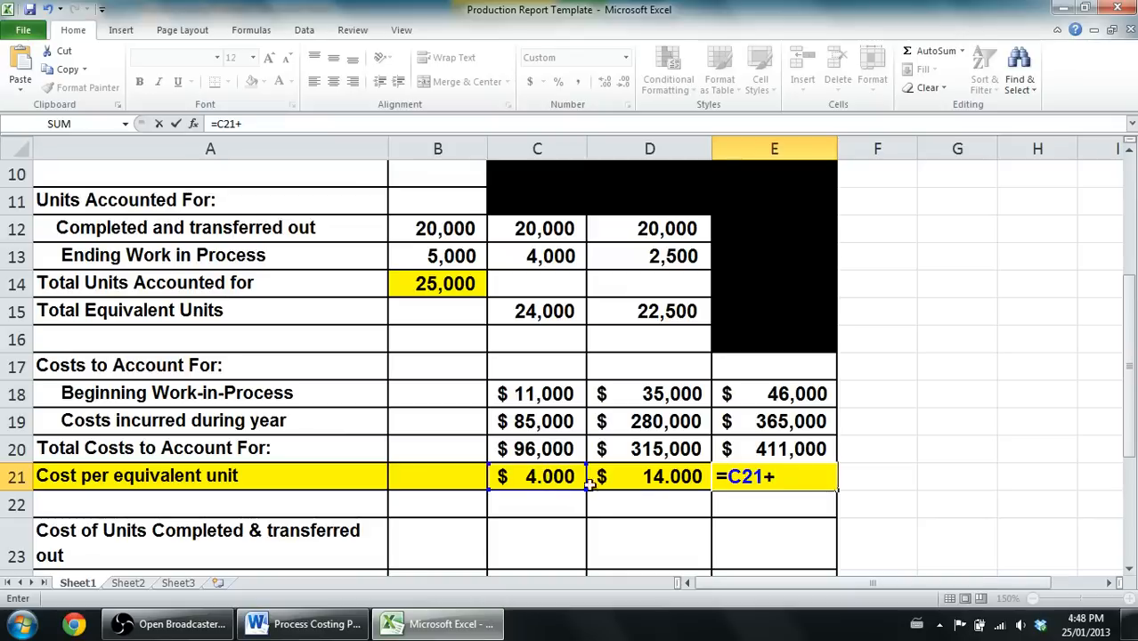
{"action": "left_click", "coordinate": [648, 449]}
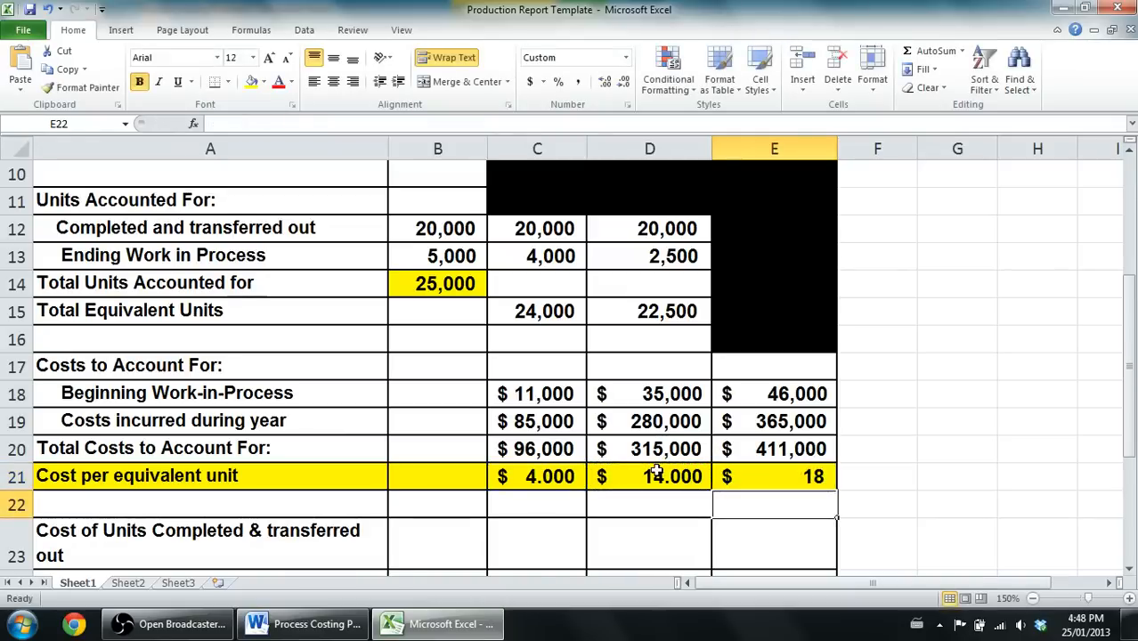
{"action": "left_click", "coordinate": [773, 475]}
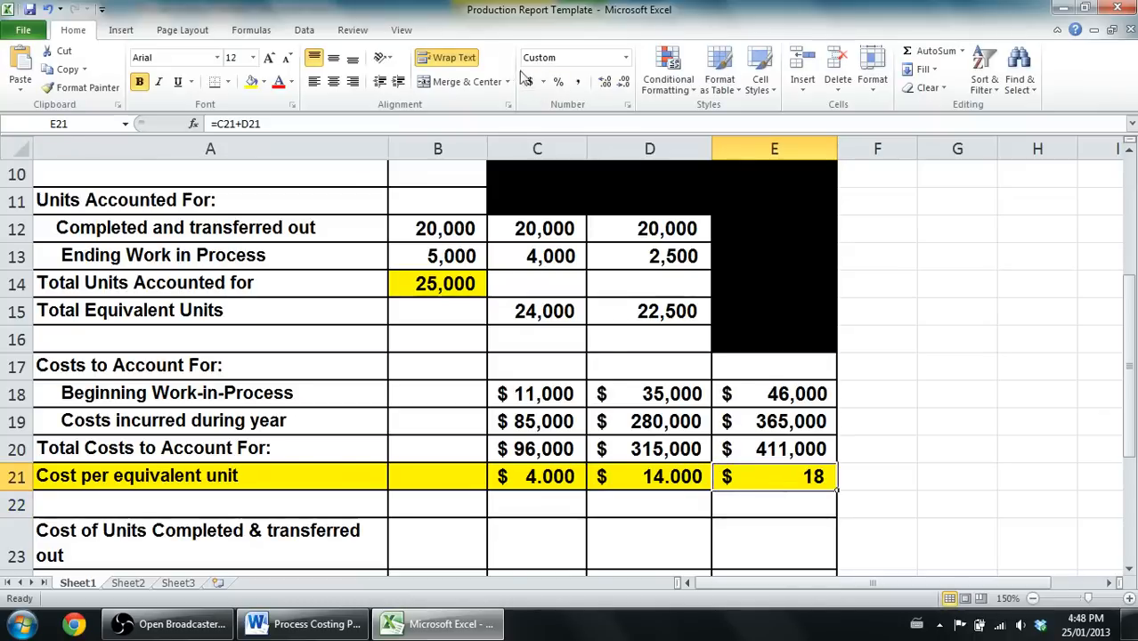
Format E21 as accounting with three decimals (18.000) and review the C15, D21, C21 formulas.
{"action": "left_click", "coordinate": [604, 82]}
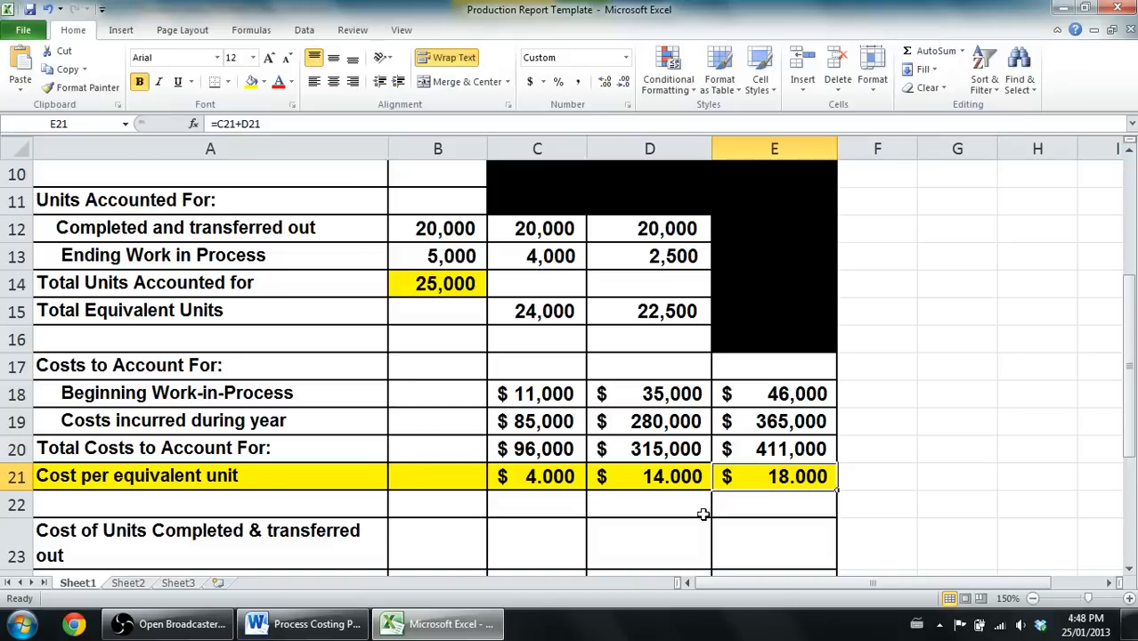
{"action": "mouse_move", "coordinate": [868, 547]}
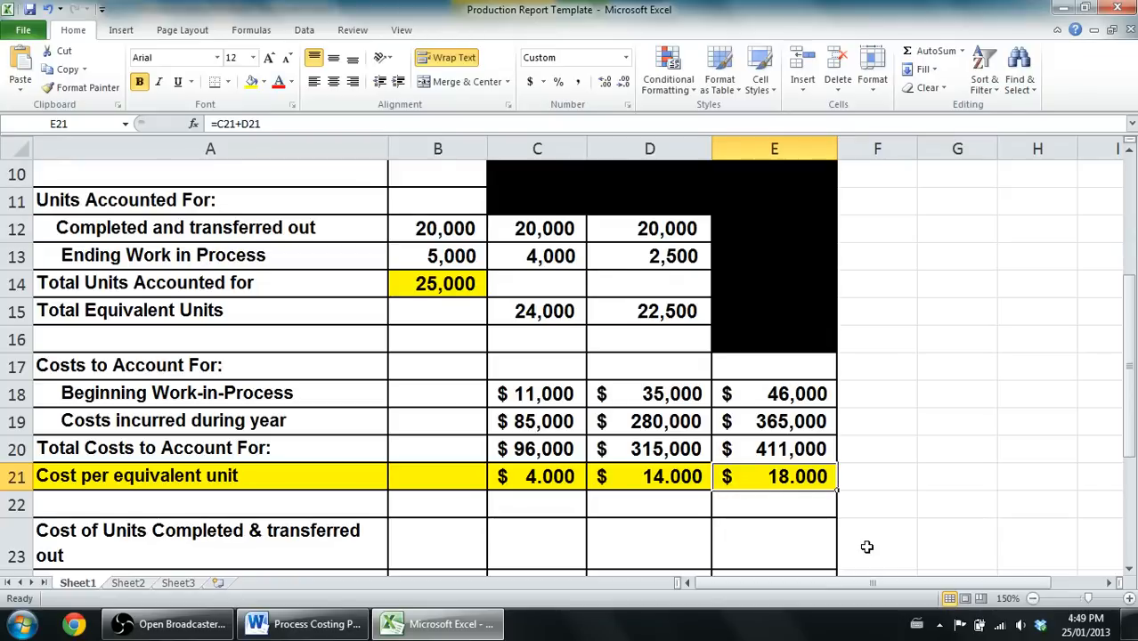
{"action": "mouse_move", "coordinate": [592, 317]}
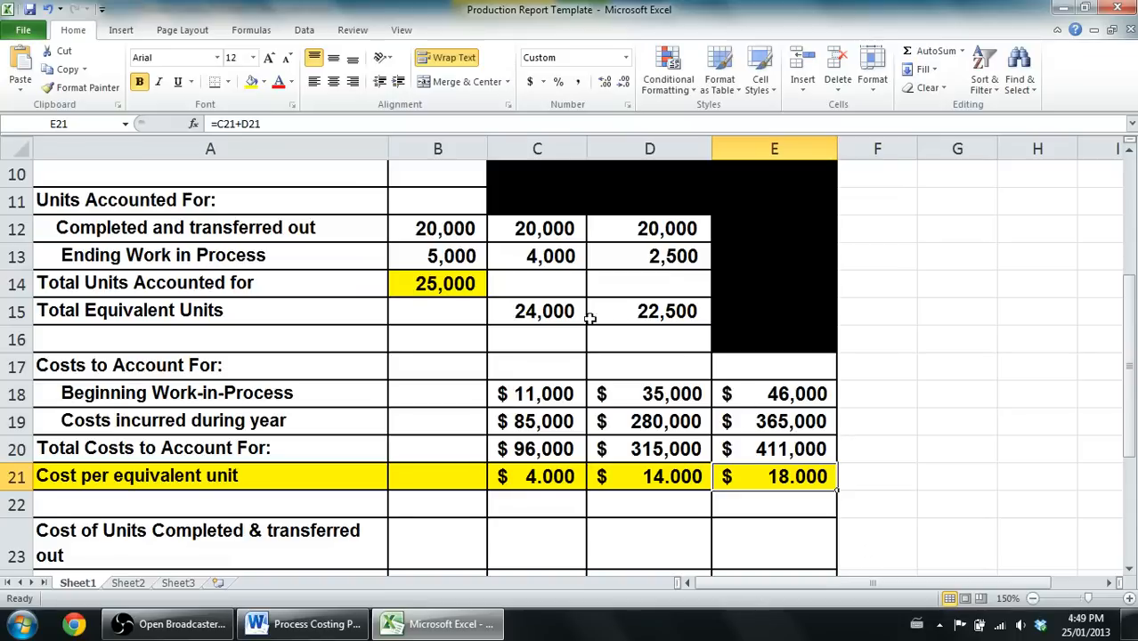
{"action": "left_click", "coordinate": [538, 310]}
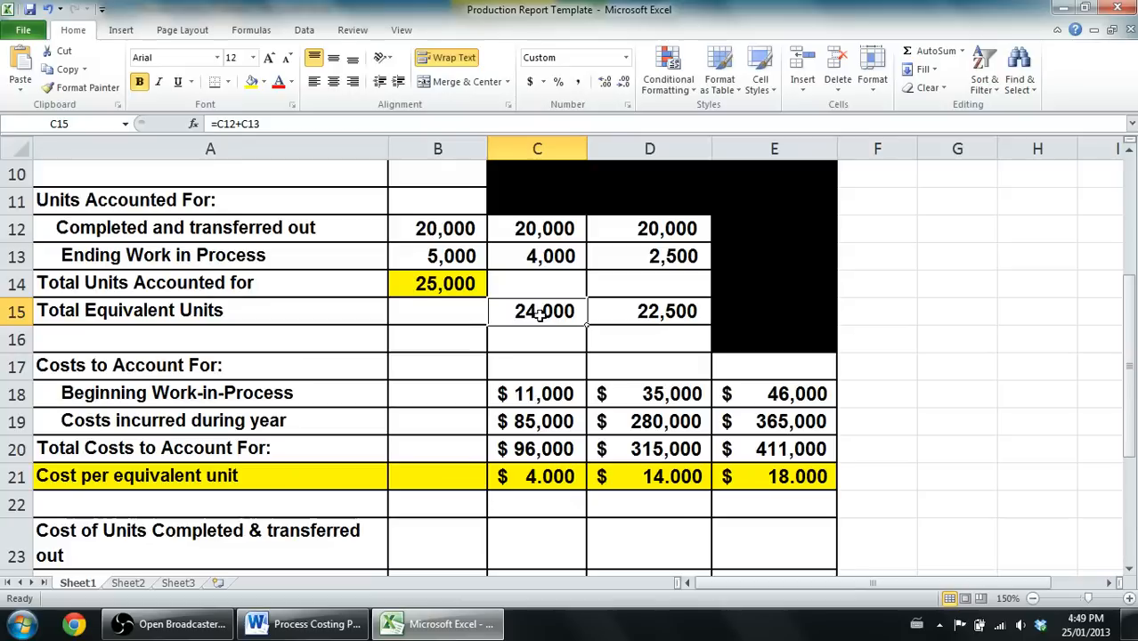
{"action": "mouse_move", "coordinate": [595, 432]}
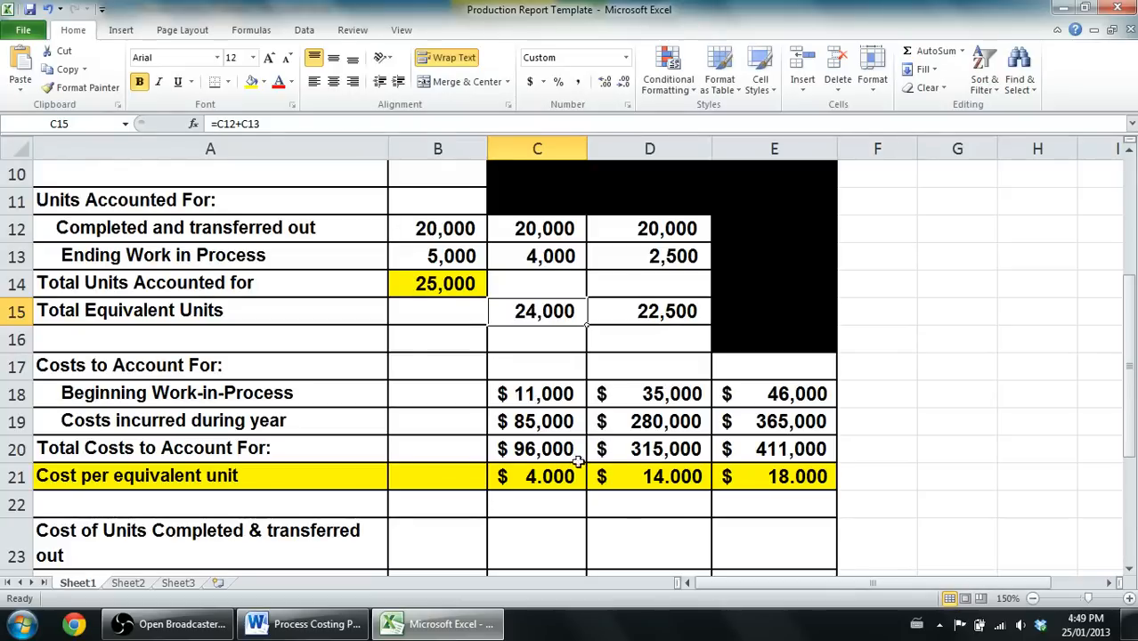
{"action": "left_click", "coordinate": [649, 476]}
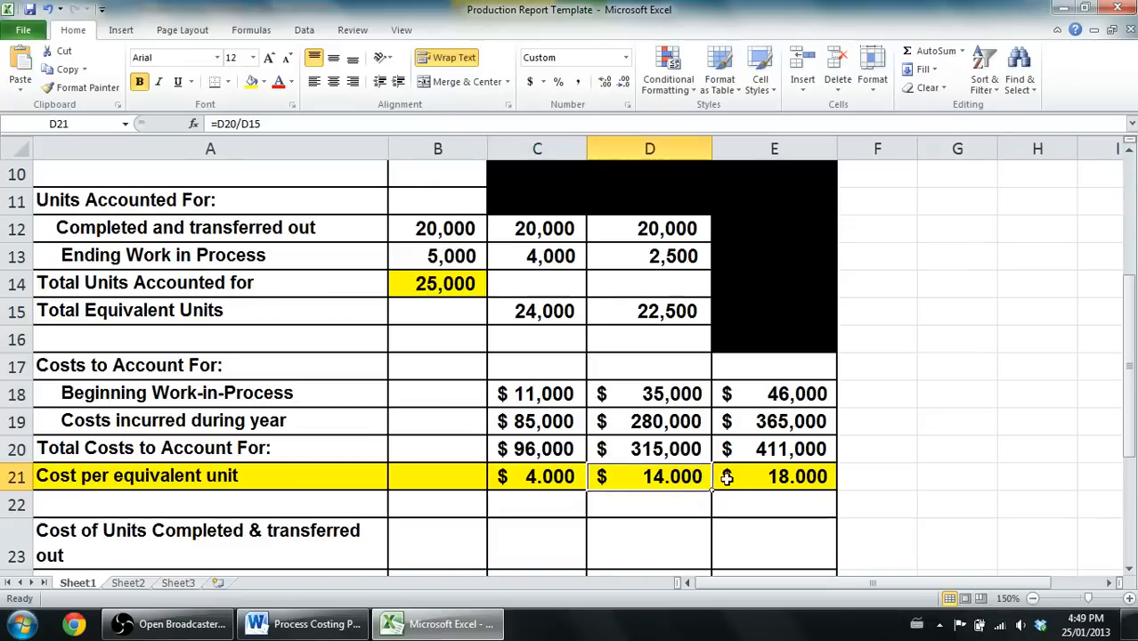
{"action": "mouse_move", "coordinate": [591, 449]}
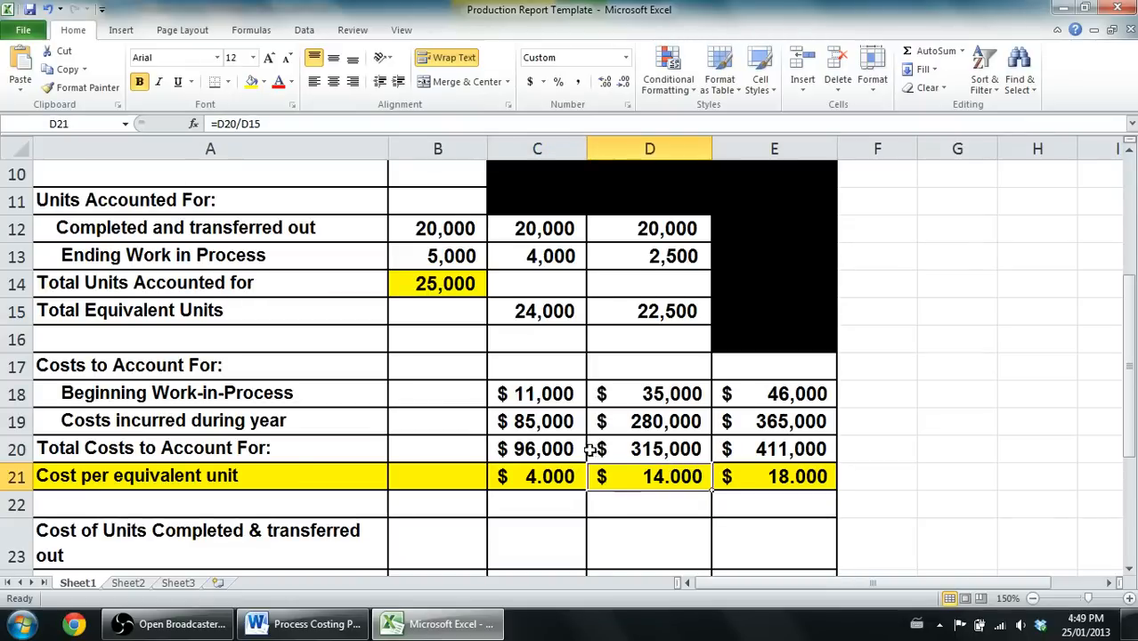
{"action": "left_click", "coordinate": [538, 478]}
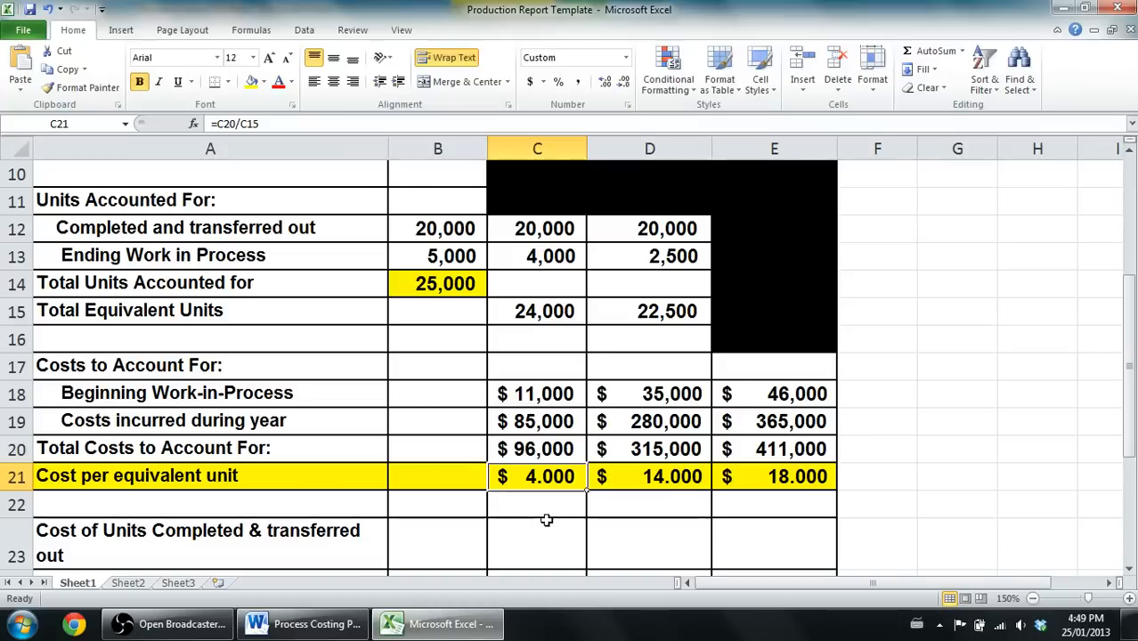
Compute transferred-out costs in C23 and D23 as cost per unit times units: 80,000 and 280,000.
{"action": "scroll", "scroll_direction": "down", "scroll_amount": 3}
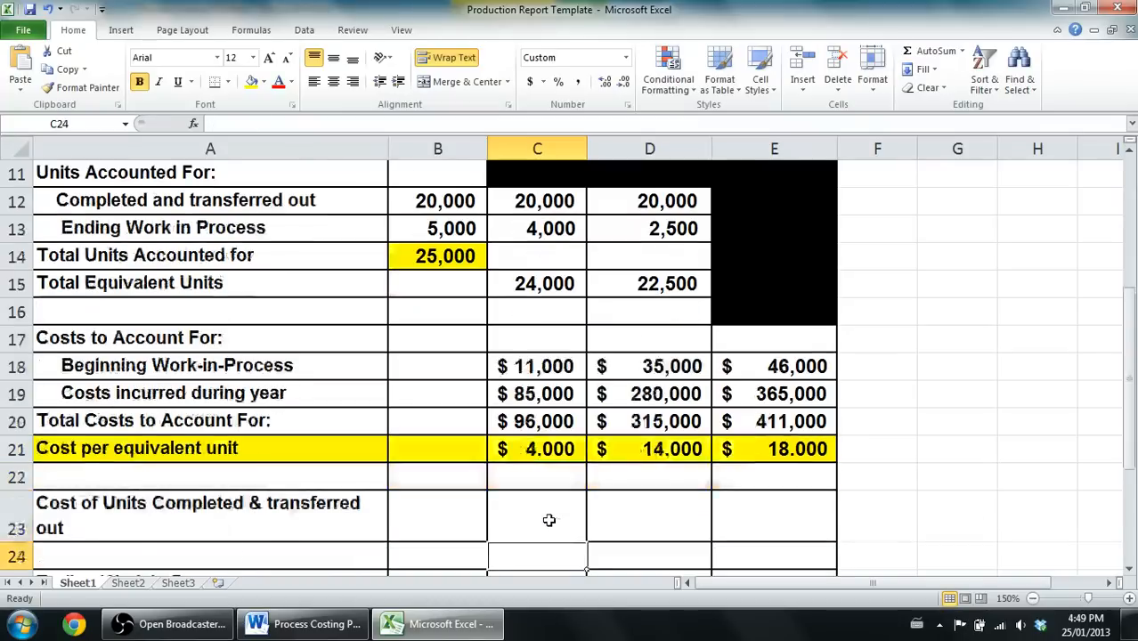
{"action": "scroll", "scroll_direction": "down", "scroll_amount": 3}
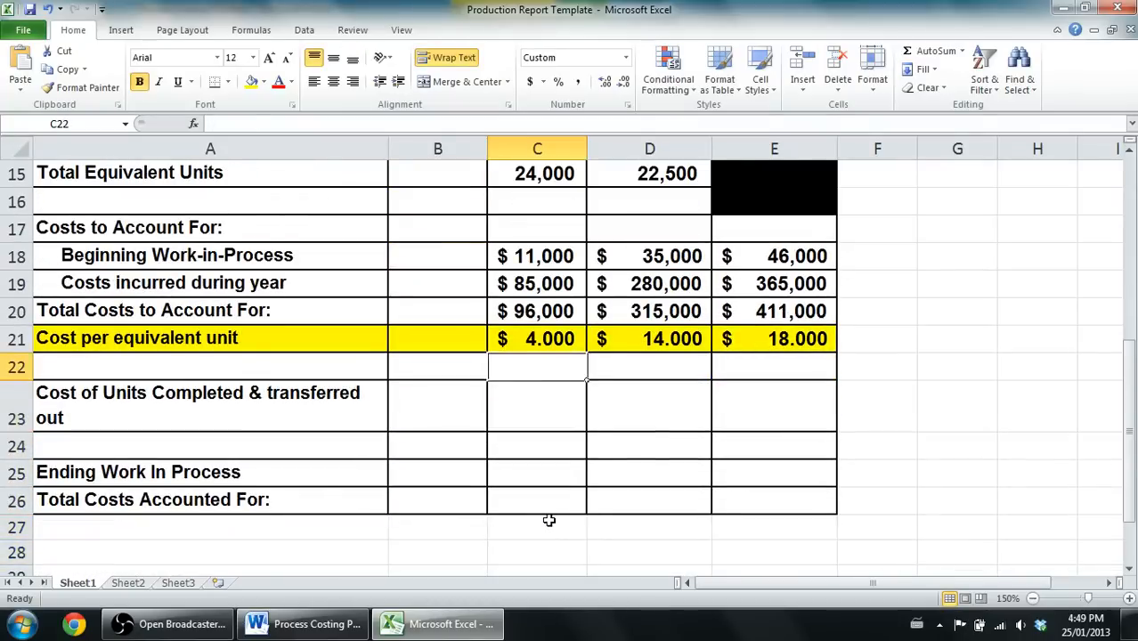
{"action": "left_click", "coordinate": [649, 338]}
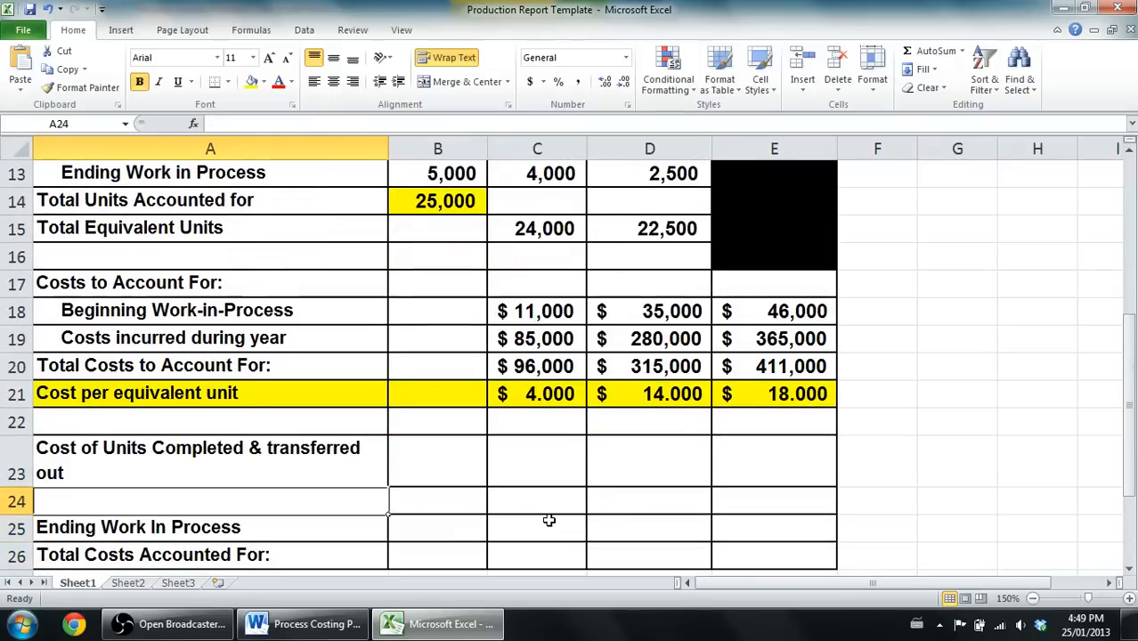
{"action": "left_click", "coordinate": [538, 460]}
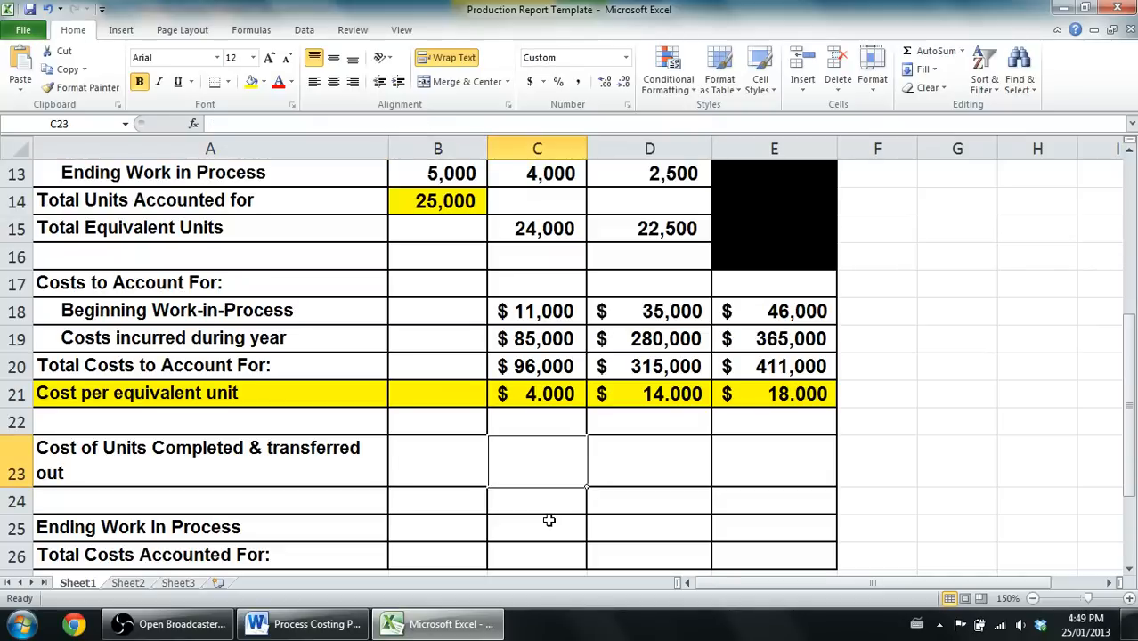
{"action": "type", "text": "=C21"}
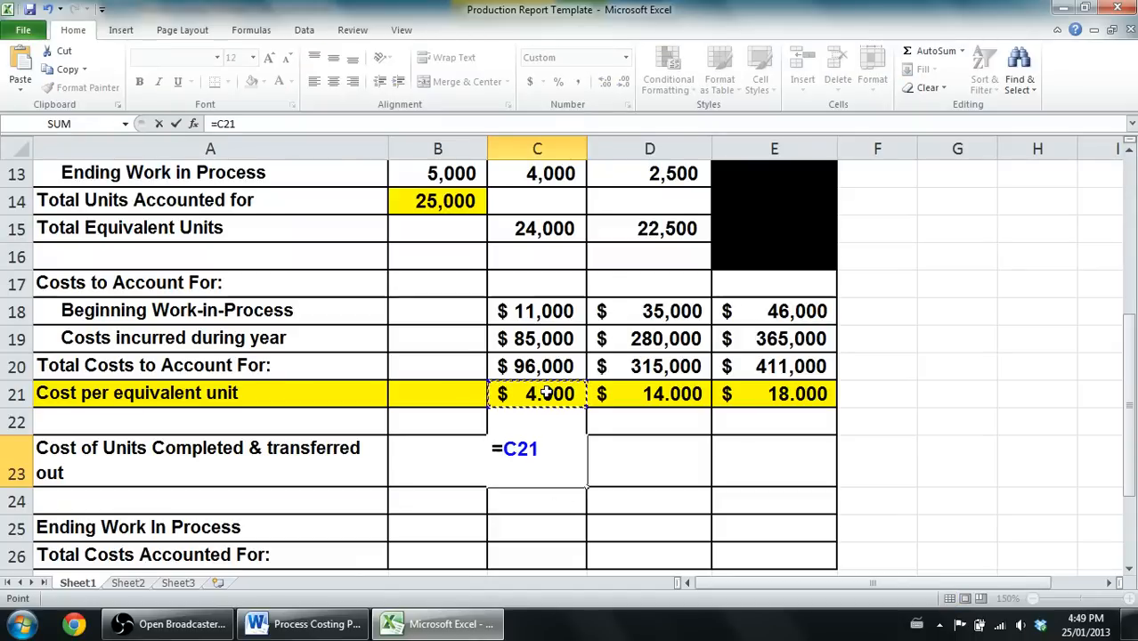
{"action": "left_click", "coordinate": [536, 310]}
{"action": "type", "text": "="}
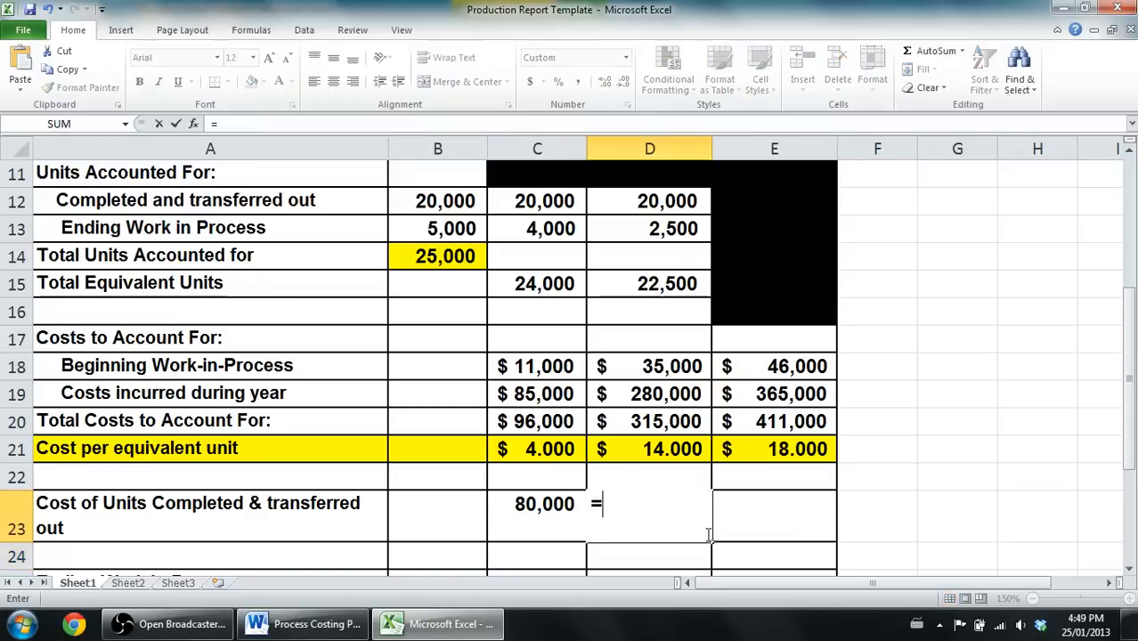
{"action": "left_click", "coordinate": [649, 448]}
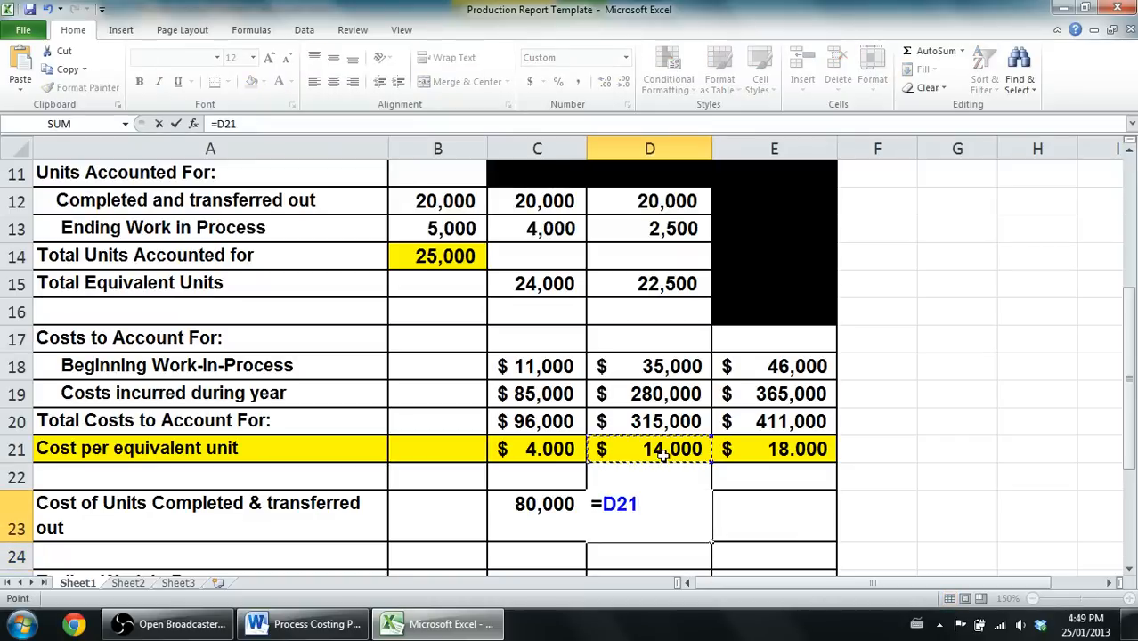
{"action": "type", "text": "*D22"}
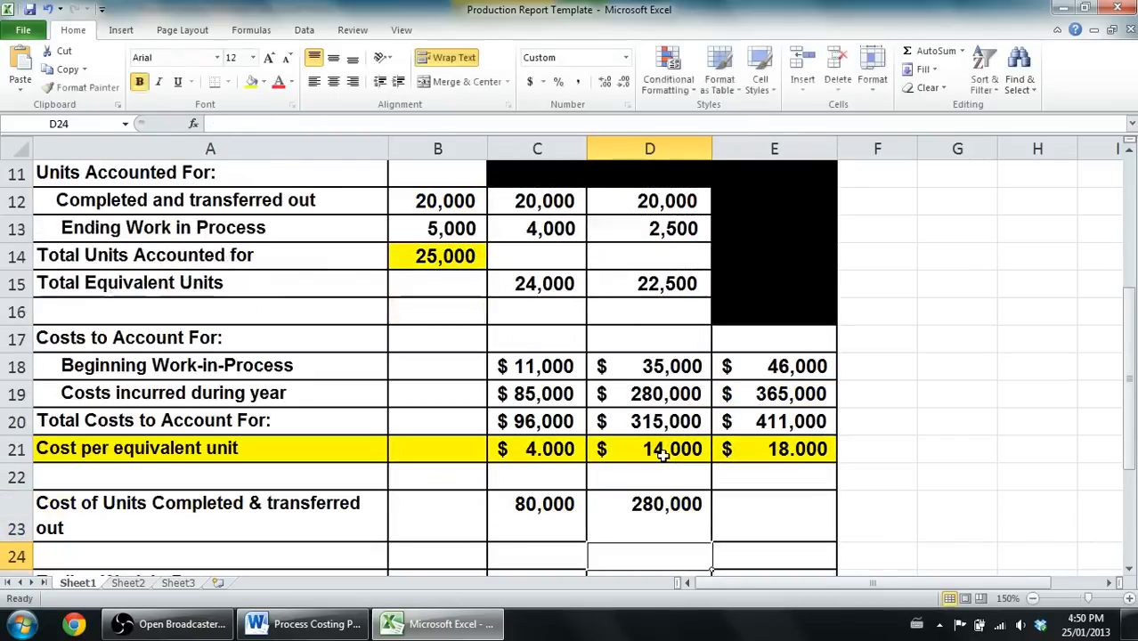
Enter 360000 total transferred-out cost in E23 and show C23:E23 as currency.
{"action": "left_click", "coordinate": [773, 515]}
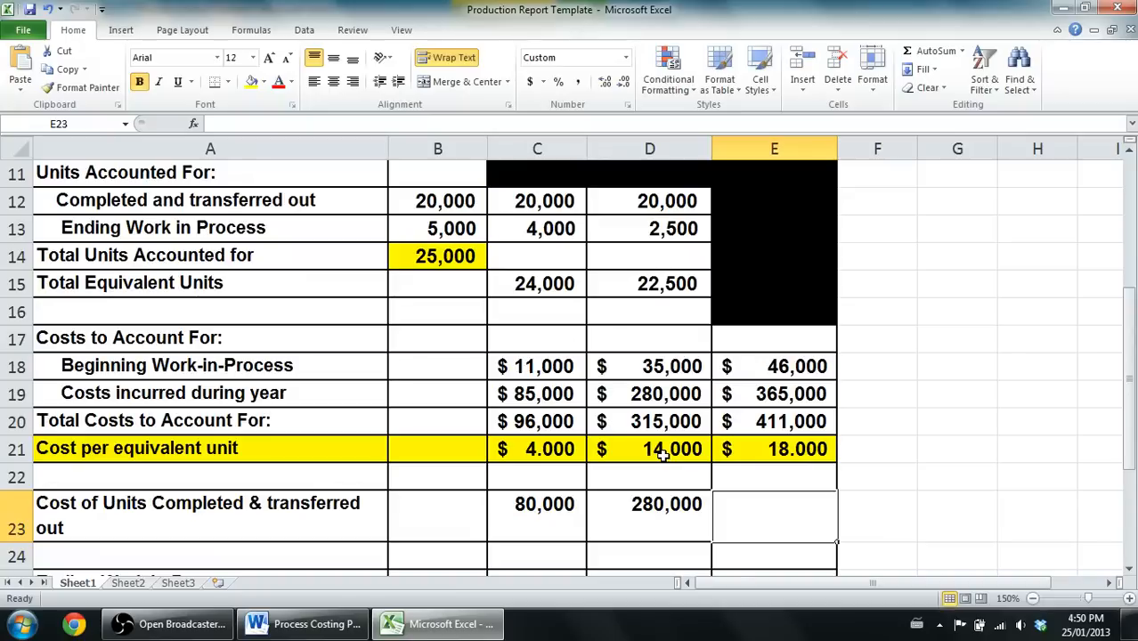
{"action": "type", "text": "360,000"}
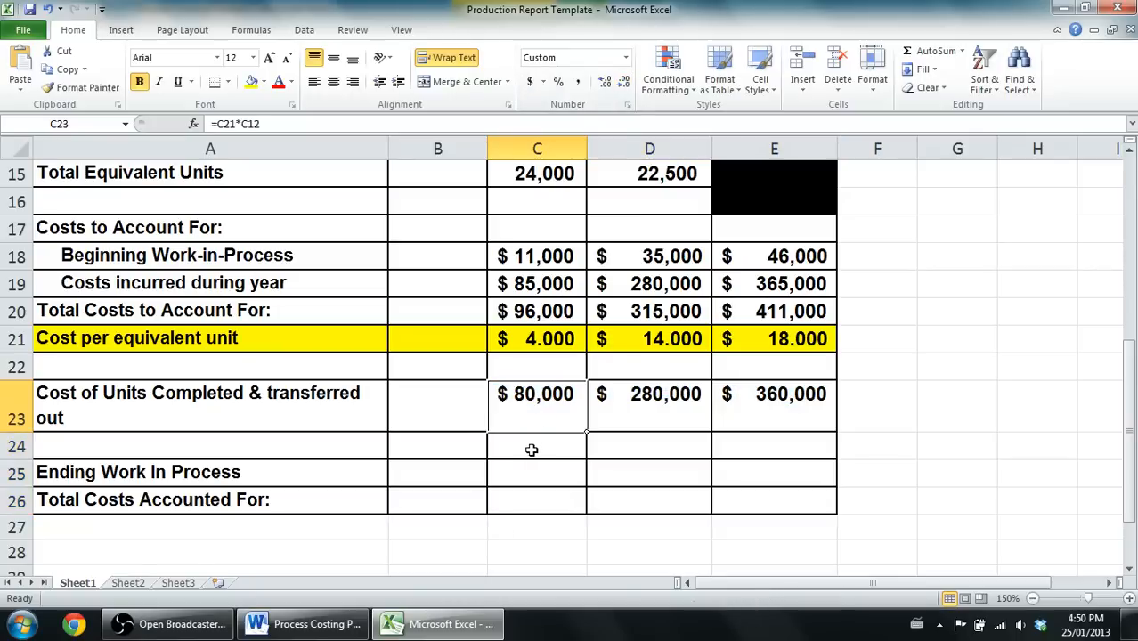
{"action": "left_click", "coordinate": [538, 472]}
{"action": "type", "text": "="}
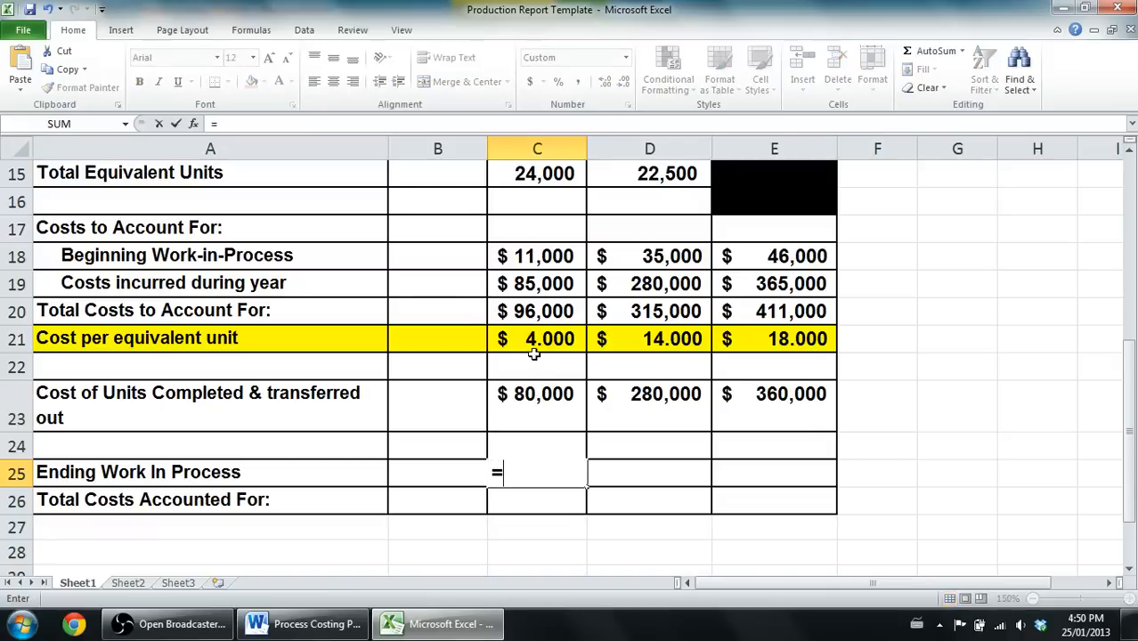
Compute ending WIP in C25 and D25 as =C21*C13 and =D21*D13: $16,000 and 35,000.
{"action": "left_click", "coordinate": [538, 338]}
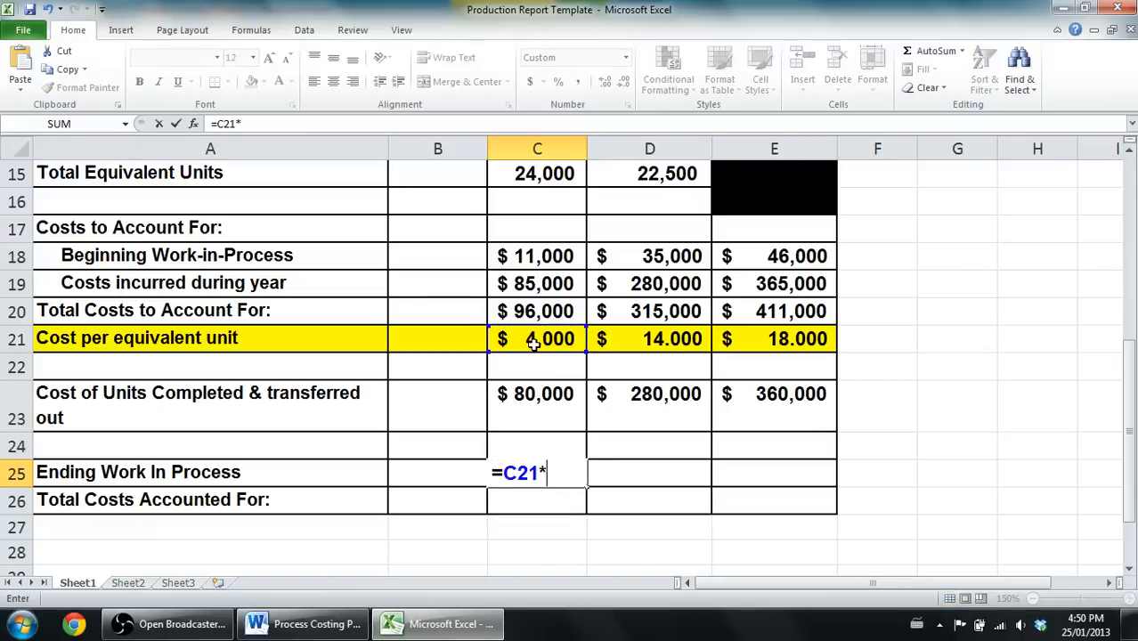
{"action": "left_click", "coordinate": [551, 173]}
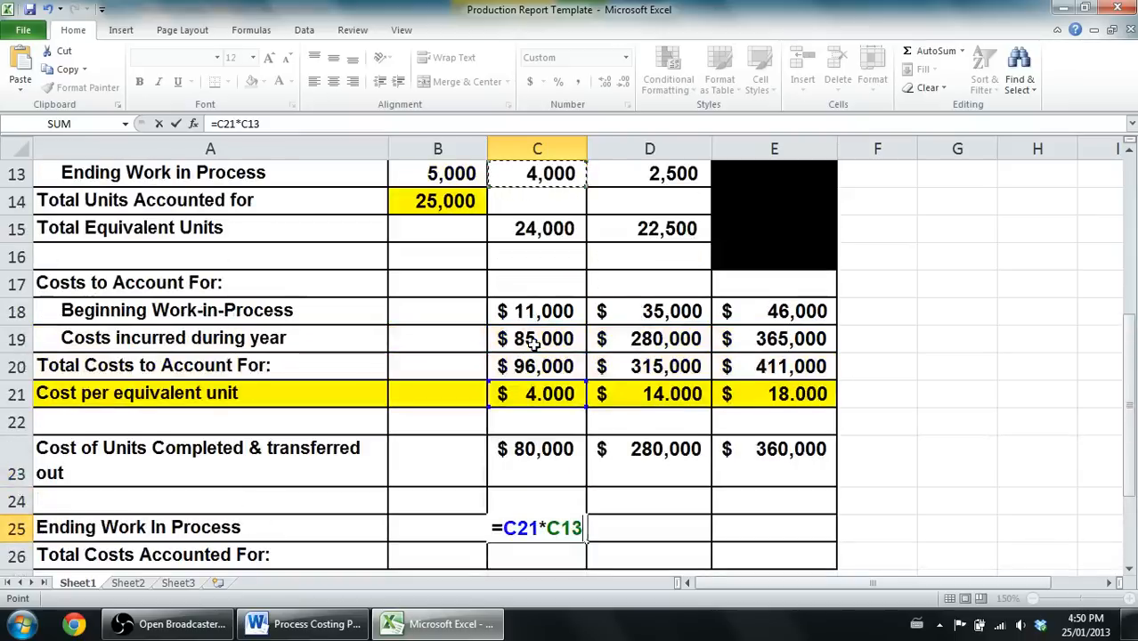
{"action": "scroll", "scroll_direction": "down", "scroll_amount": 3}
{"action": "type", "text": "="}
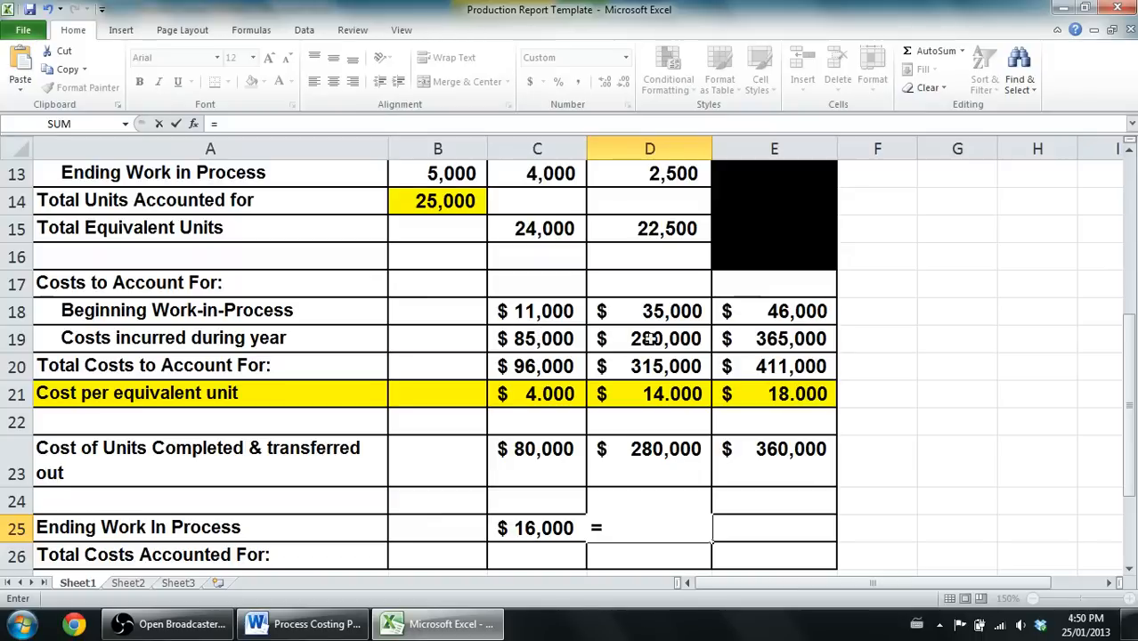
{"action": "left_click", "coordinate": [649, 394]}
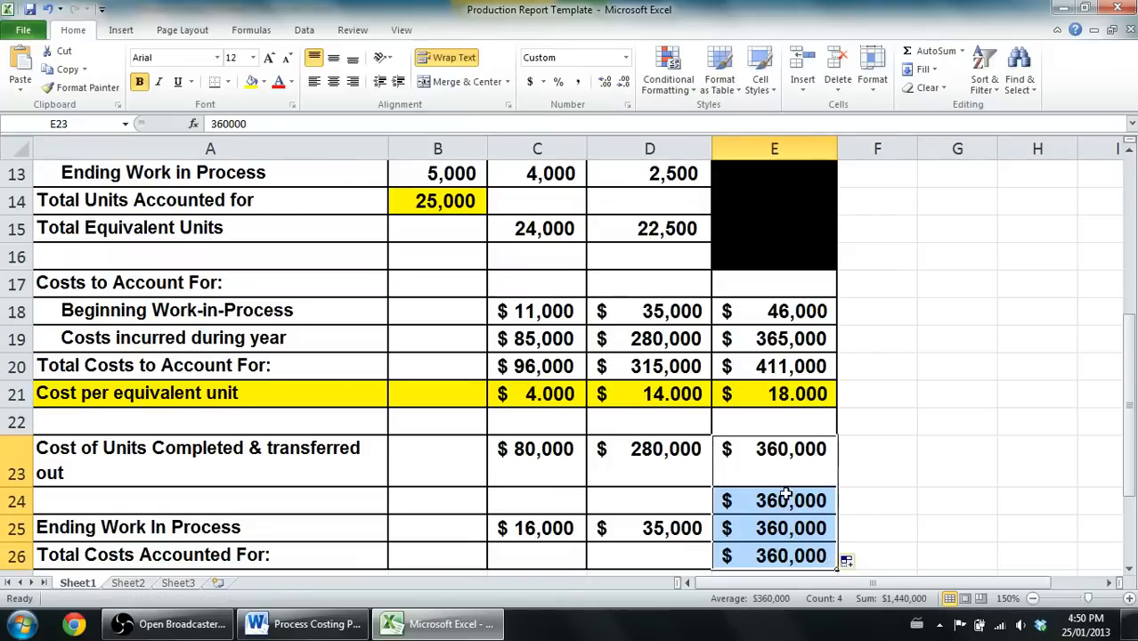
Enter 51,000 in E25 and total costs accounted for 96,000, 315,000, 411,000 in C26:E26.
{"action": "left_click", "coordinate": [773, 499]}
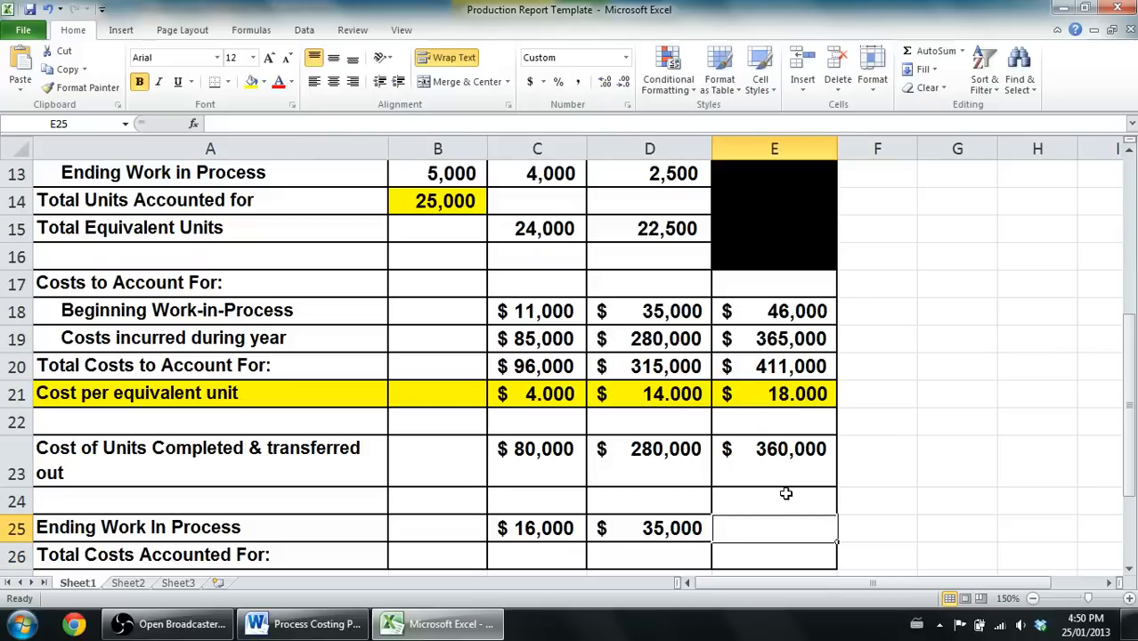
{"action": "type", "text": "4"}
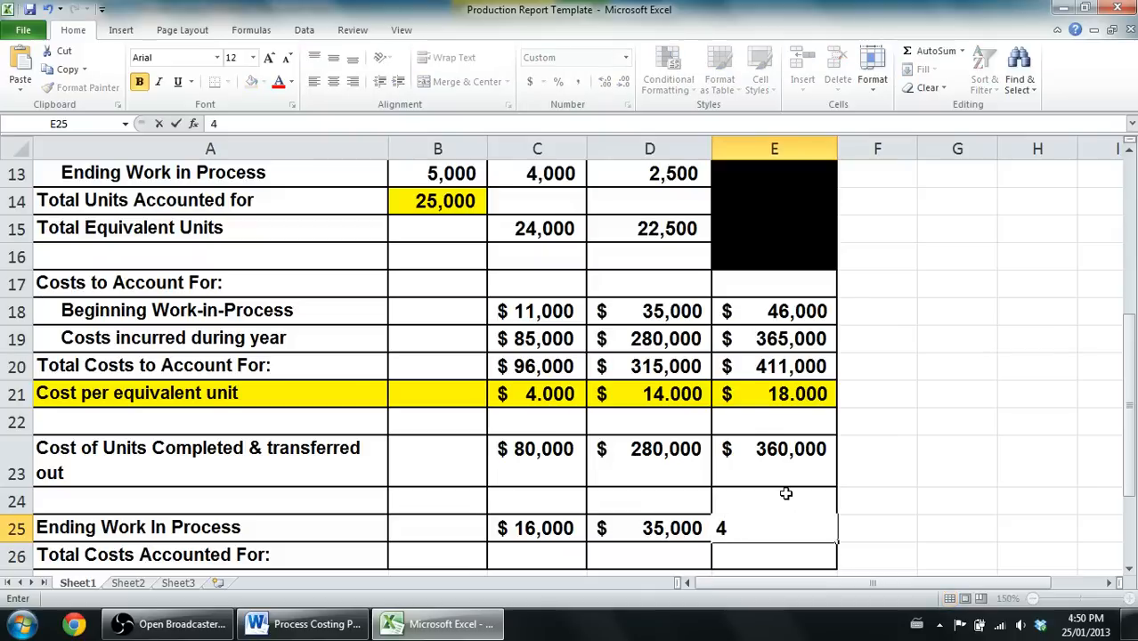
{"action": "type", "text": "51,000"}
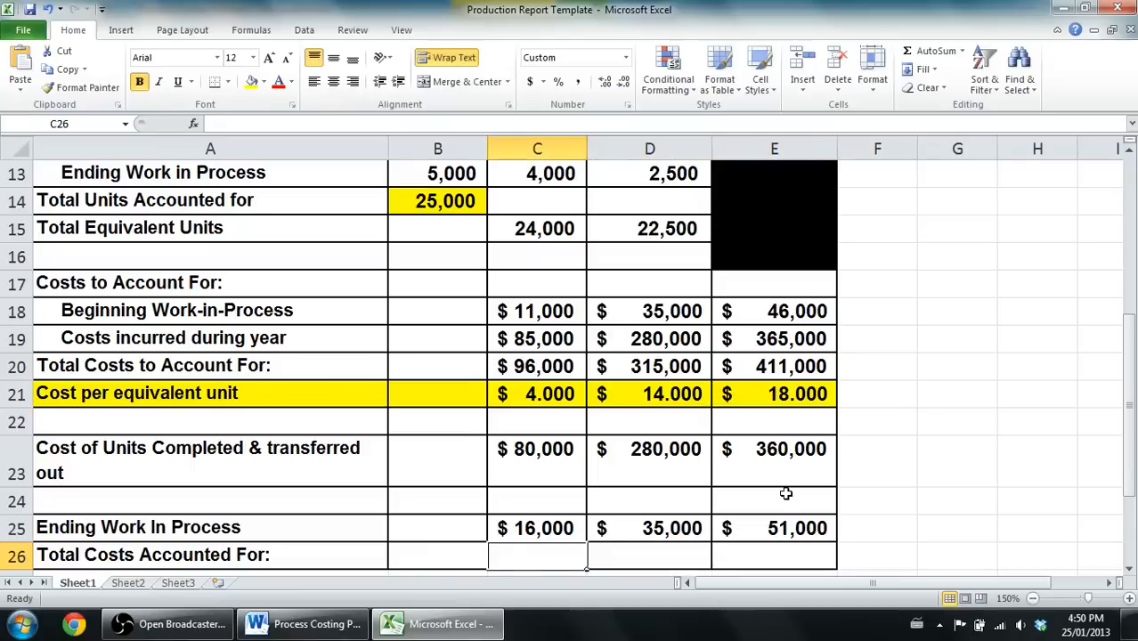
{"action": "type", "text": "960"}
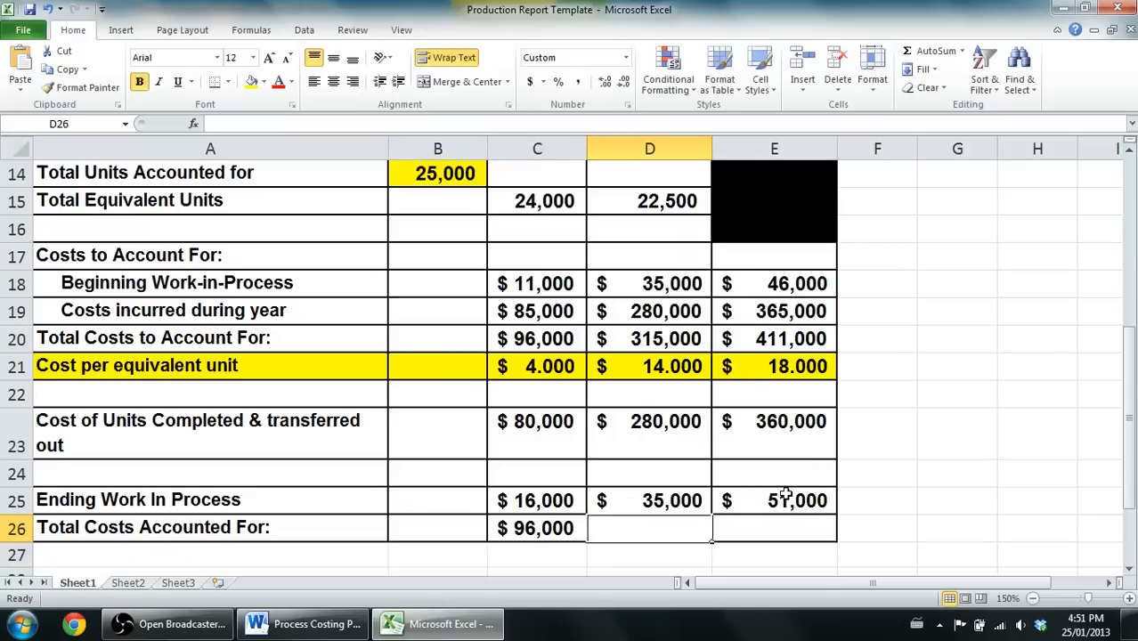
{"action": "type", "text": "315,000"}
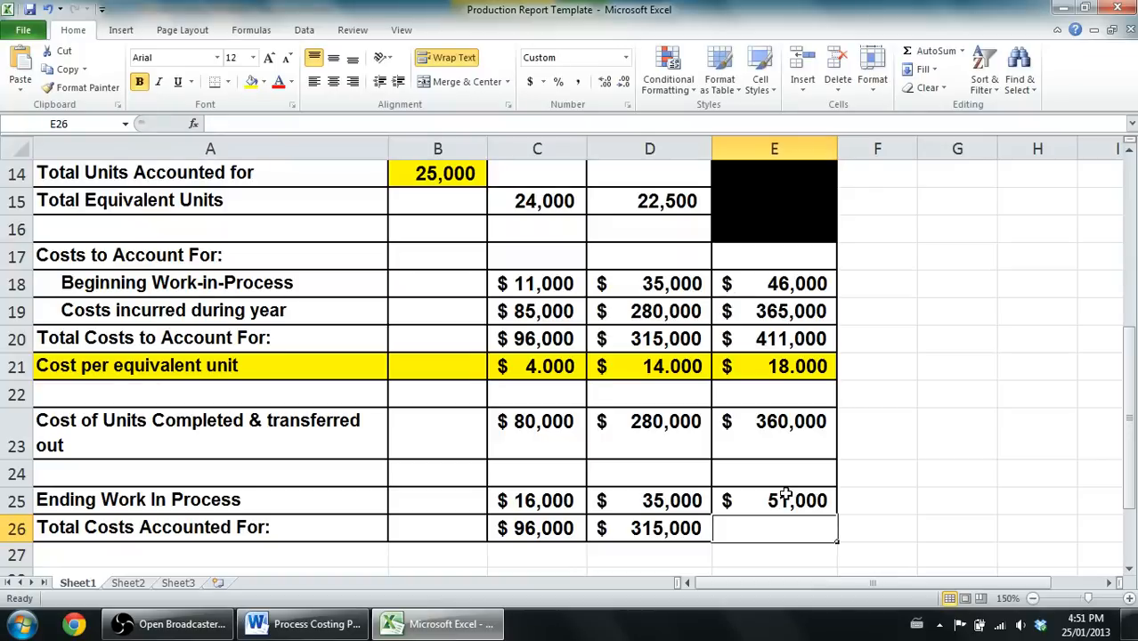
{"action": "type", "text": "411000"}
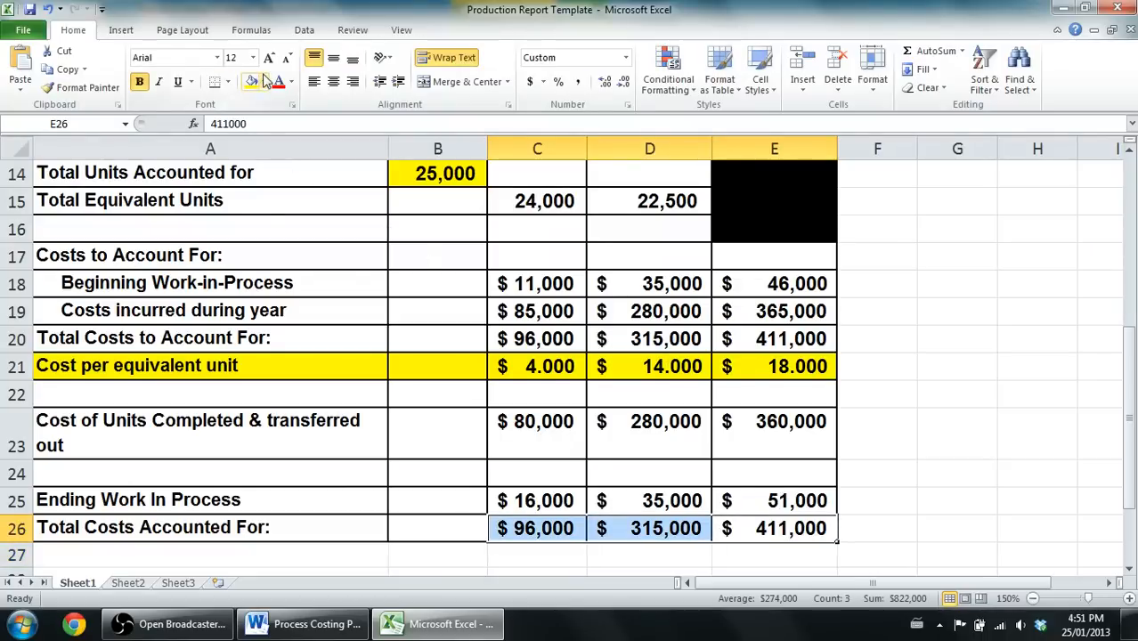
{"action": "left_click", "coordinate": [264, 82]}
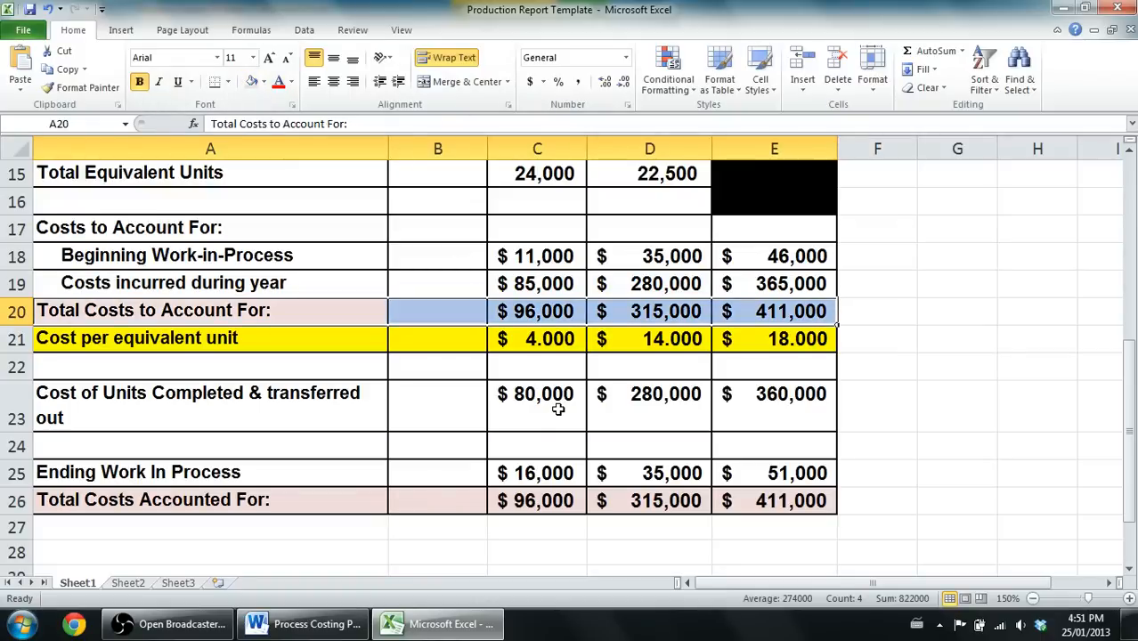
{"action": "left_click", "coordinate": [538, 407]}
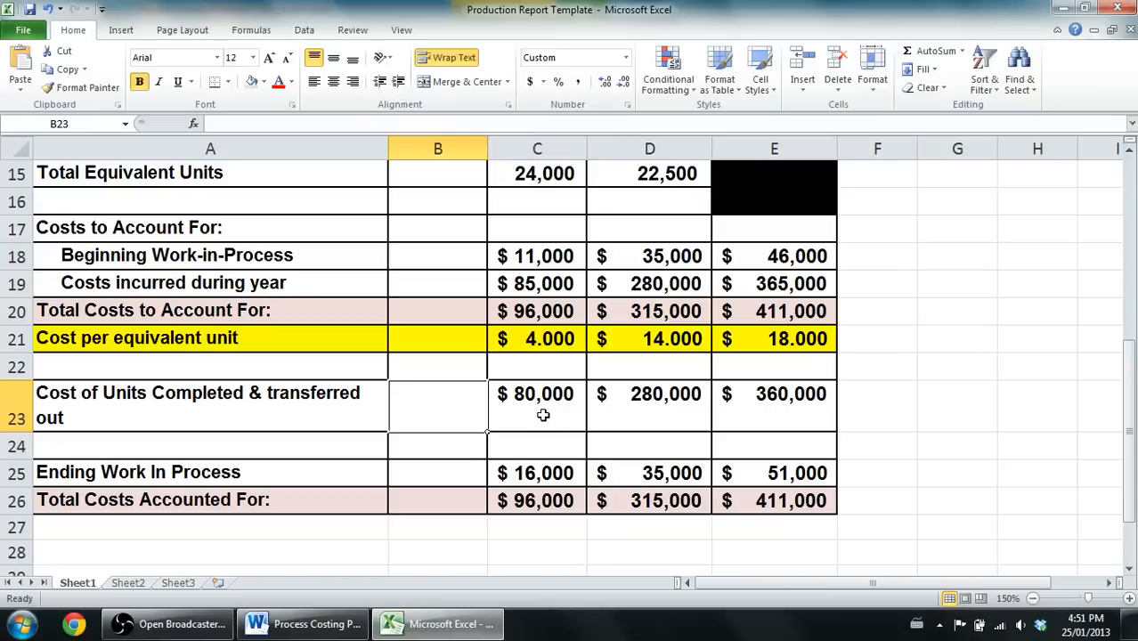
{"action": "left_click", "coordinate": [648, 406]}
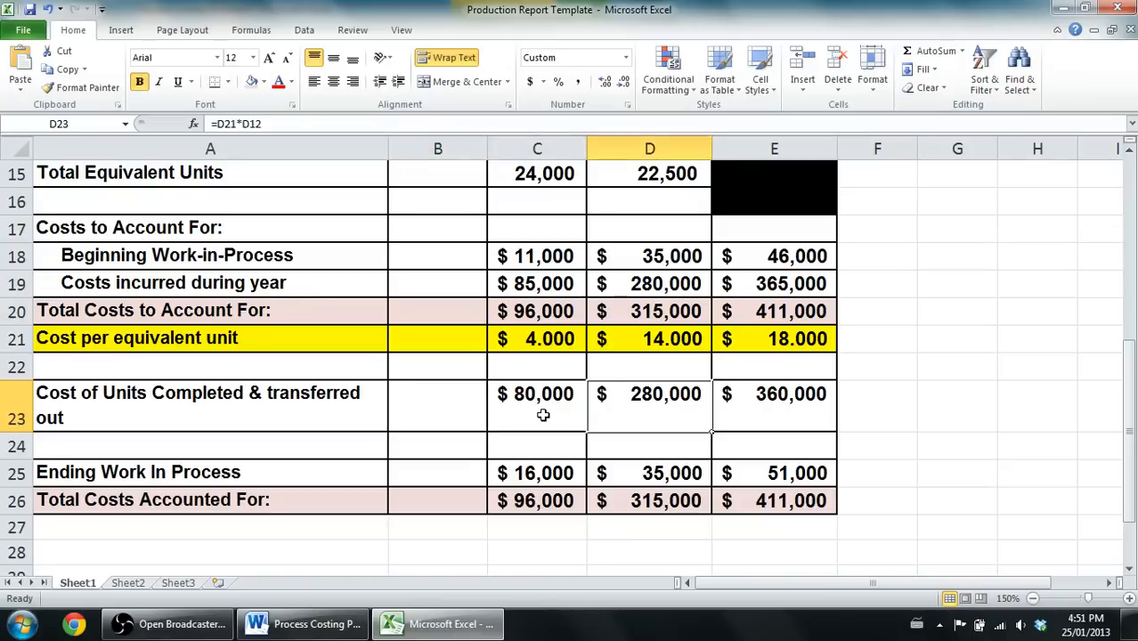
{"action": "left_click", "coordinate": [773, 339]}
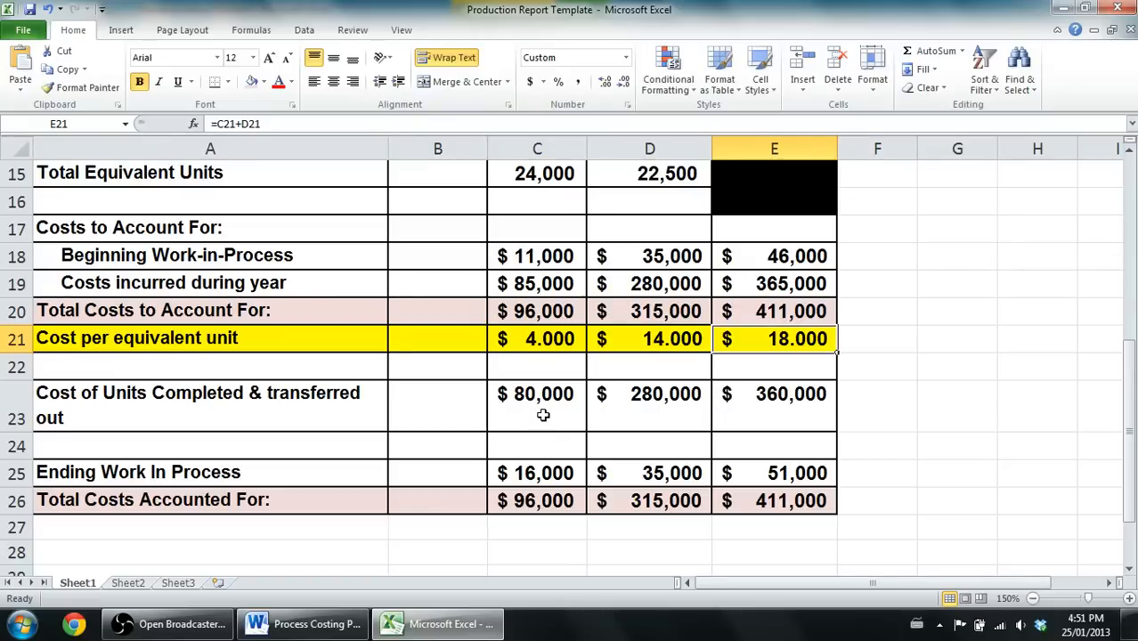
{"action": "left_click", "coordinate": [773, 406]}
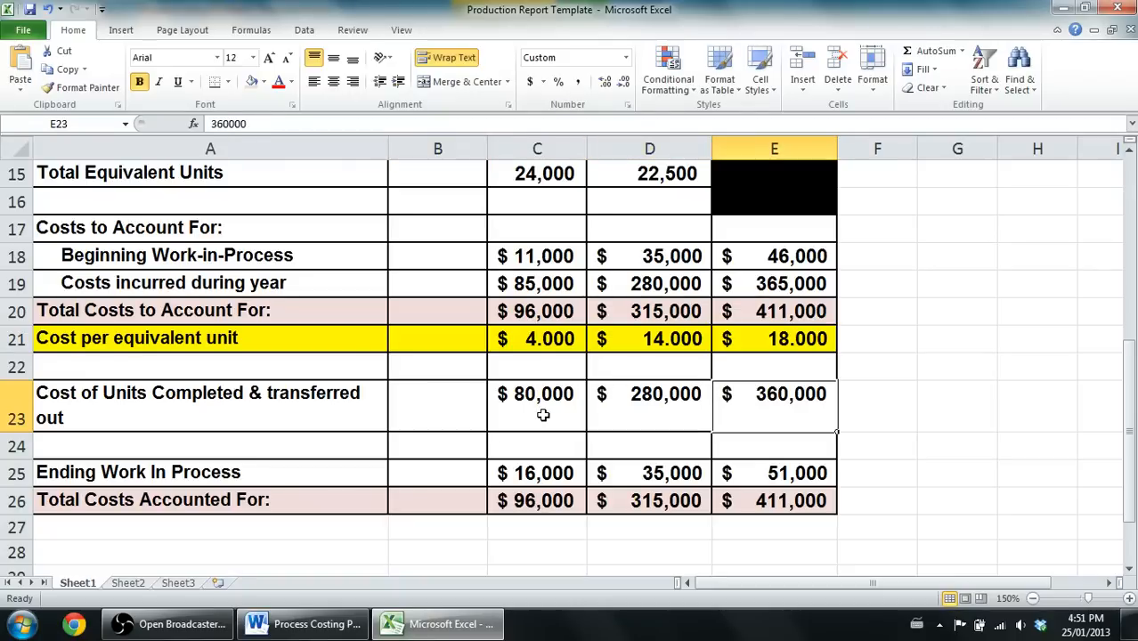
{"action": "left_click", "coordinate": [773, 474]}
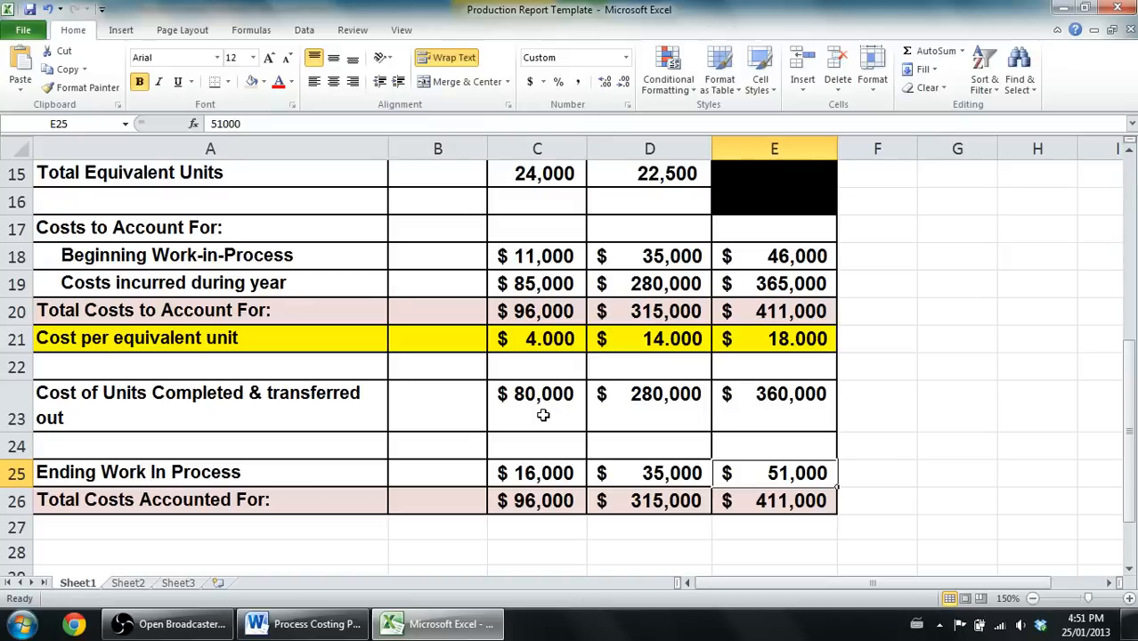
{"action": "left_click", "coordinate": [648, 445]}
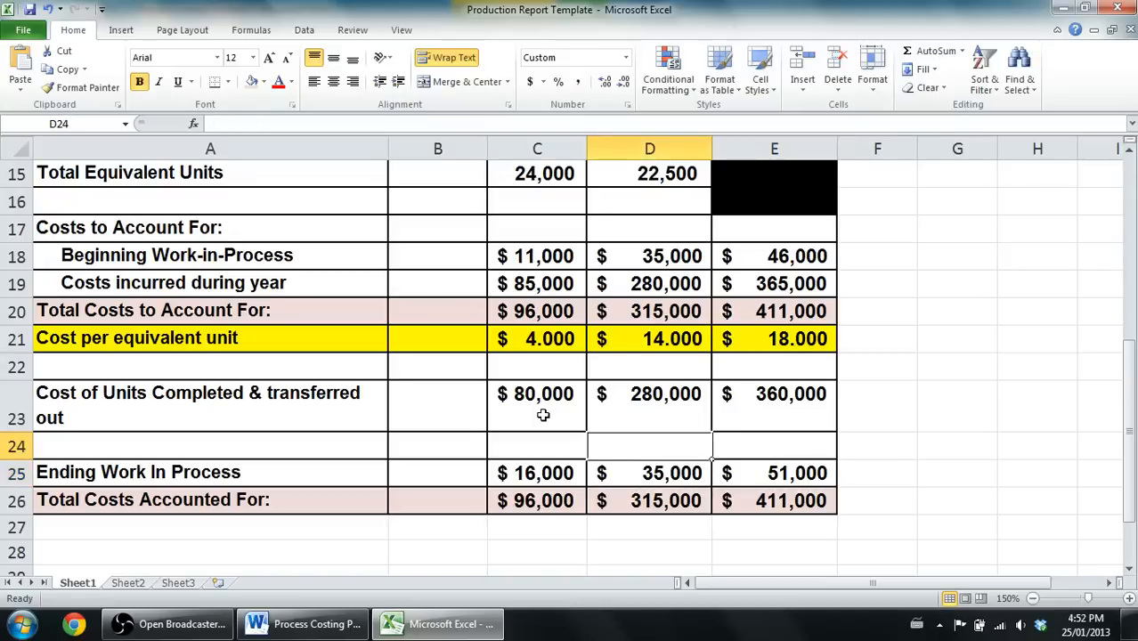
{"action": "scroll", "scroll_direction": "up", "scroll_amount": 3}
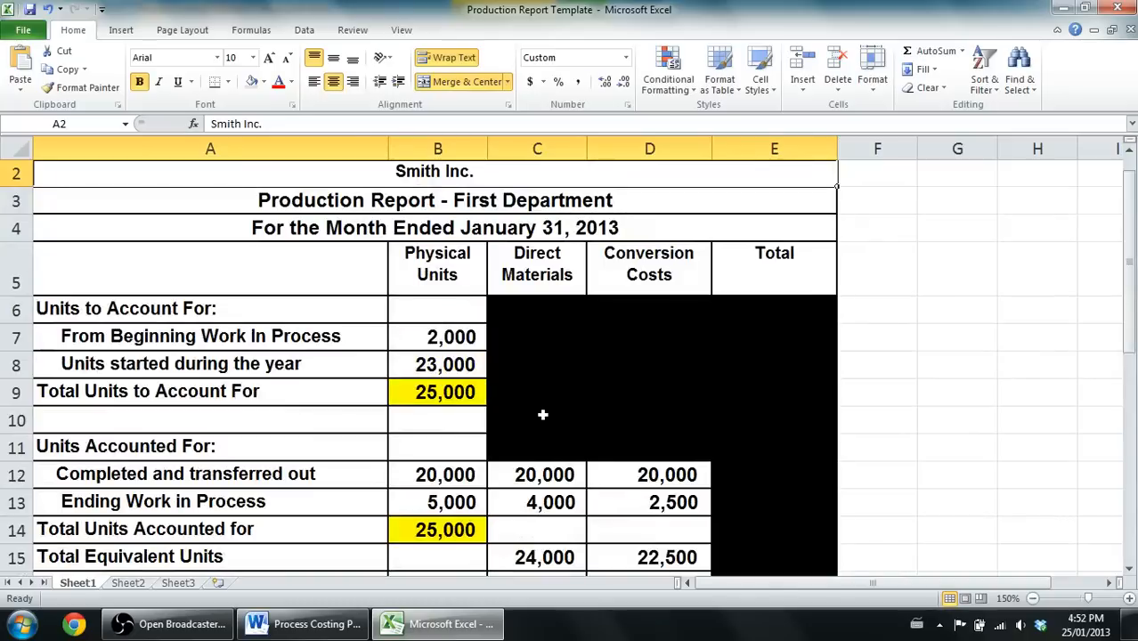
{"action": "left_click", "coordinate": [210, 335]}
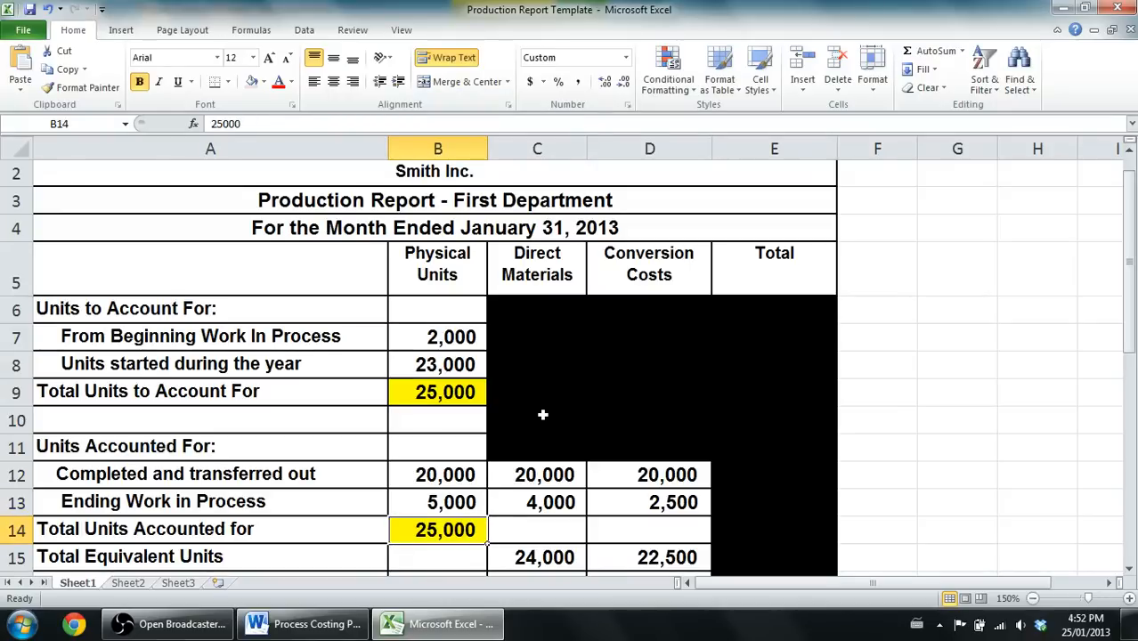
{"action": "left_click", "coordinate": [438, 503]}
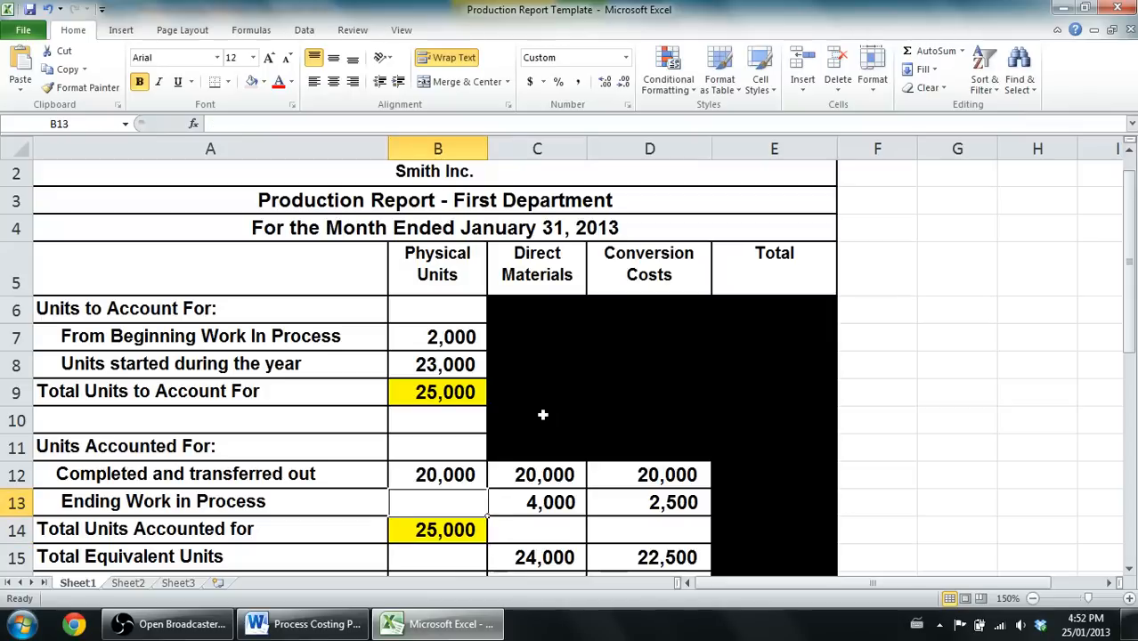
{"action": "type", "text": "5000"}
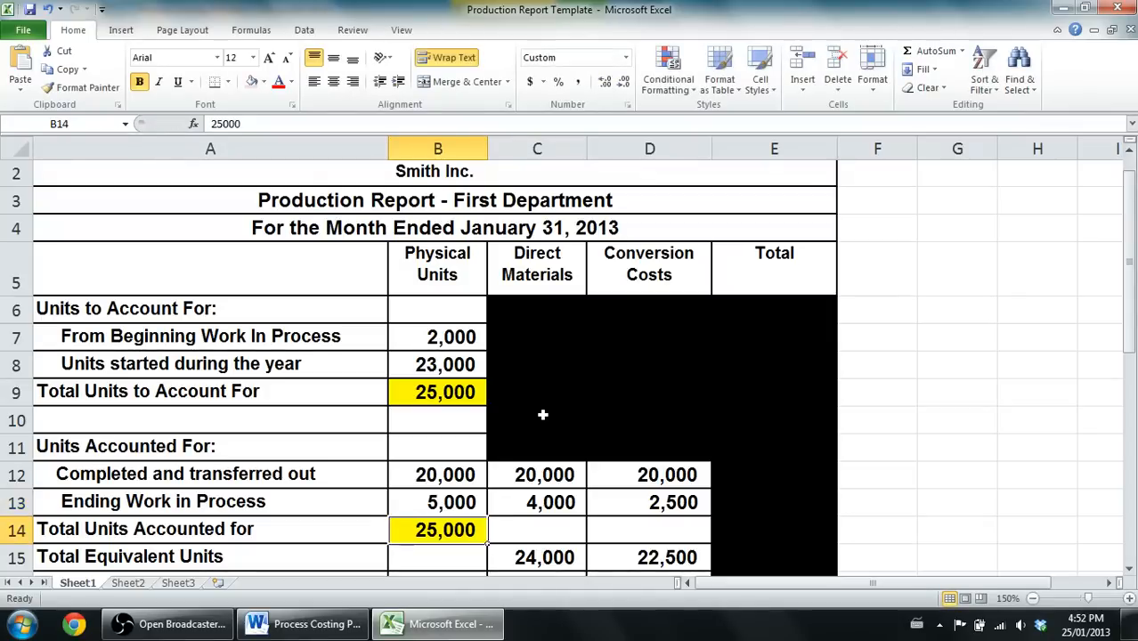
{"action": "left_click", "coordinate": [445, 474]}
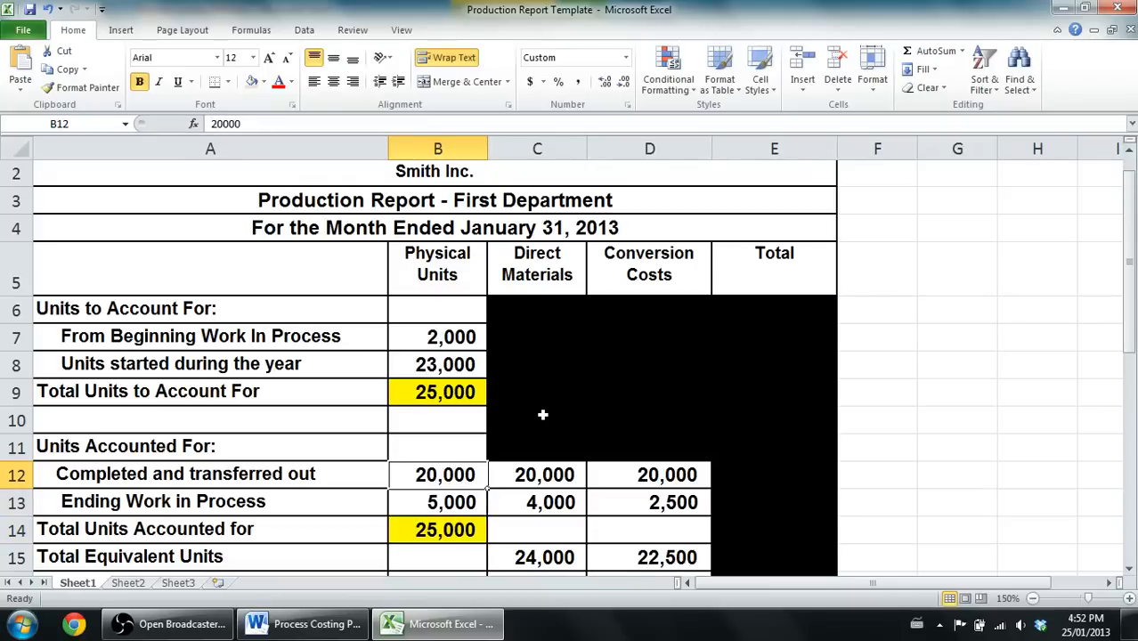
{"action": "left_click", "coordinate": [546, 474]}
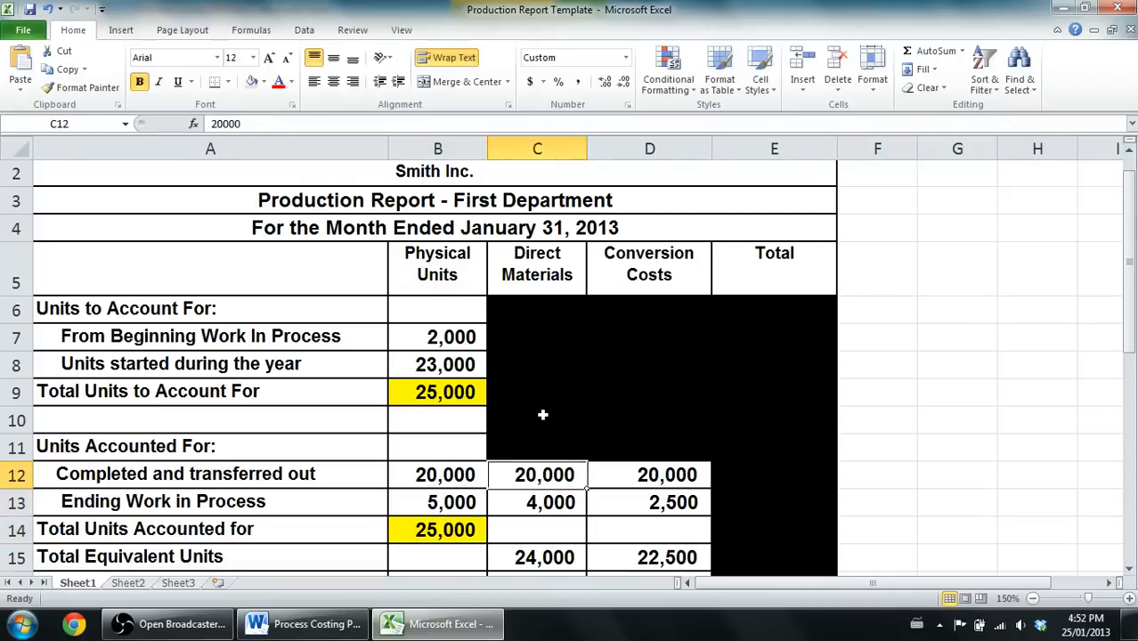
{"action": "left_click", "coordinate": [438, 474]}
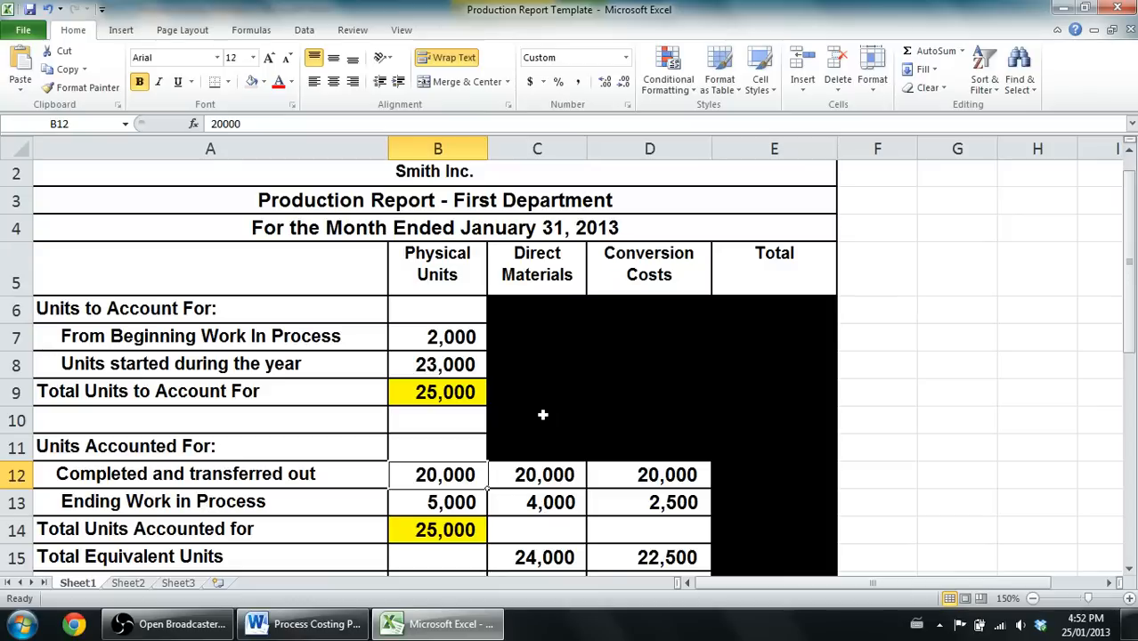
{"action": "left_click", "coordinate": [546, 473]}
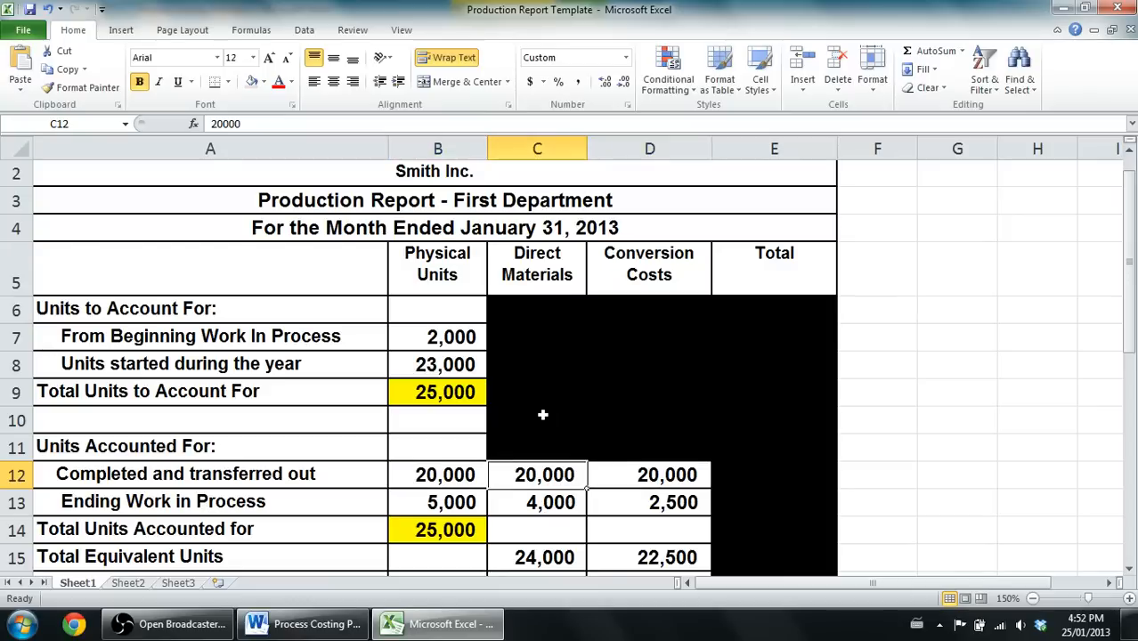
{"action": "left_click", "coordinate": [649, 474]}
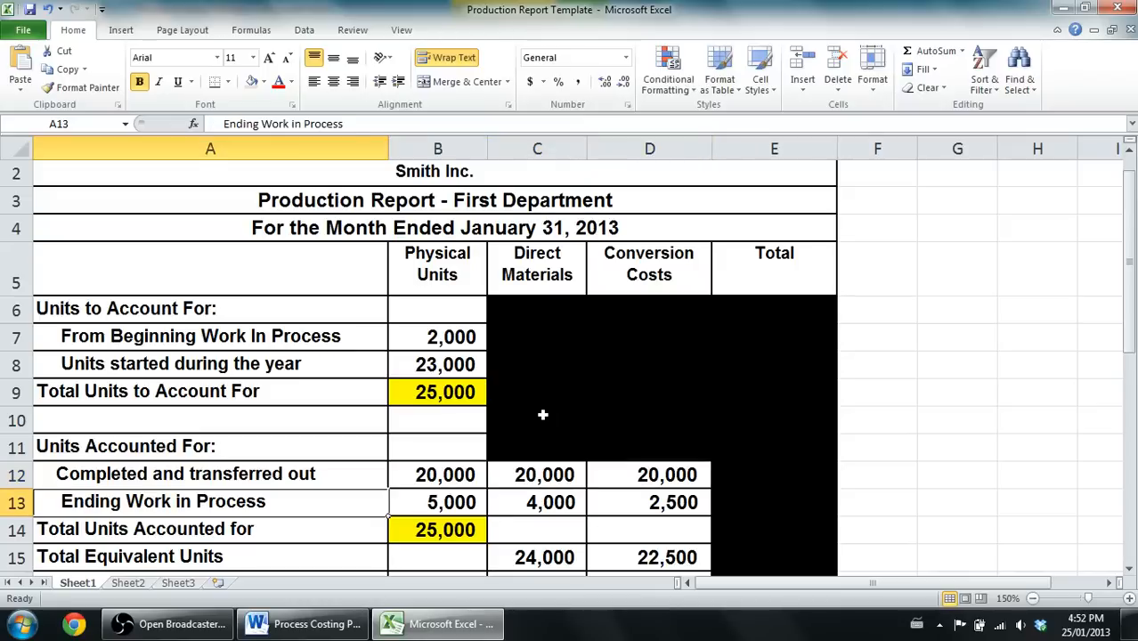
{"action": "left_click", "coordinate": [550, 503]}
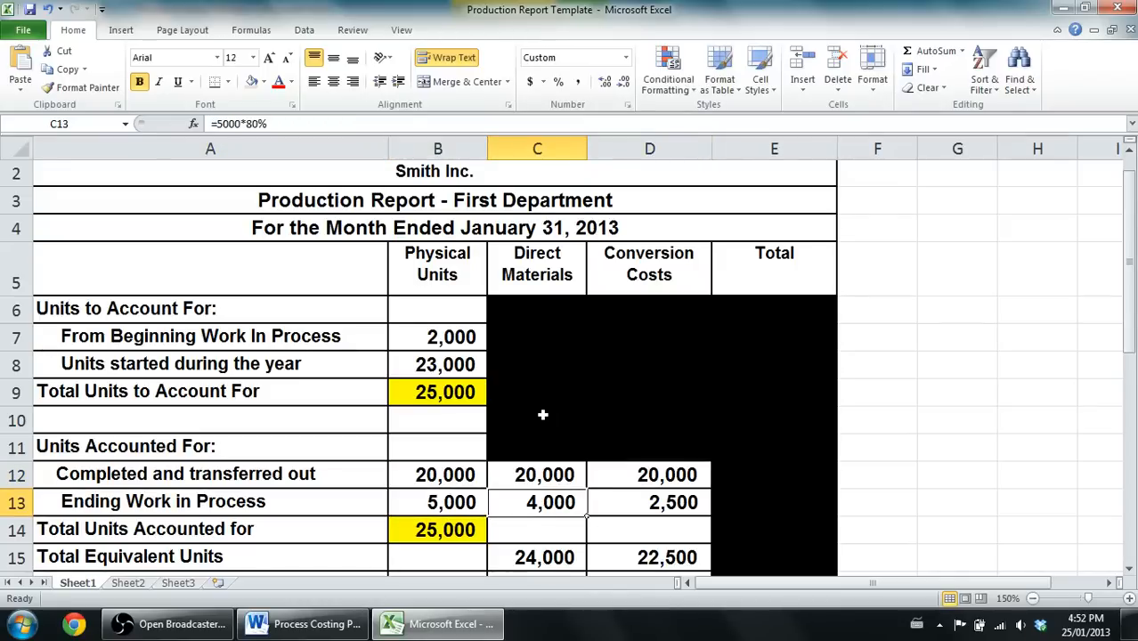
{"action": "left_click", "coordinate": [648, 503]}
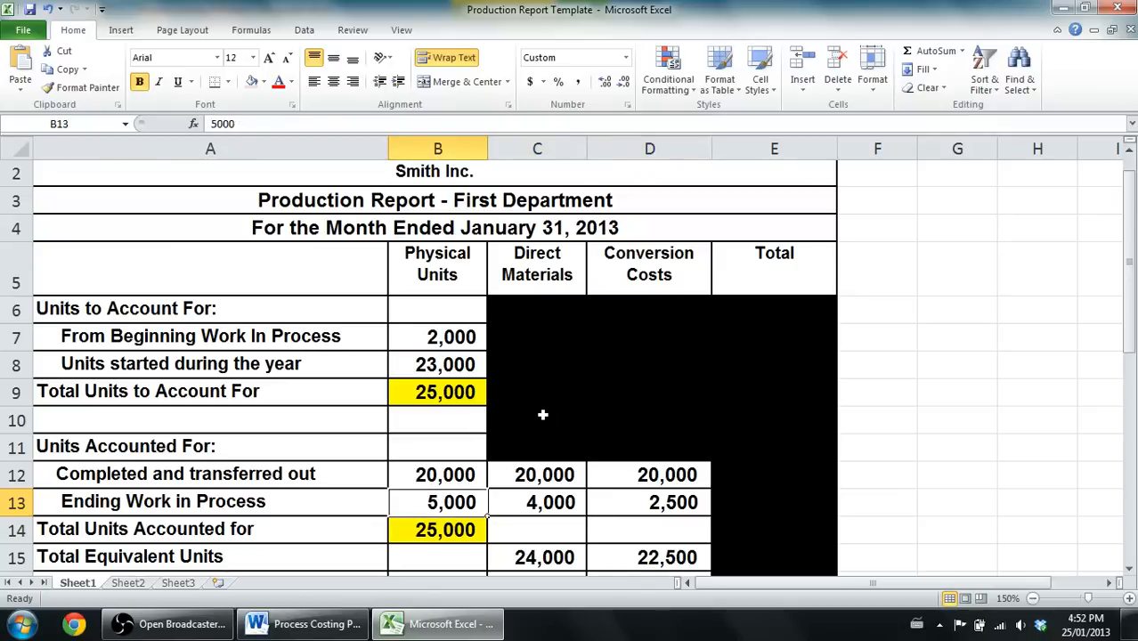
{"action": "left_click", "coordinate": [649, 502]}
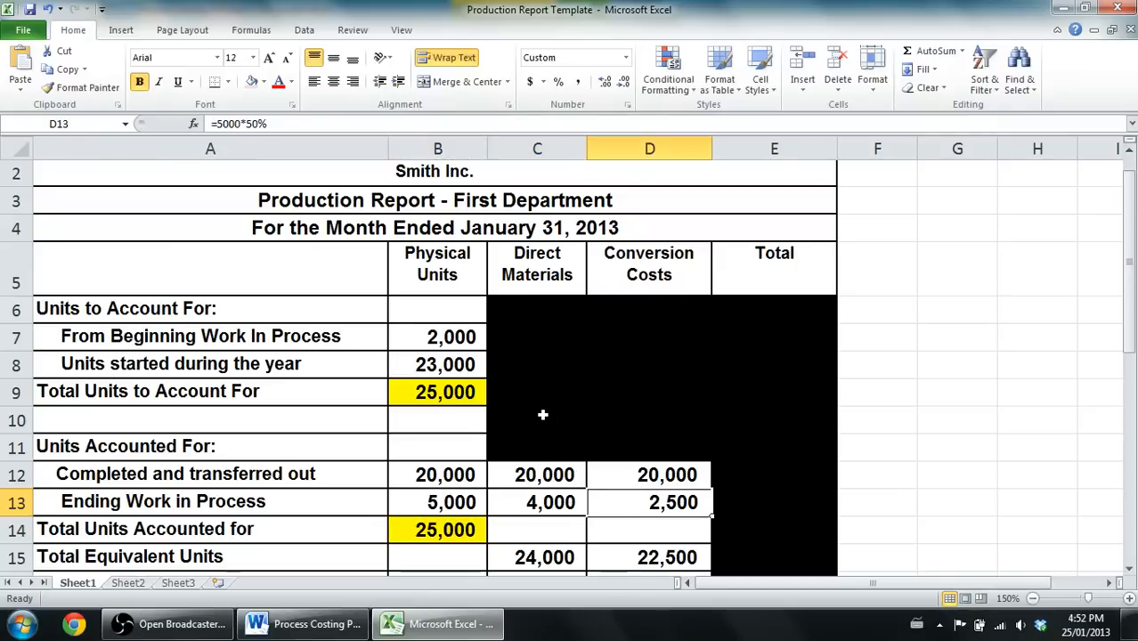
{"action": "left_click", "coordinate": [545, 558]}
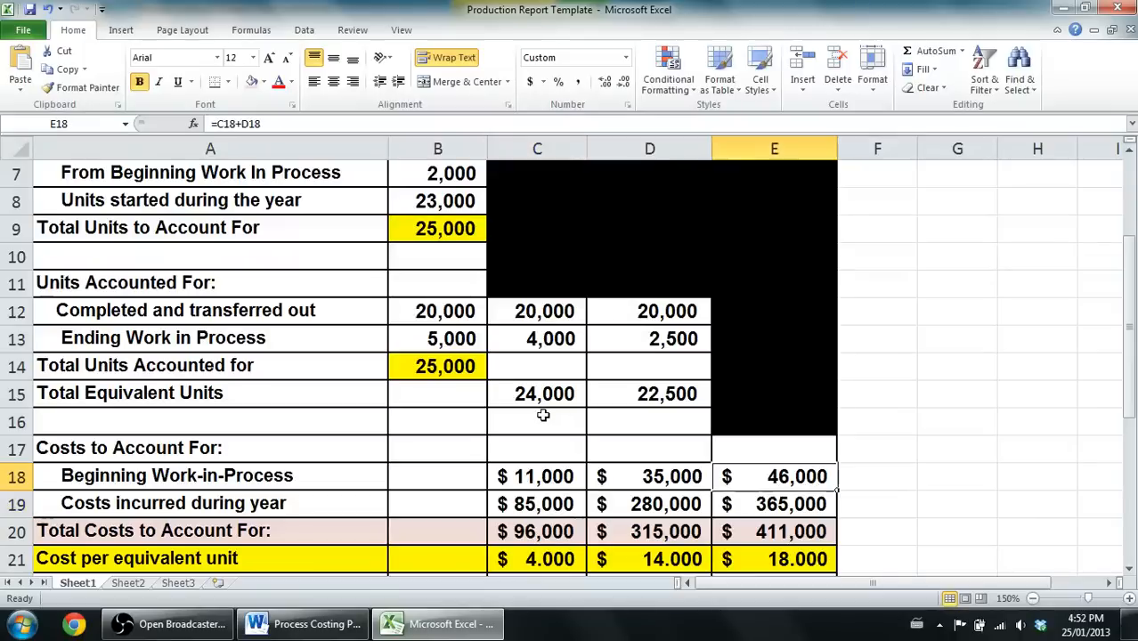
{"action": "left_click", "coordinate": [648, 476]}
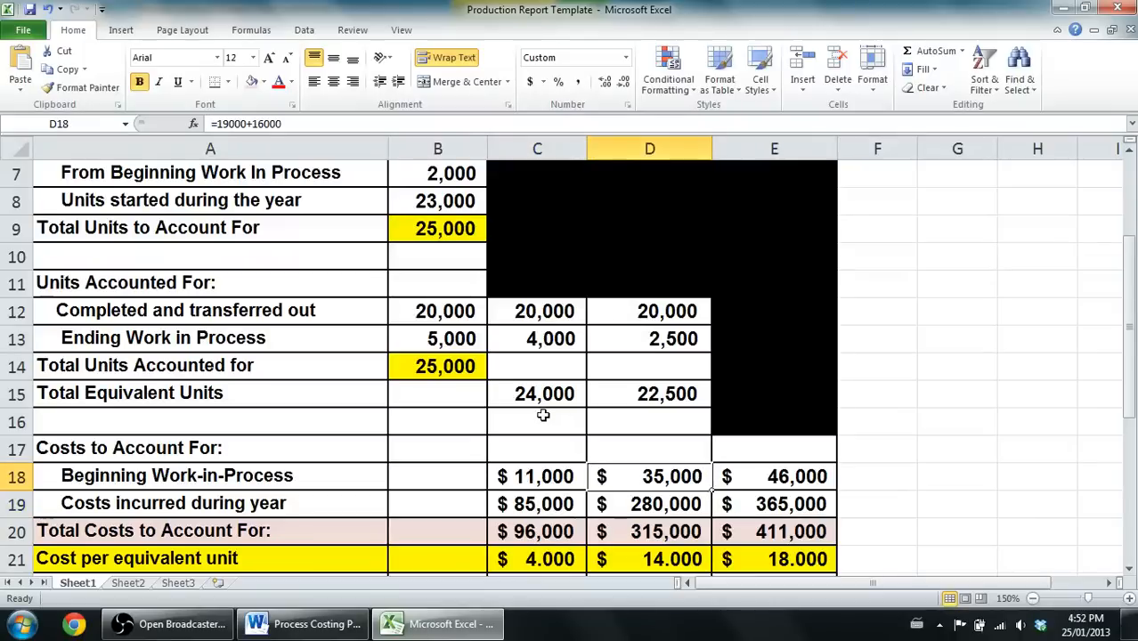
{"action": "left_click", "coordinate": [538, 502]}
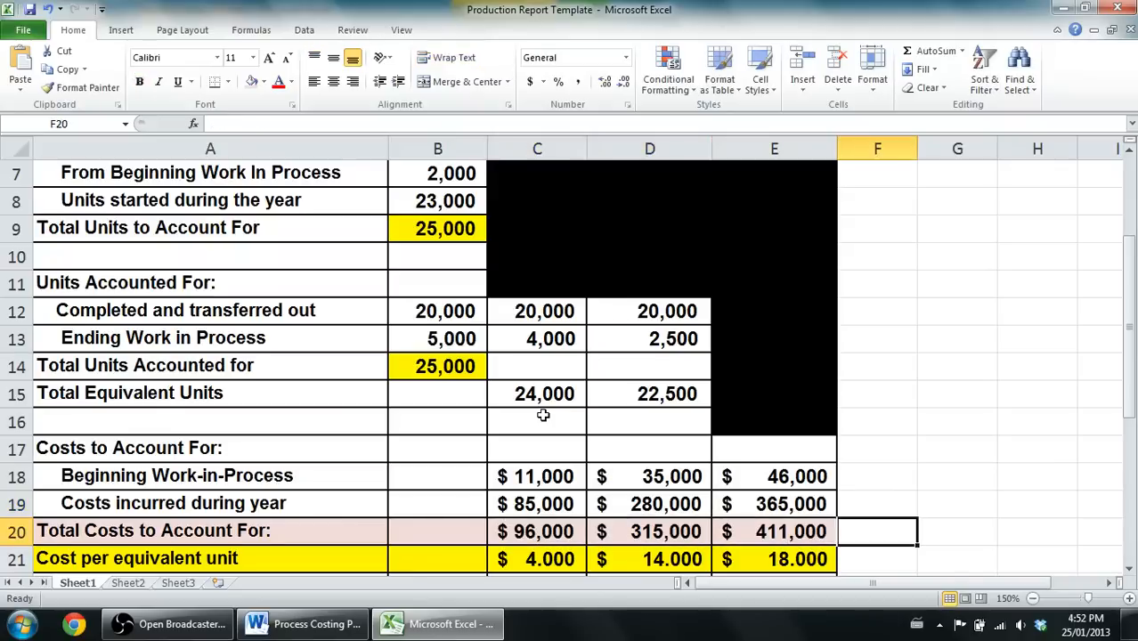
{"action": "left_click", "coordinate": [538, 560]}
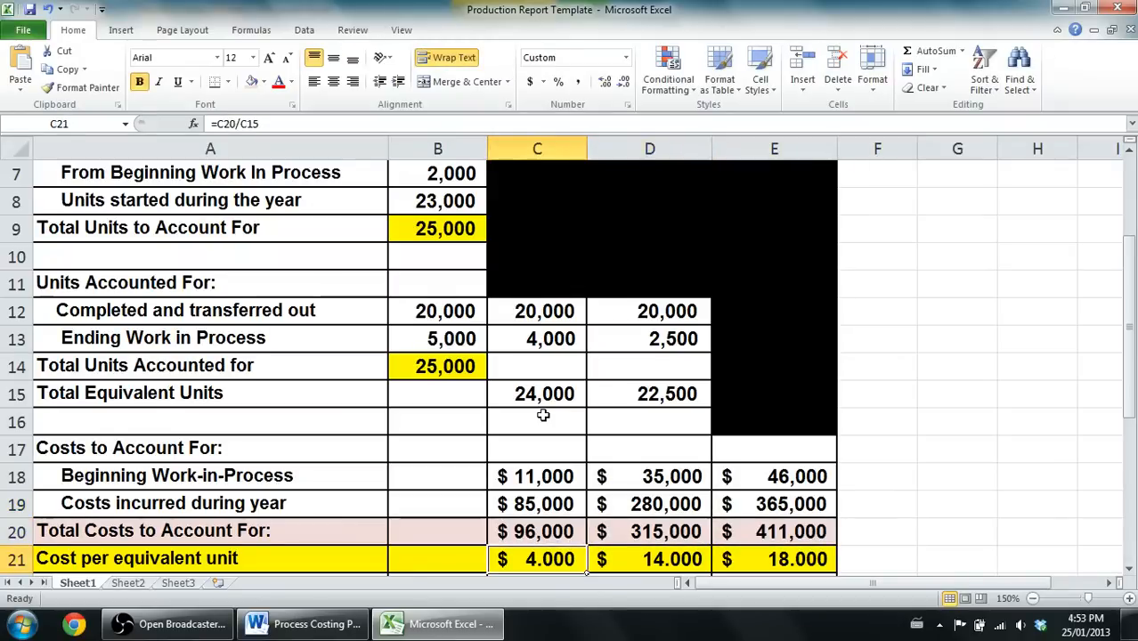
{"action": "scroll", "scroll_direction": "down", "scroll_amount": 3}
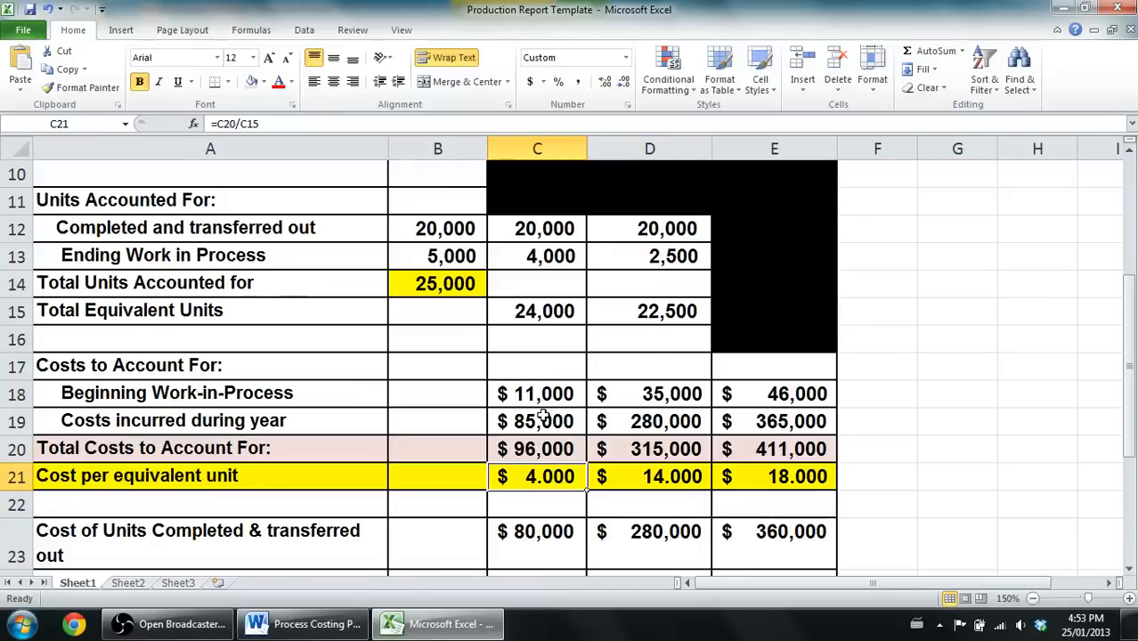
{"action": "left_click", "coordinate": [439, 475]}
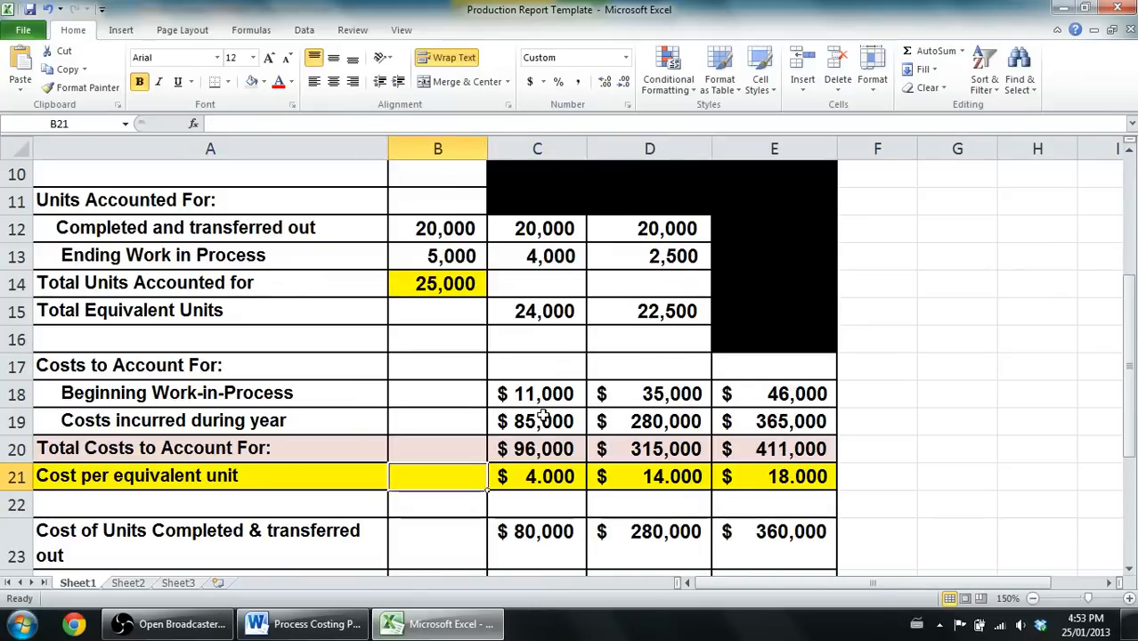
{"action": "left_click", "coordinate": [773, 478]}
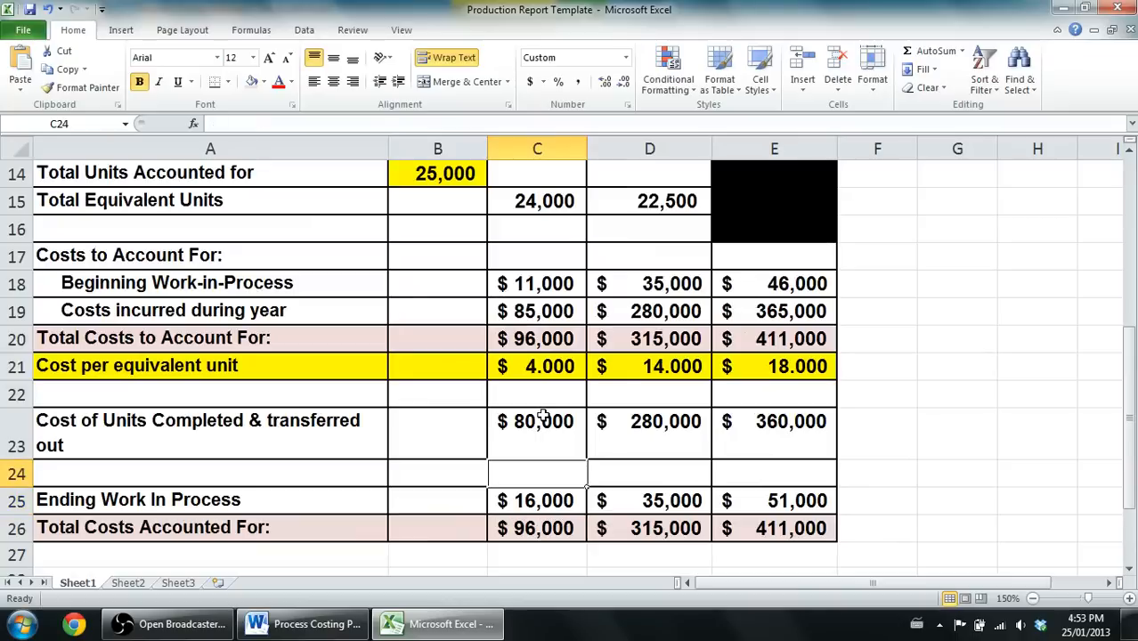
{"action": "left_click", "coordinate": [210, 393]}
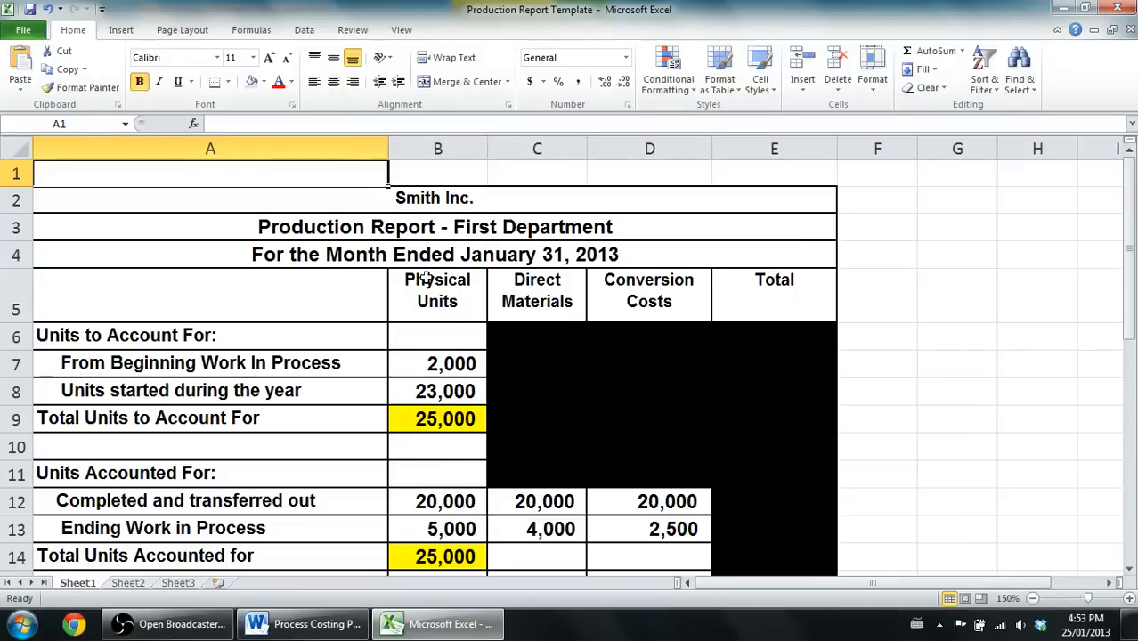
{"action": "mouse_move", "coordinate": [317, 624]}
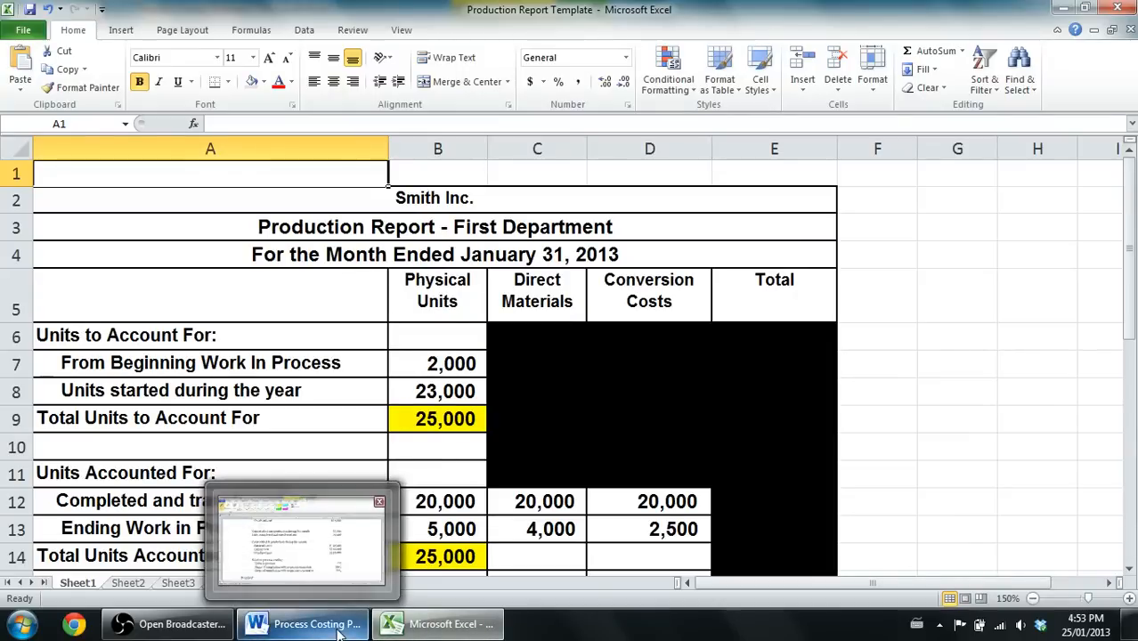